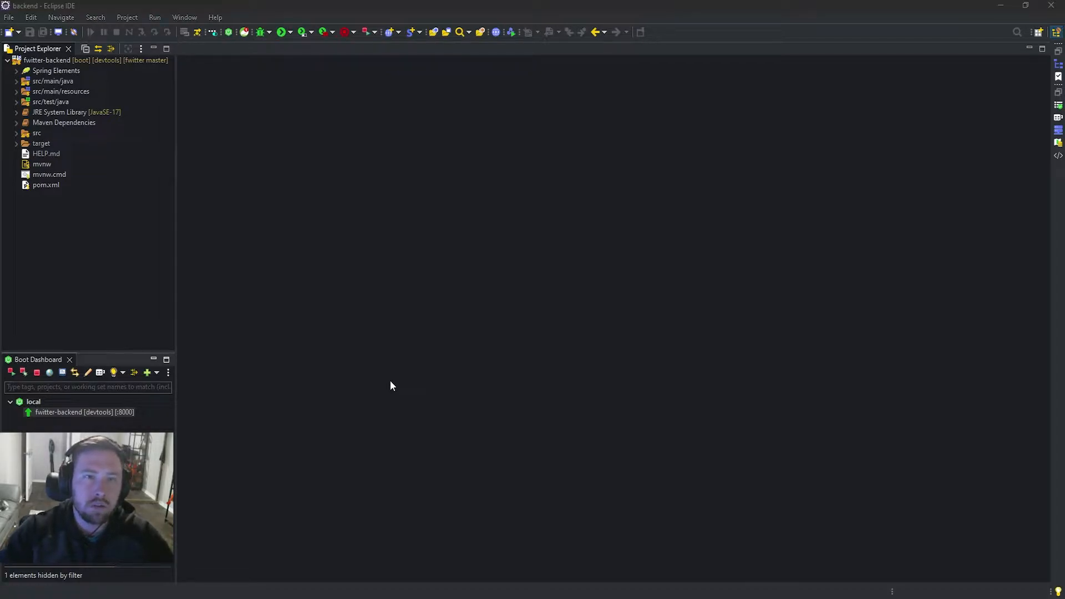
- Open AuthenticationController.java from the src/main/java com.twitter controllers package
left_click(16, 81)
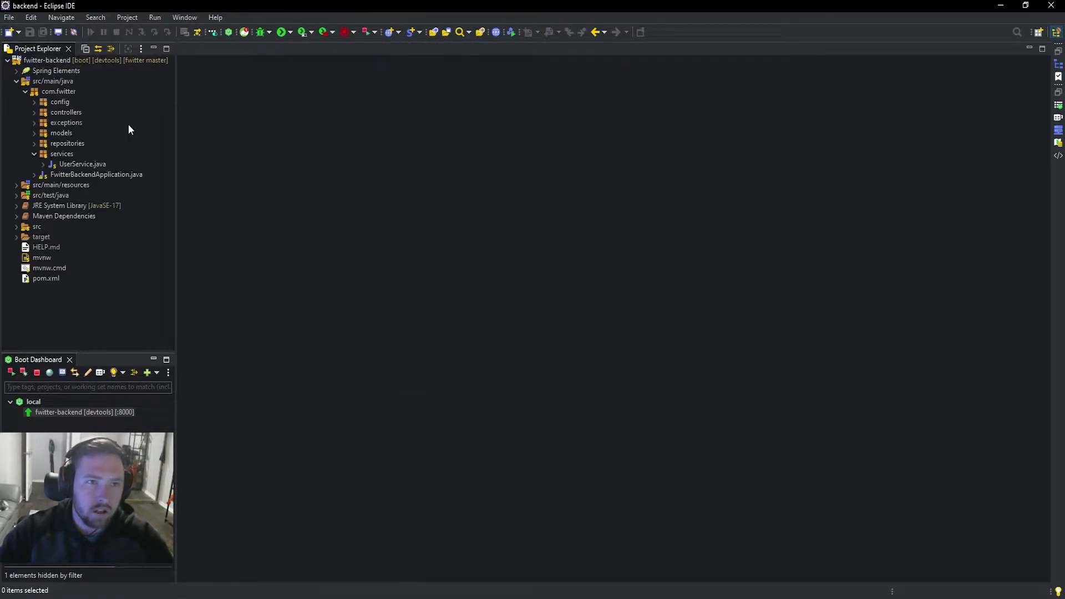
left_click(66, 112)
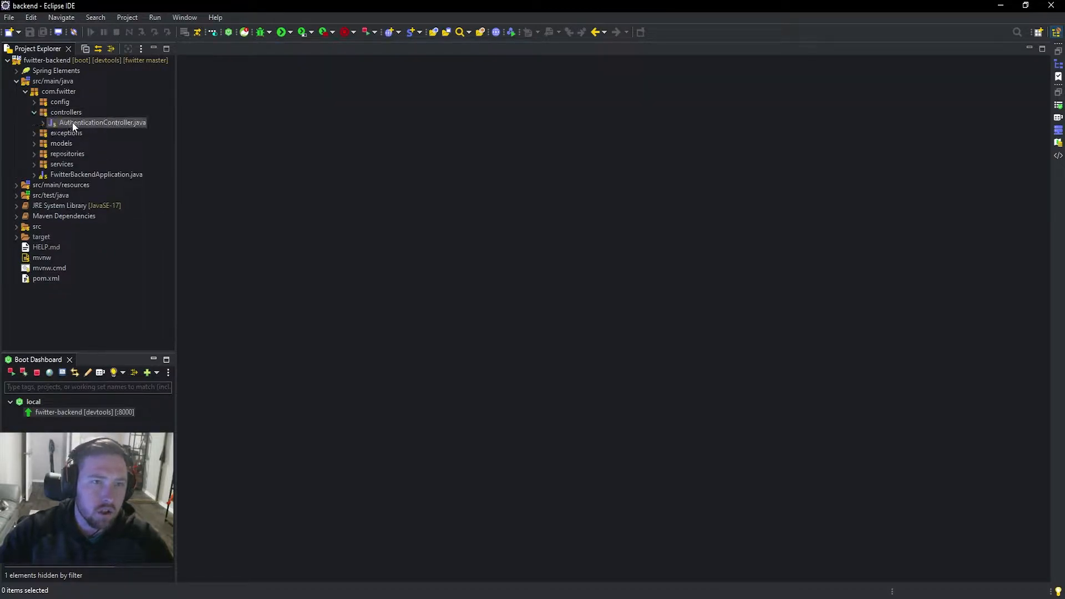
double_click(102, 122)
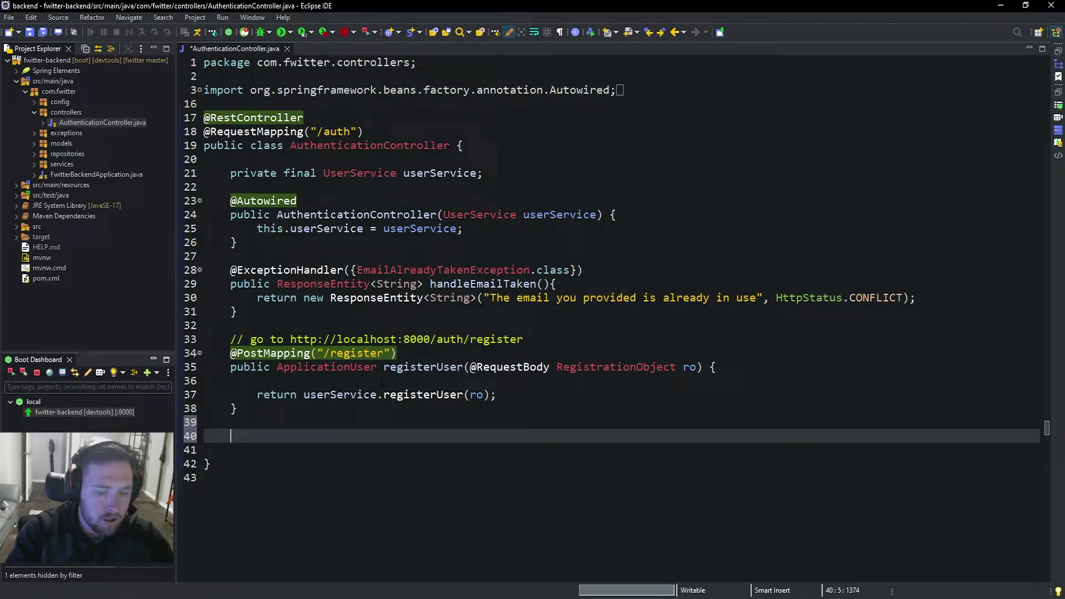
type("@PutM")
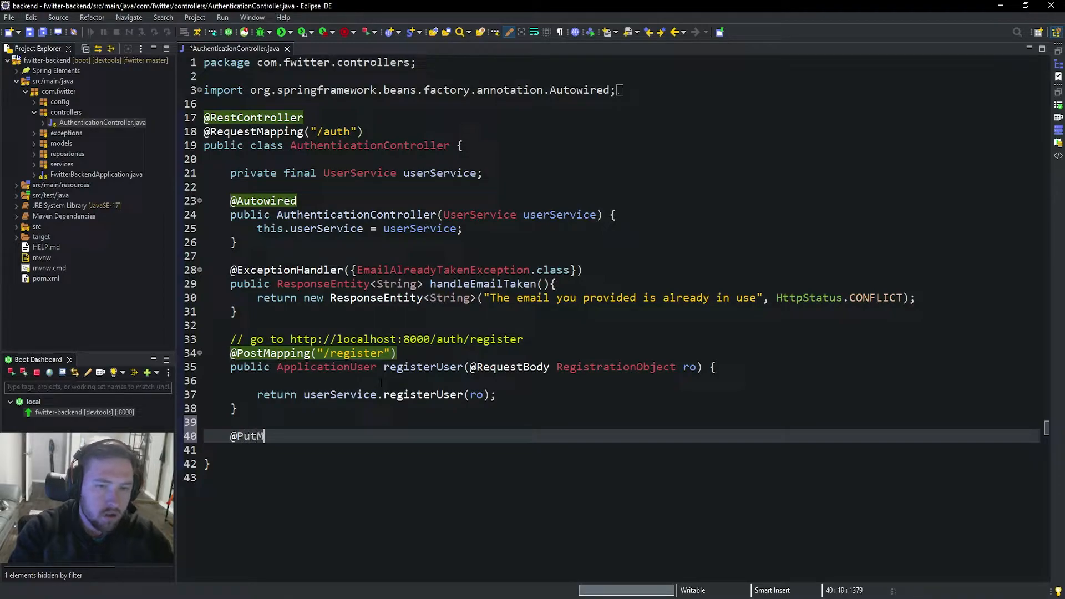
type("apping")
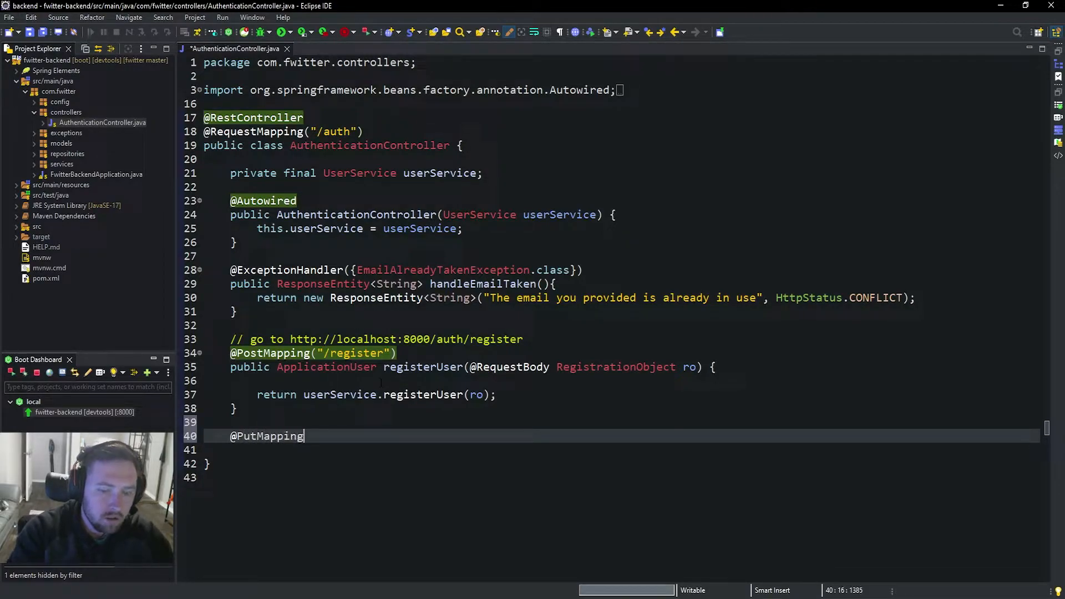
type("(")
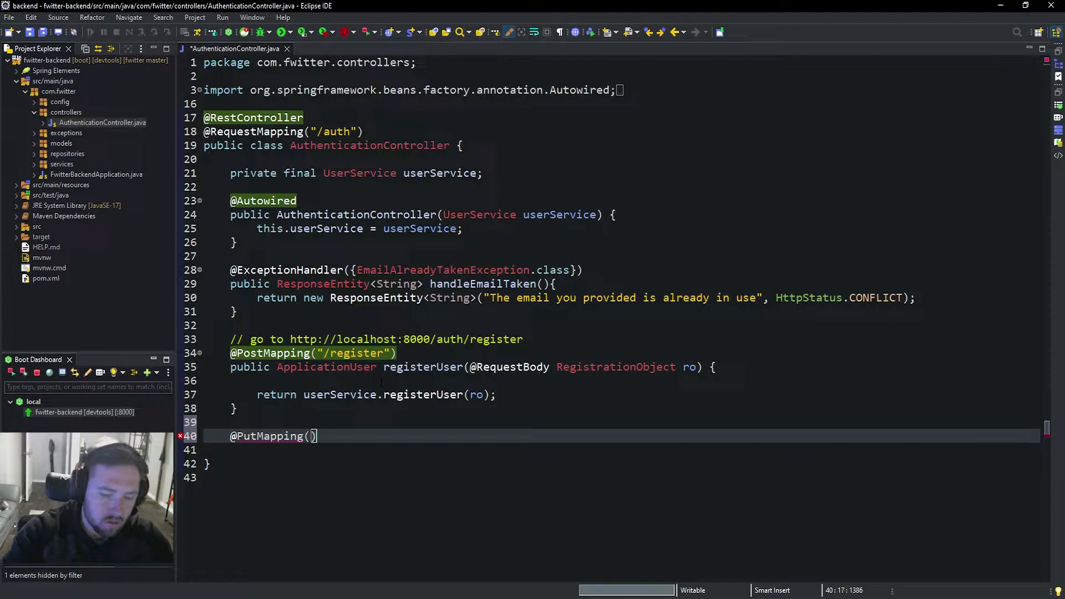
type("\"/pudate\"")
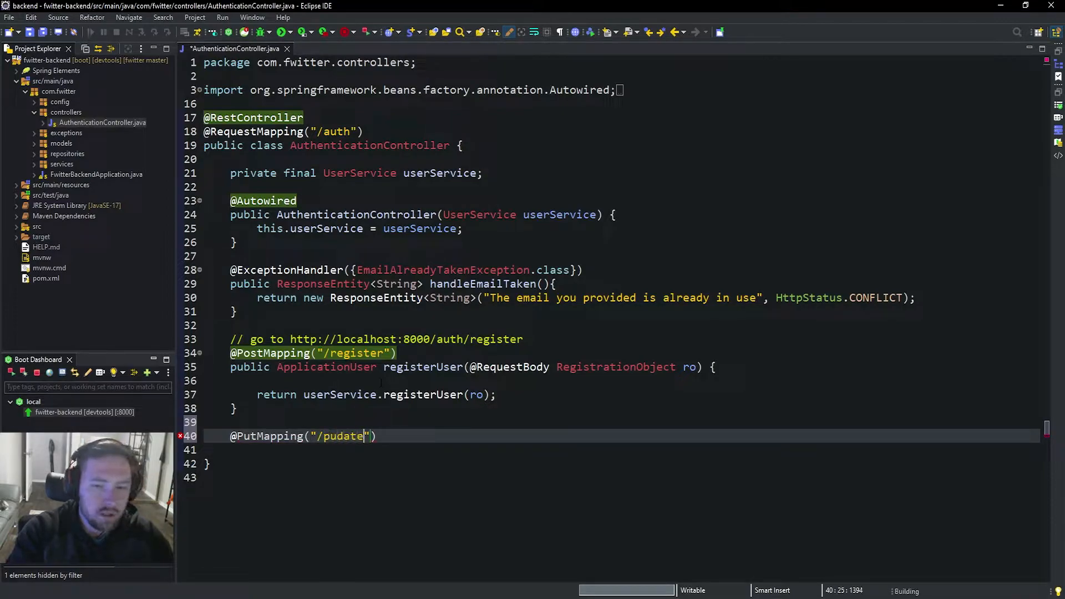
type("update")
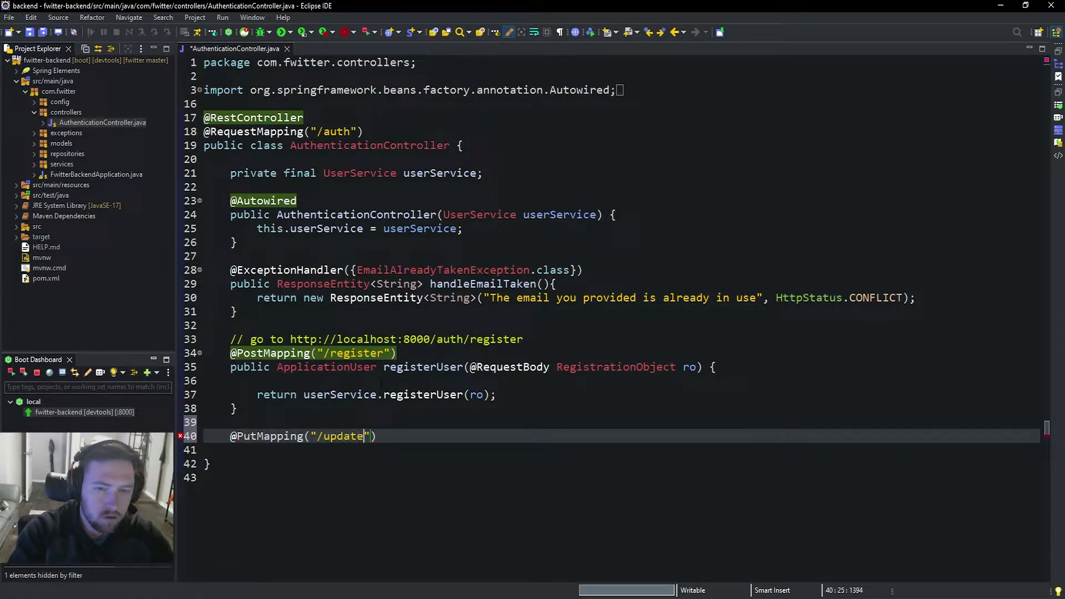
type("/p")
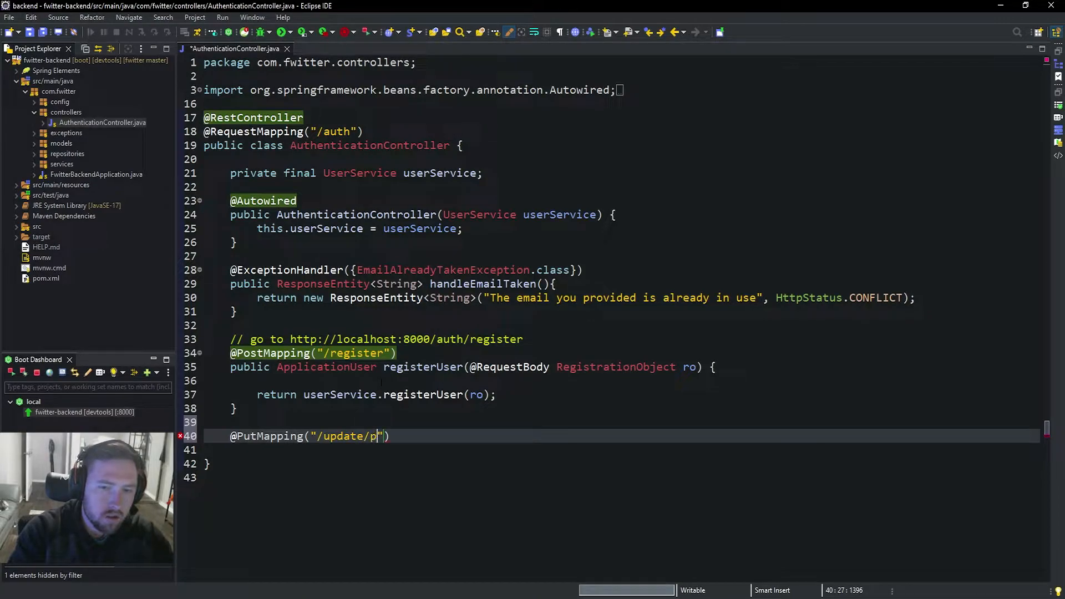
type("hone")
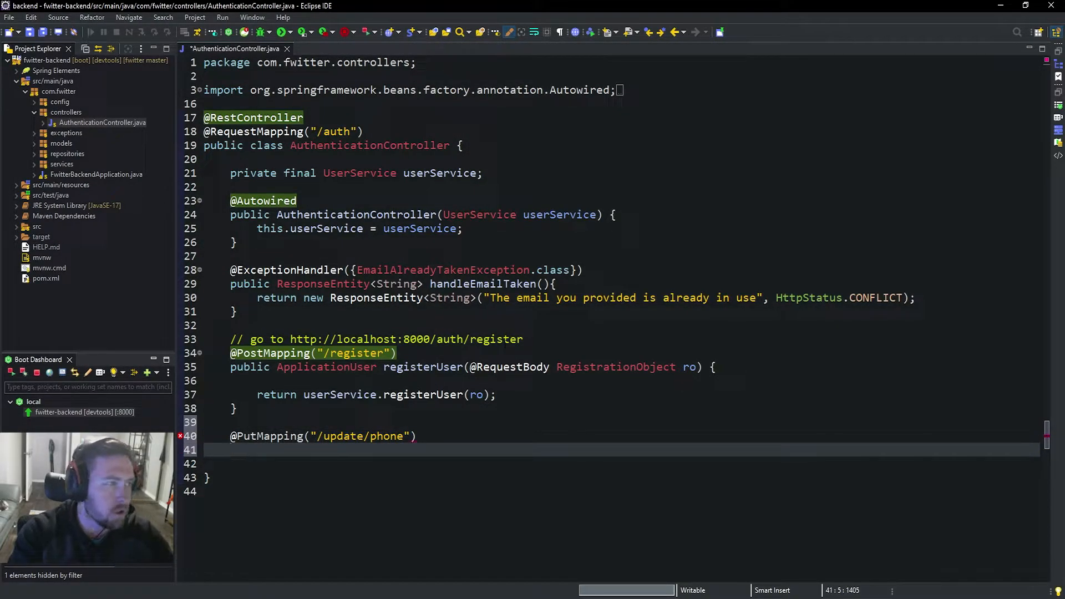
type("public Ap")
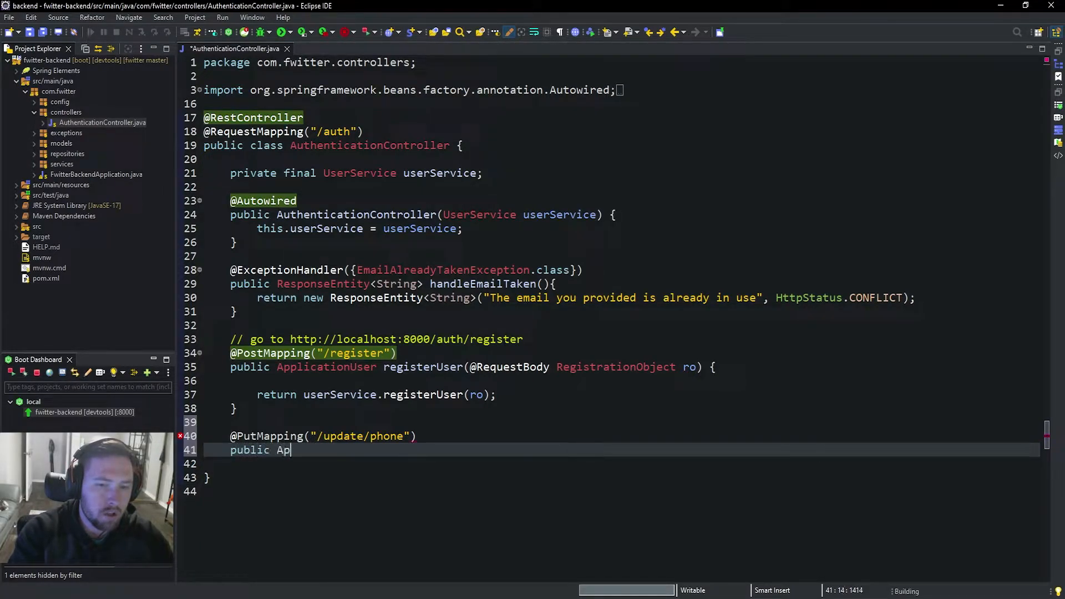
type("plicationUser")
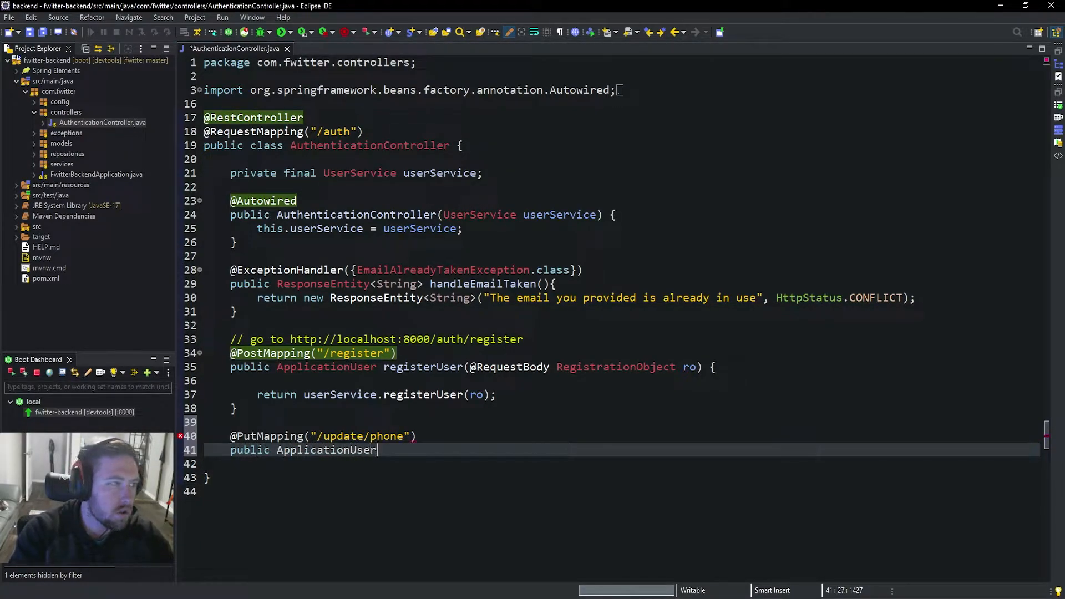
type("updateH")
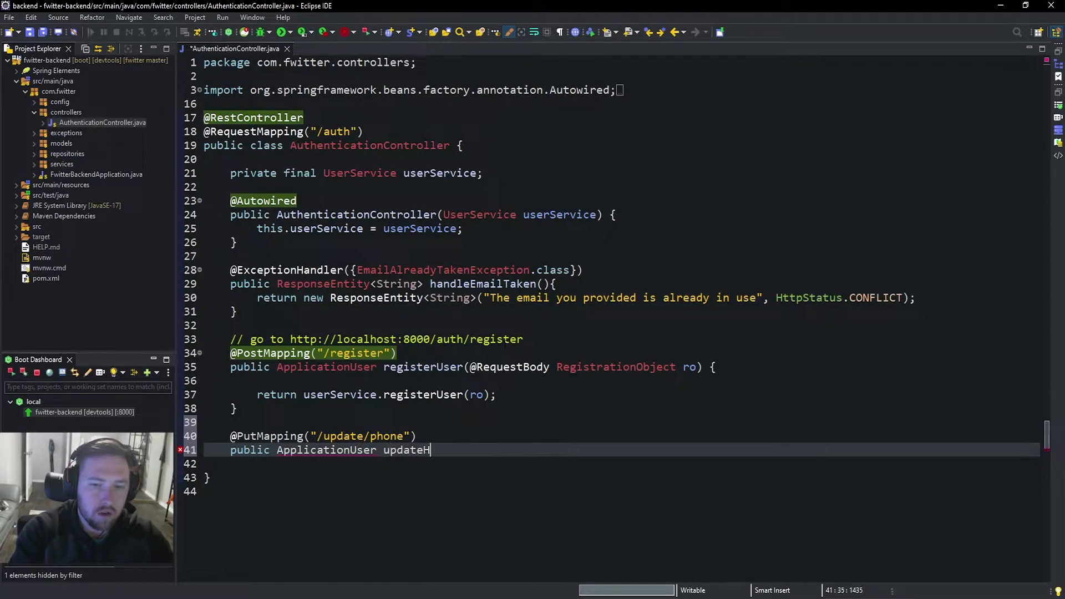
type("PhoneNumb")
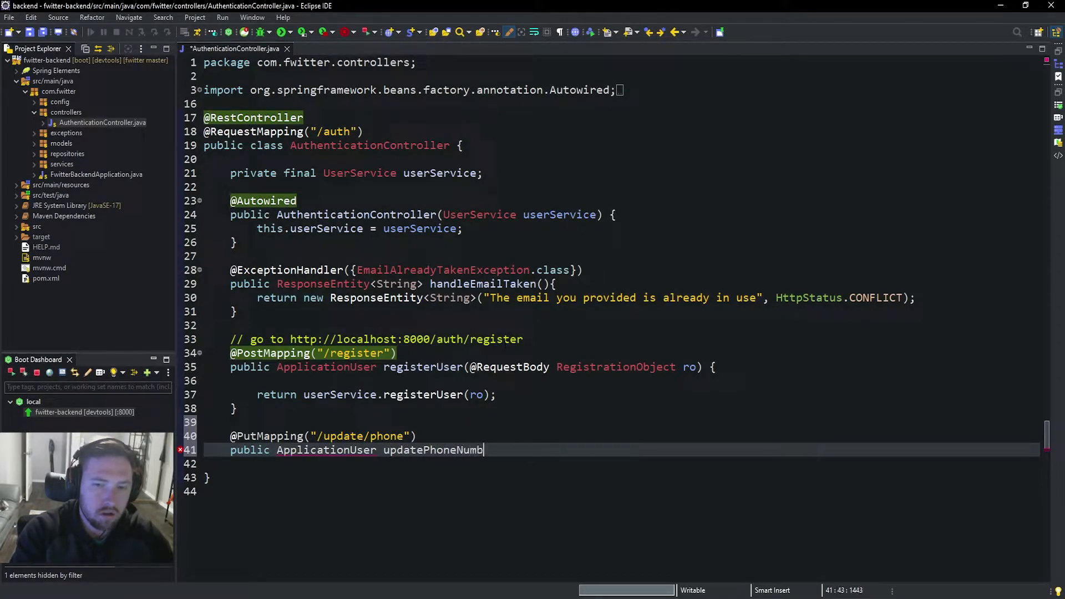
type("er(@)")
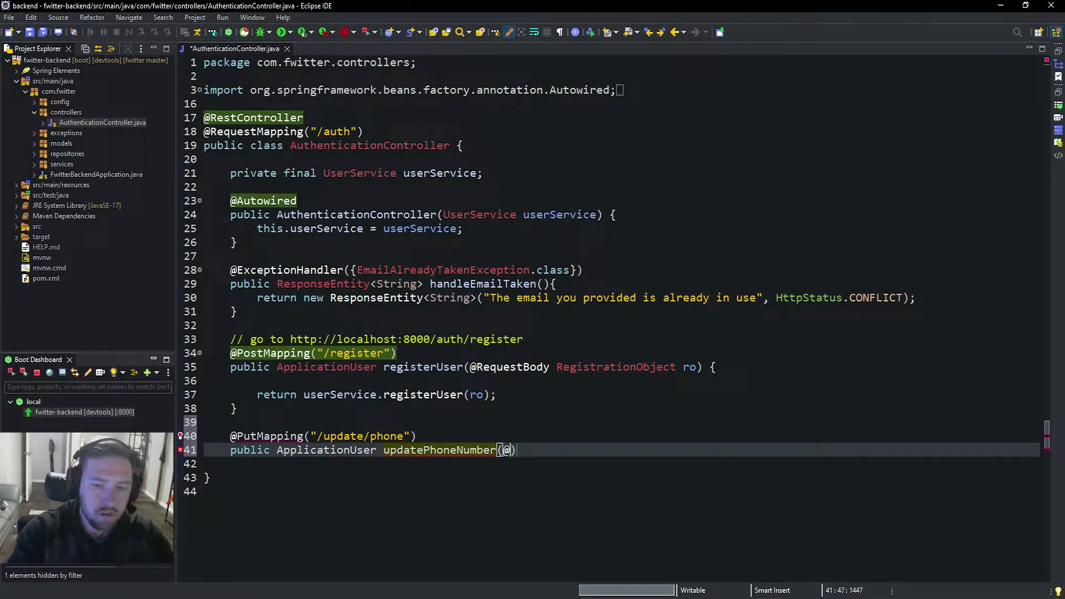
type("@Requ")
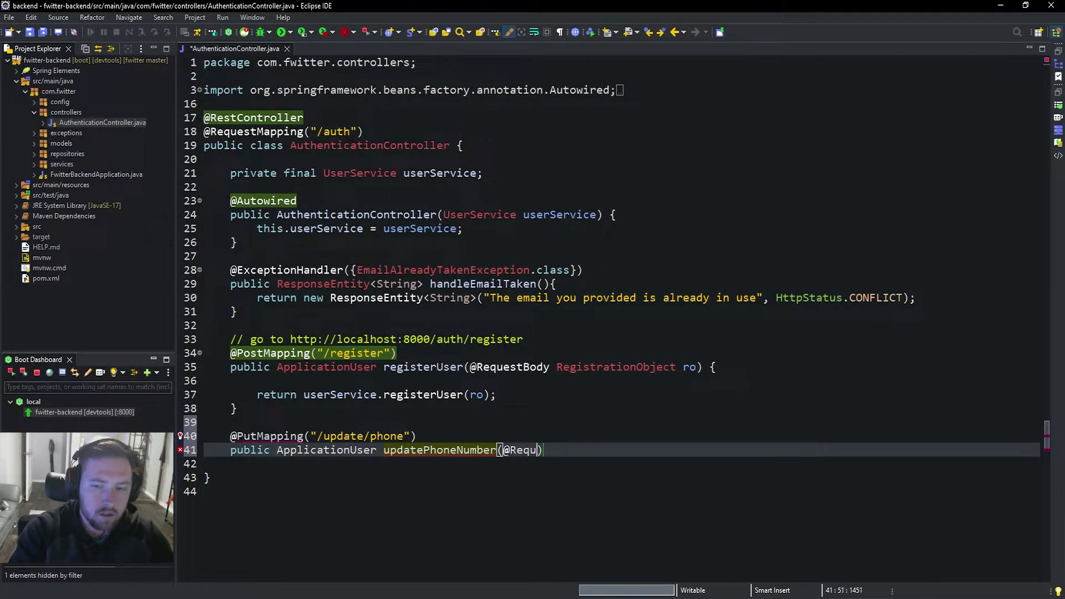
type("estBody")
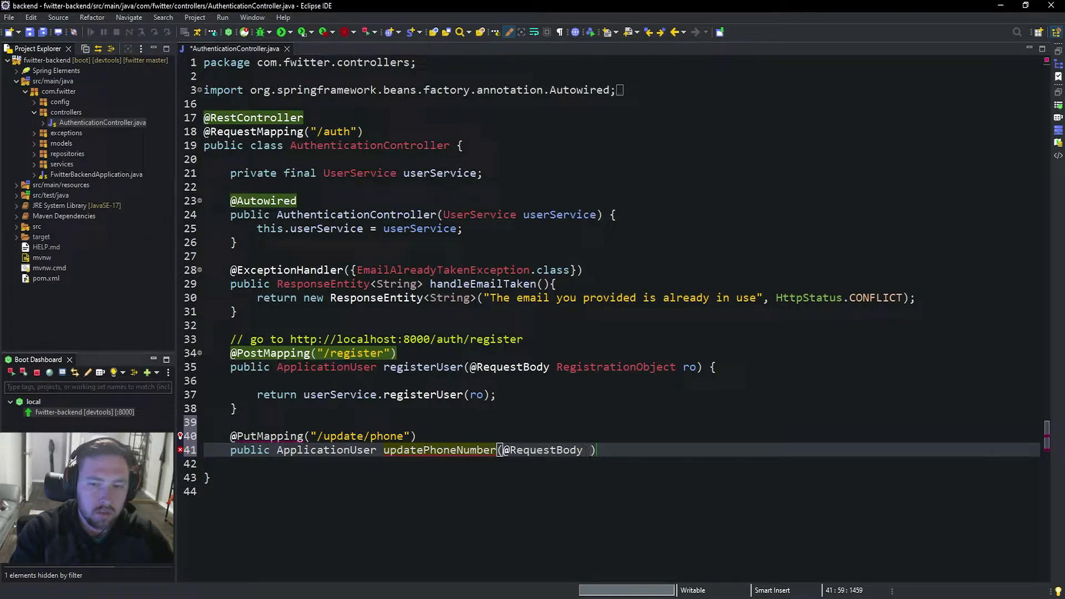
type("LinkedH")
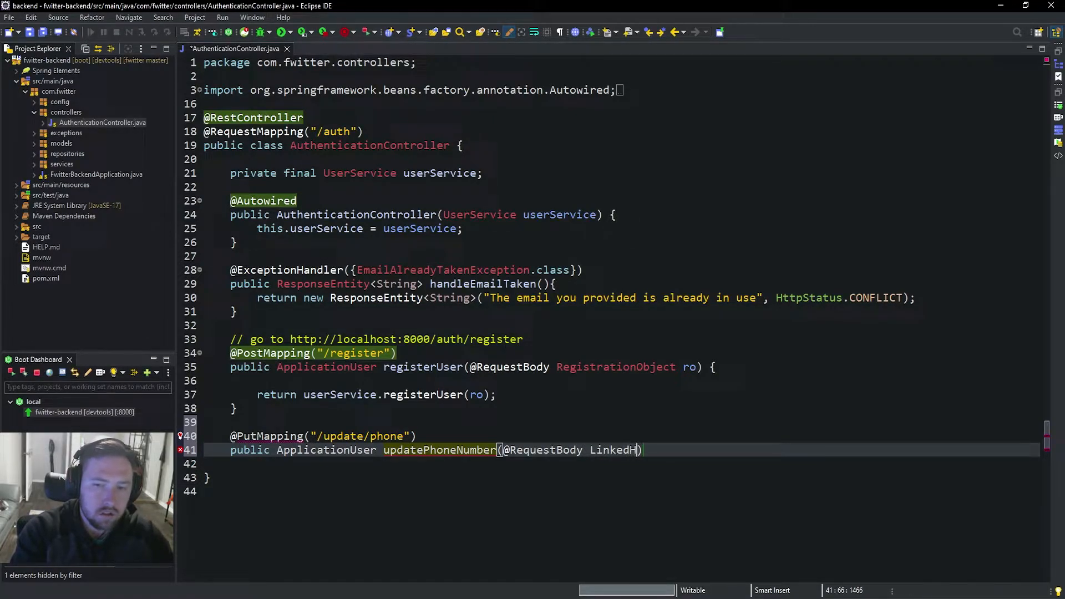
type("ashMap<String, String> n")
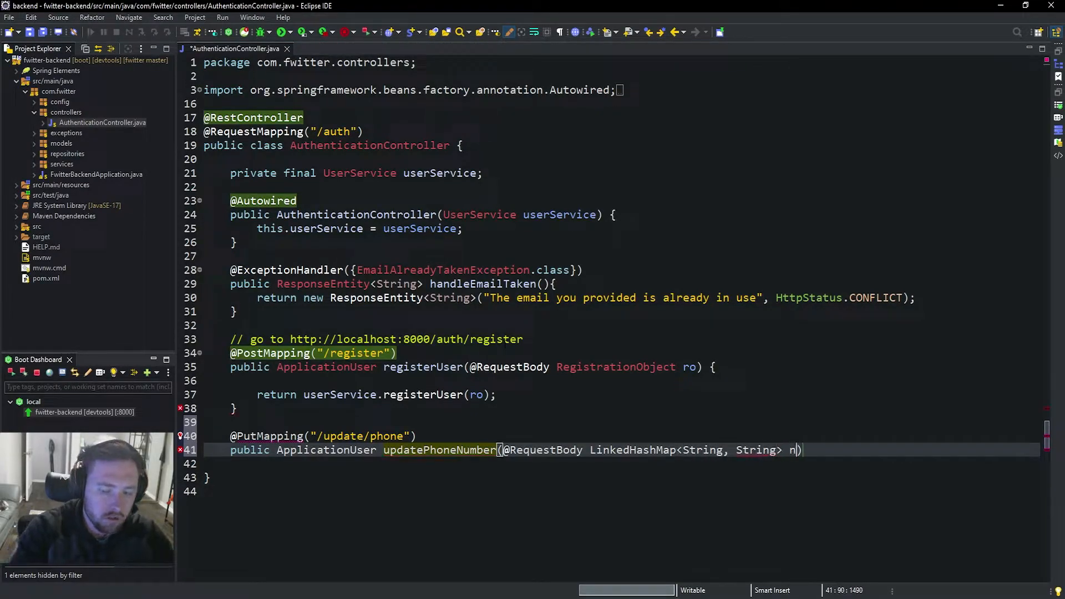
type("body)")
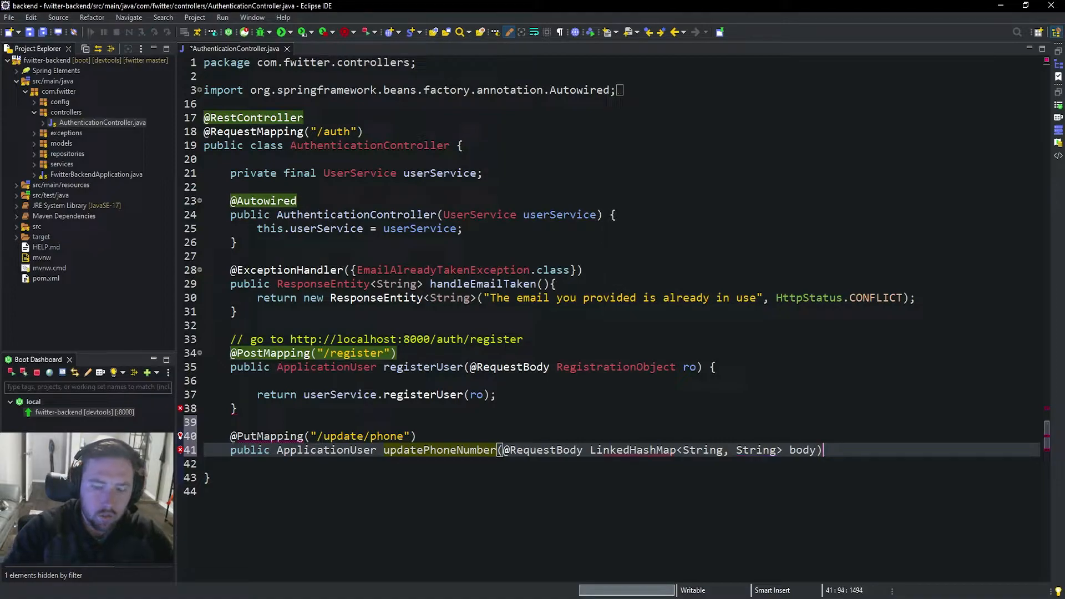
type("{")
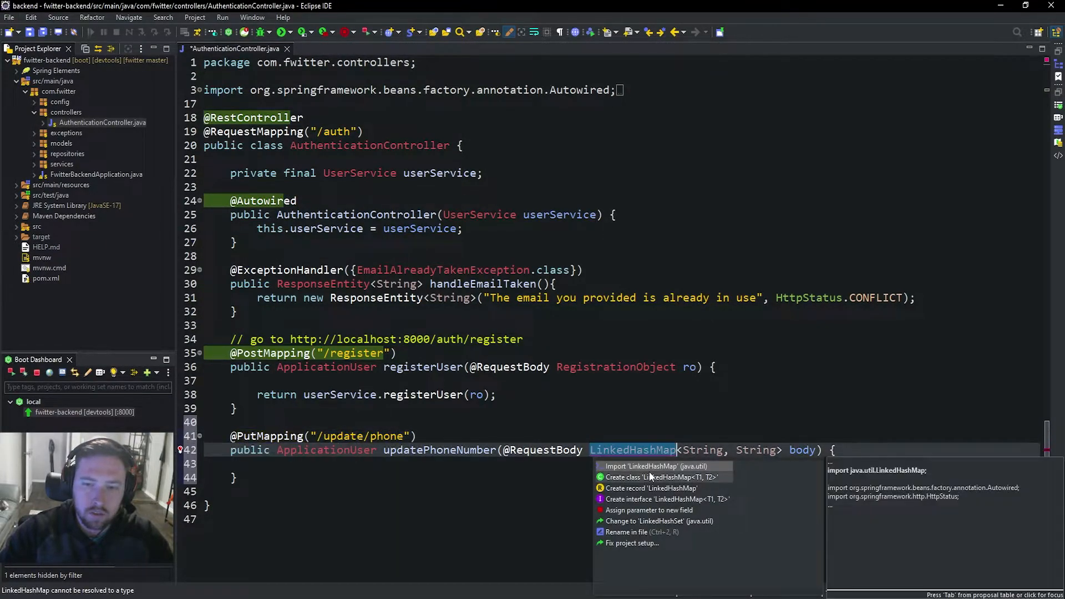
left_click(655, 466)
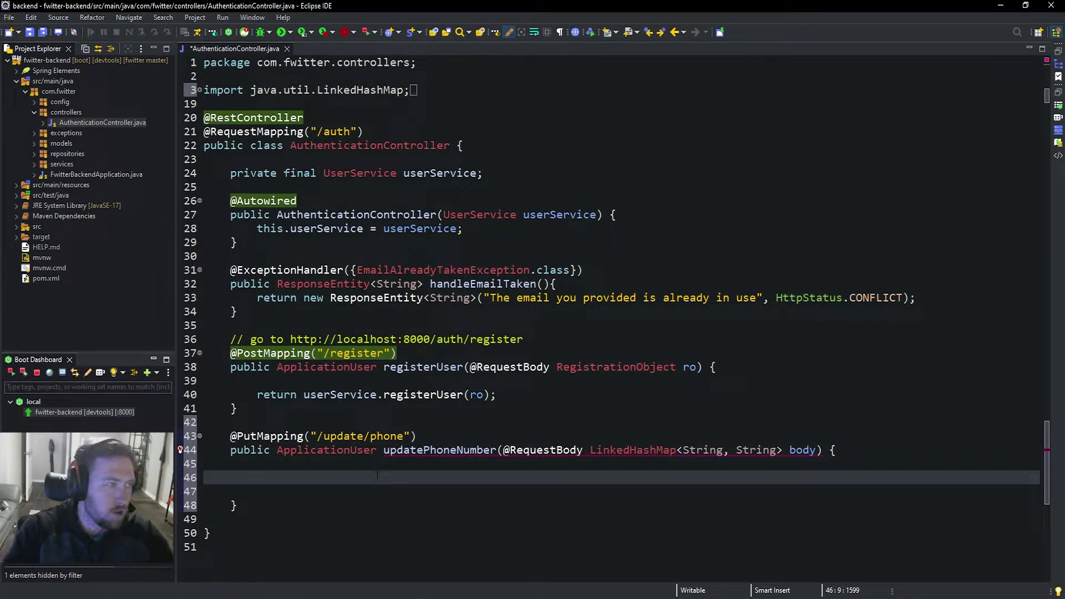
- Add String username = body.get("username") and String phone = body.get("phone") to the method
type("String username")
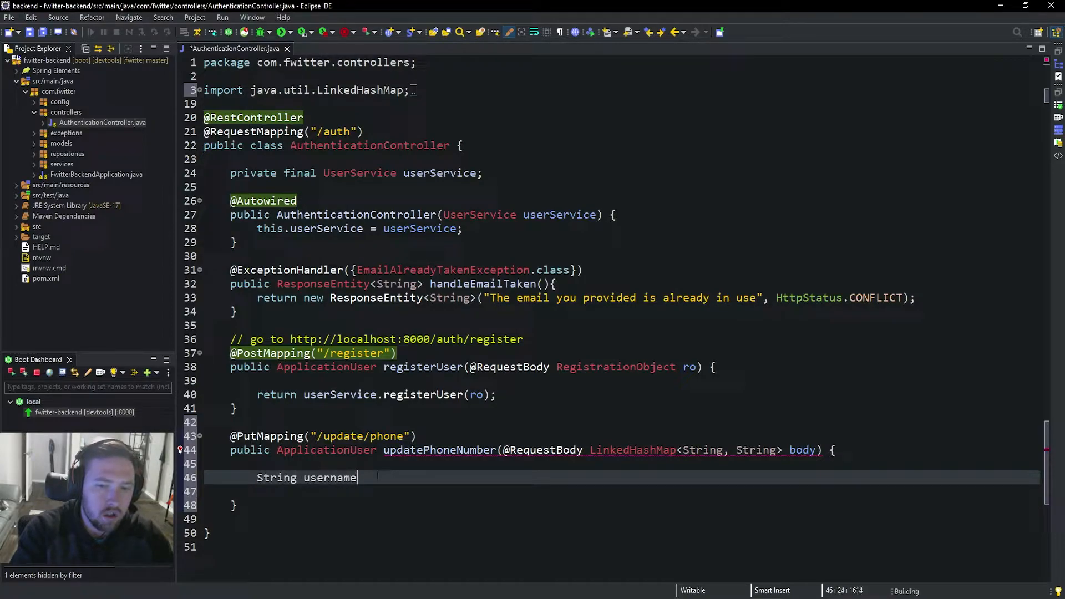
type("= body.get(\"")
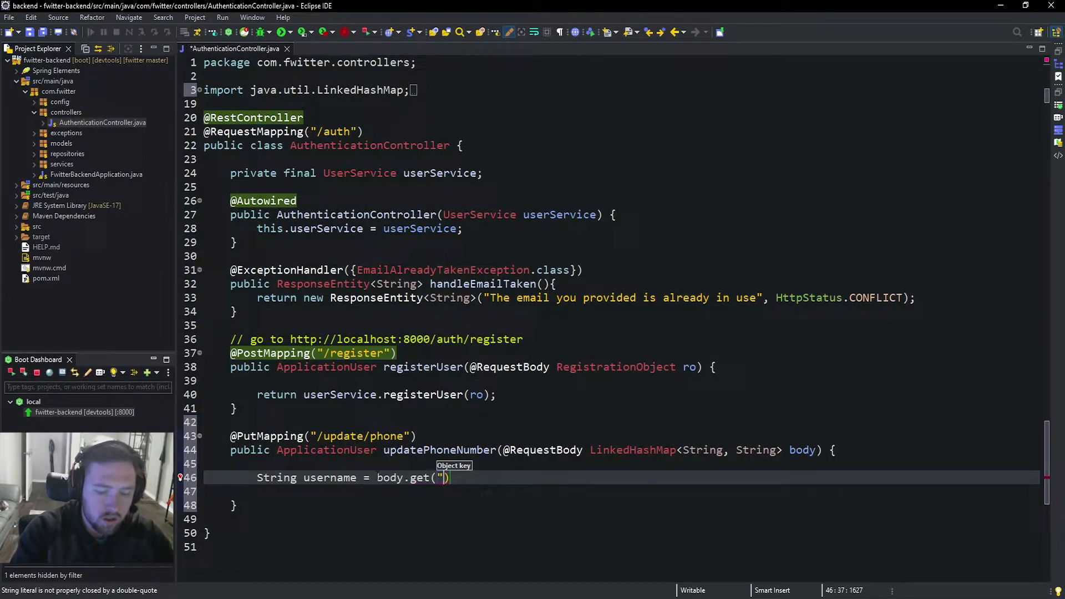
type("username\"")
left_click(622, 491)
type("Strin")
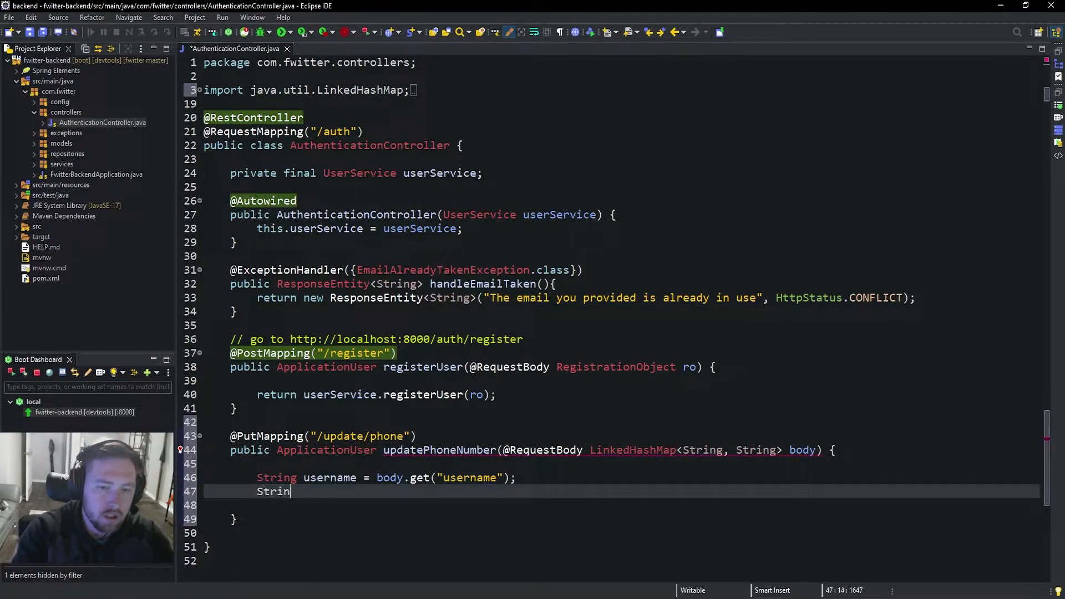
type("g phone = body.get")
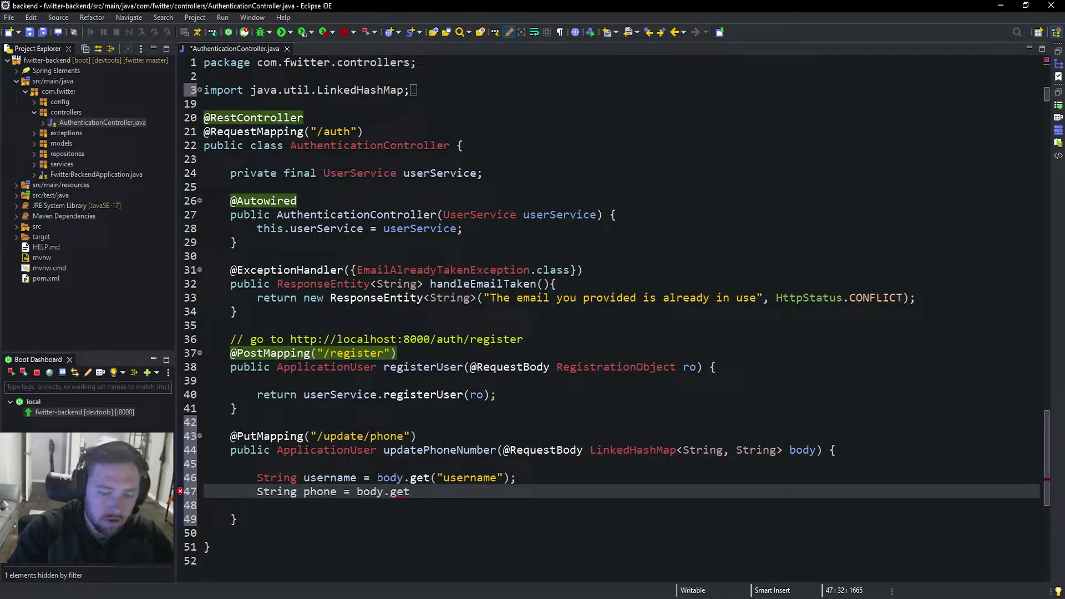
type("(\"p\")")
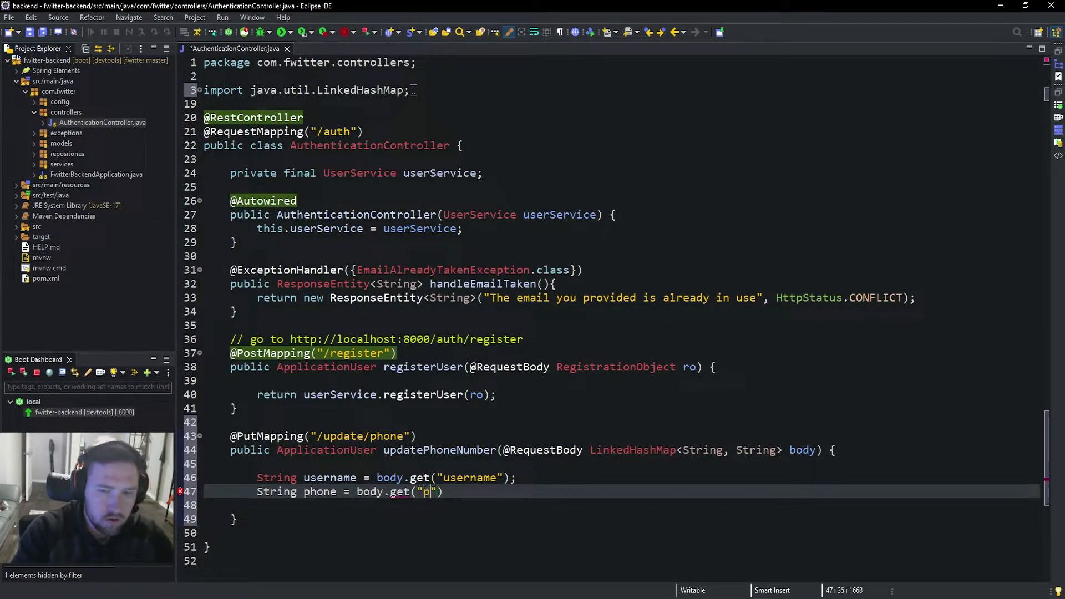
type("hone\");")
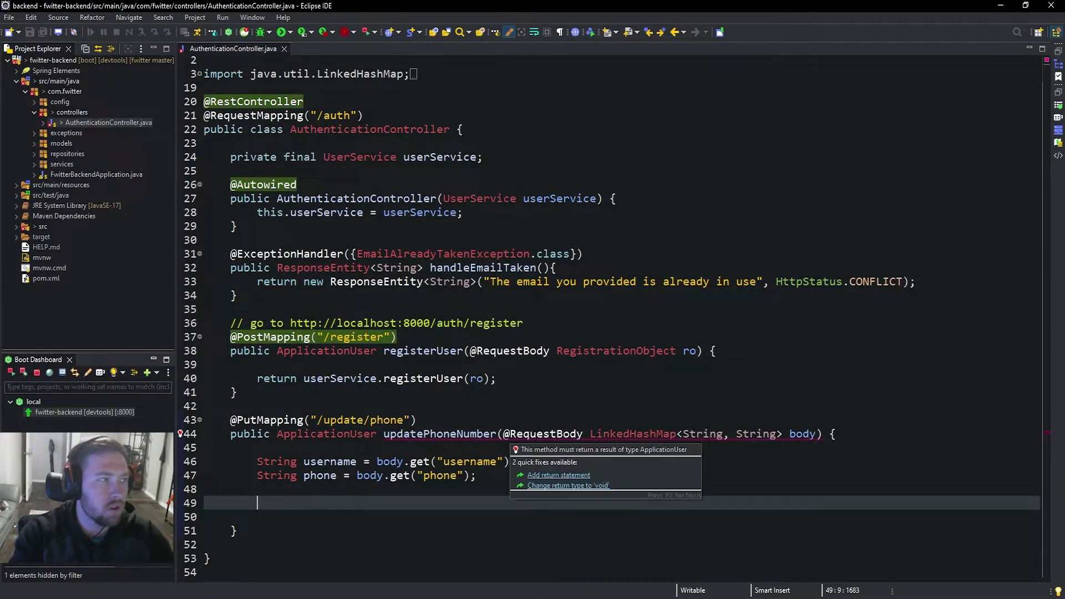
- Fetch the ApplicationUser via userService.getUserByUsername(username)
type("Appli")
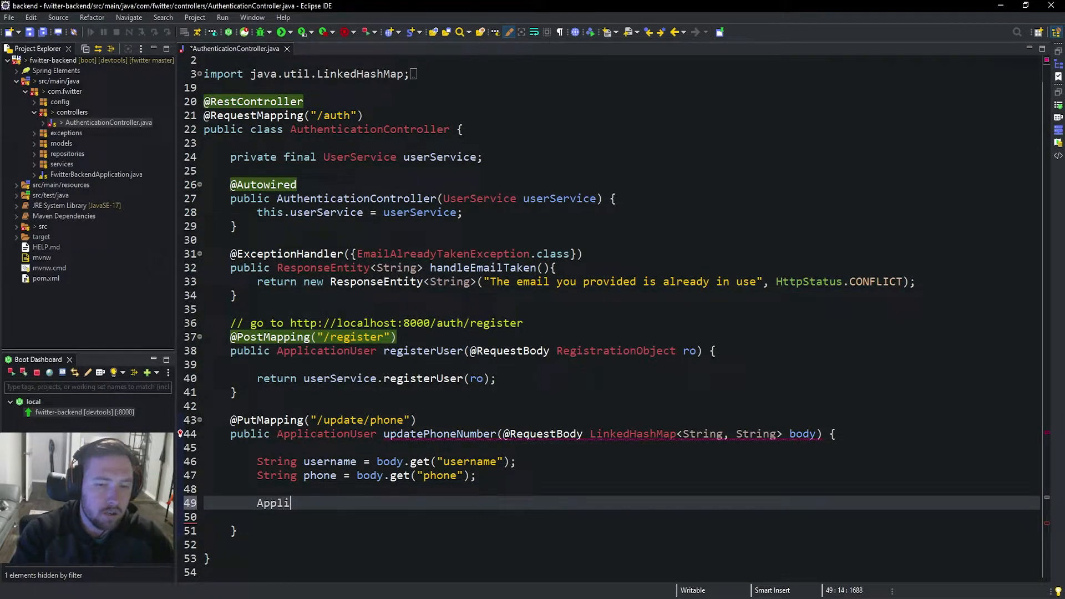
type("cationUser")
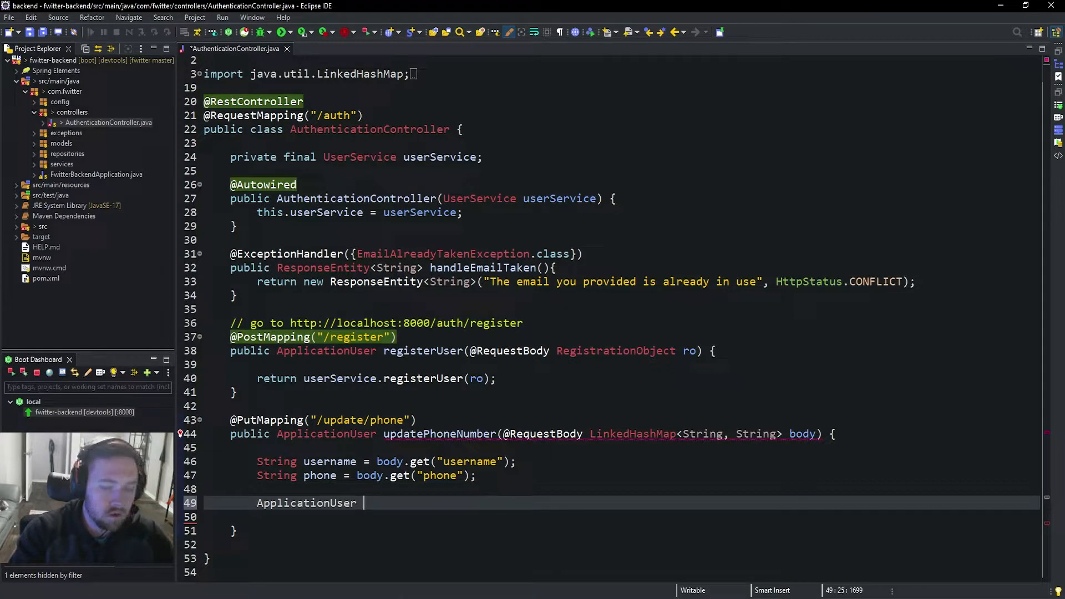
type("user = use")
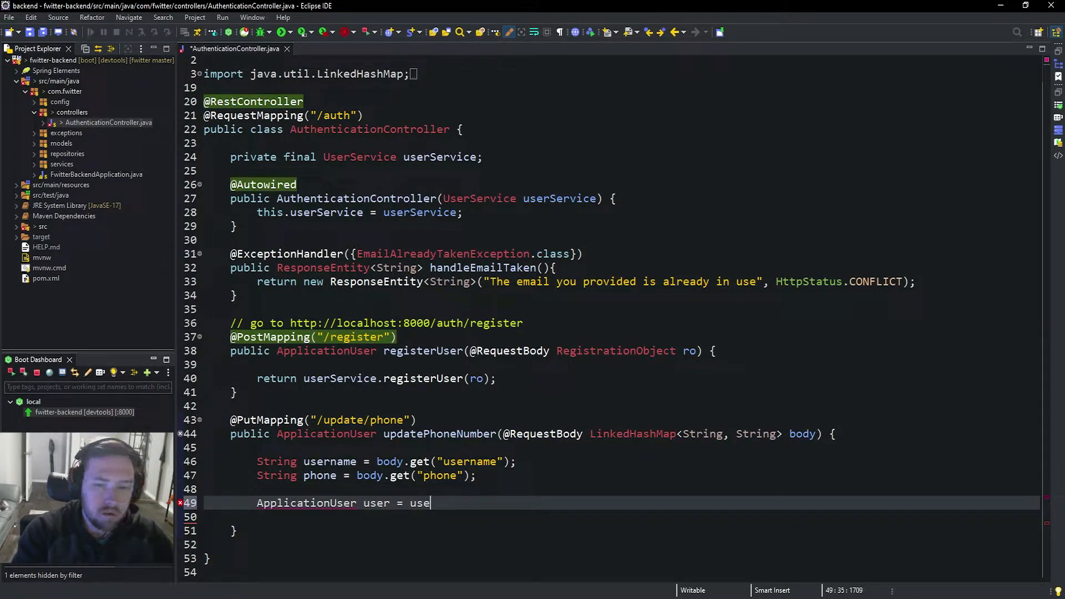
type("rServic")
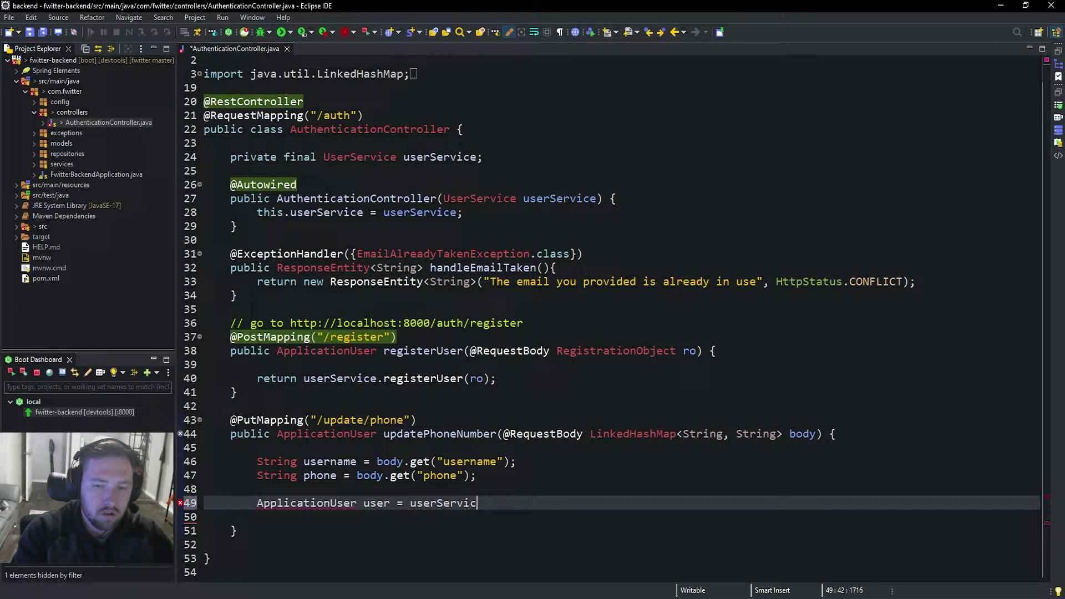
type("e.getUserB")
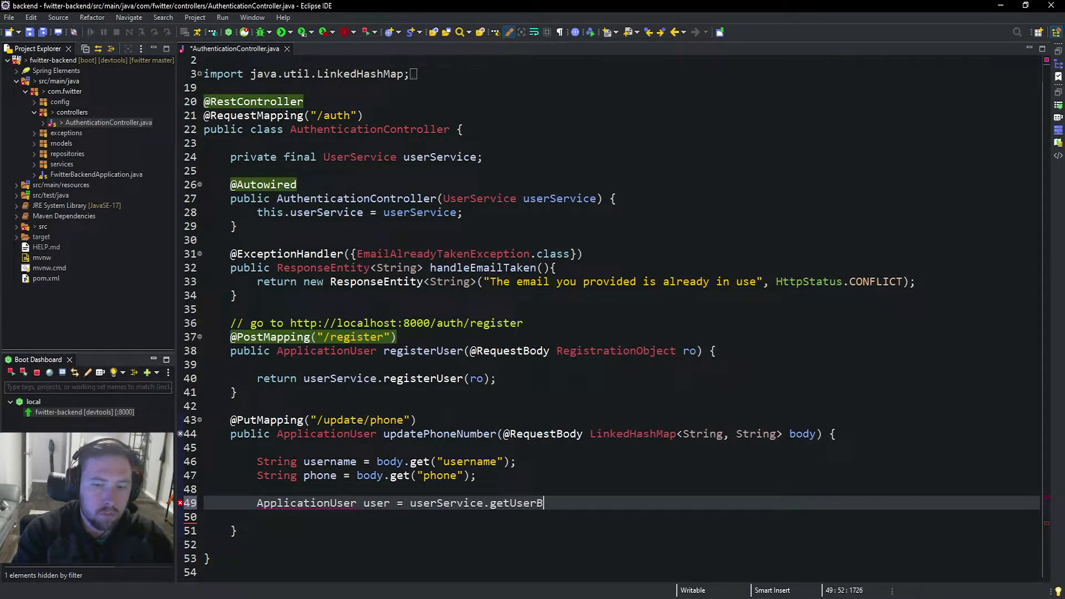
type("y")
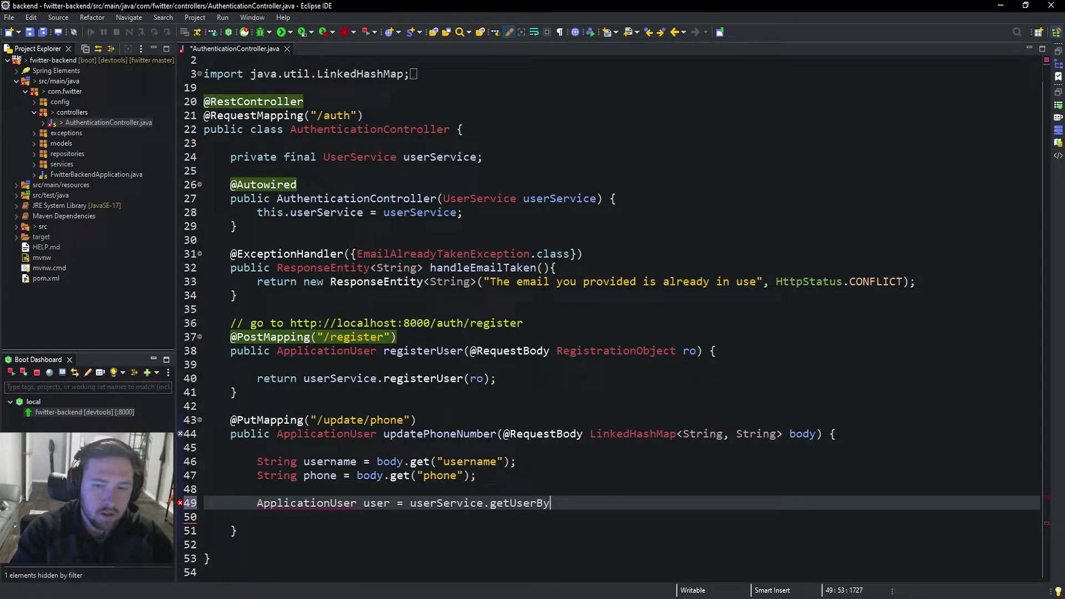
type("Username()")
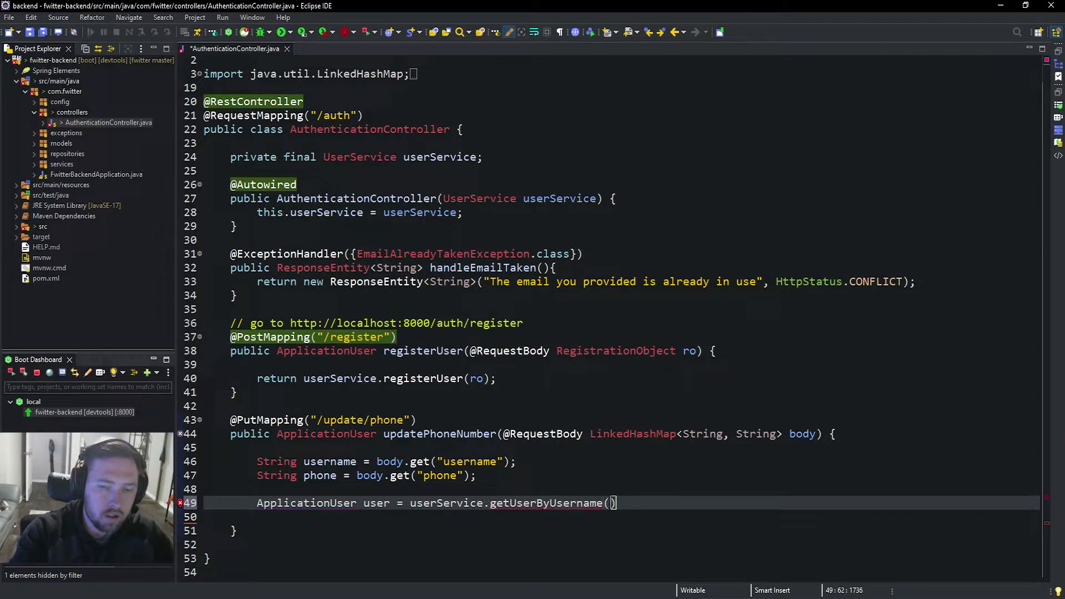
type("username")
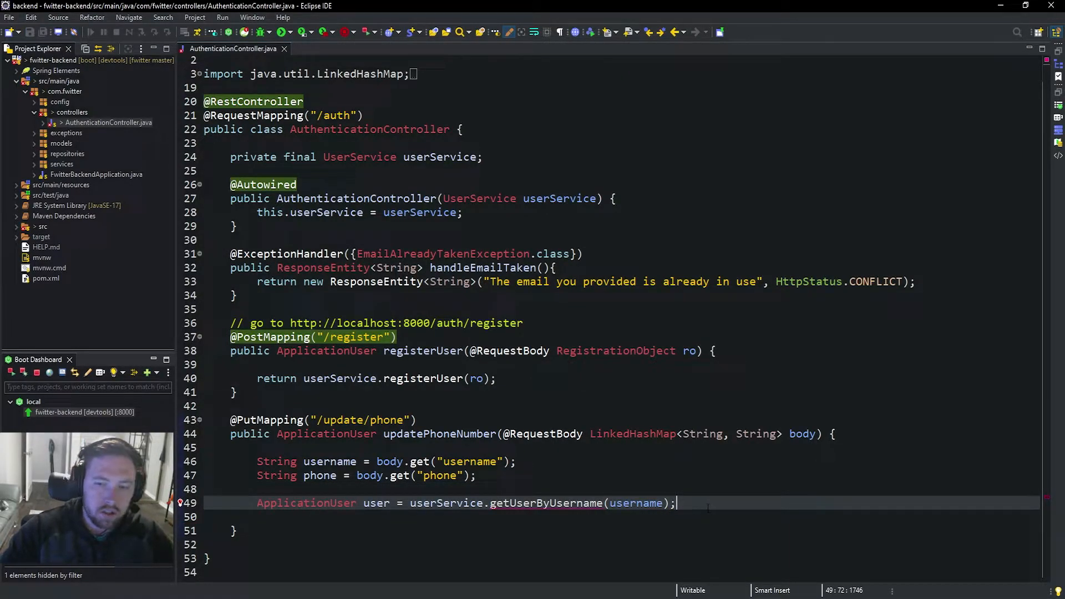
- Set the user's phone and return userService.updateUser(user)
type("user.")
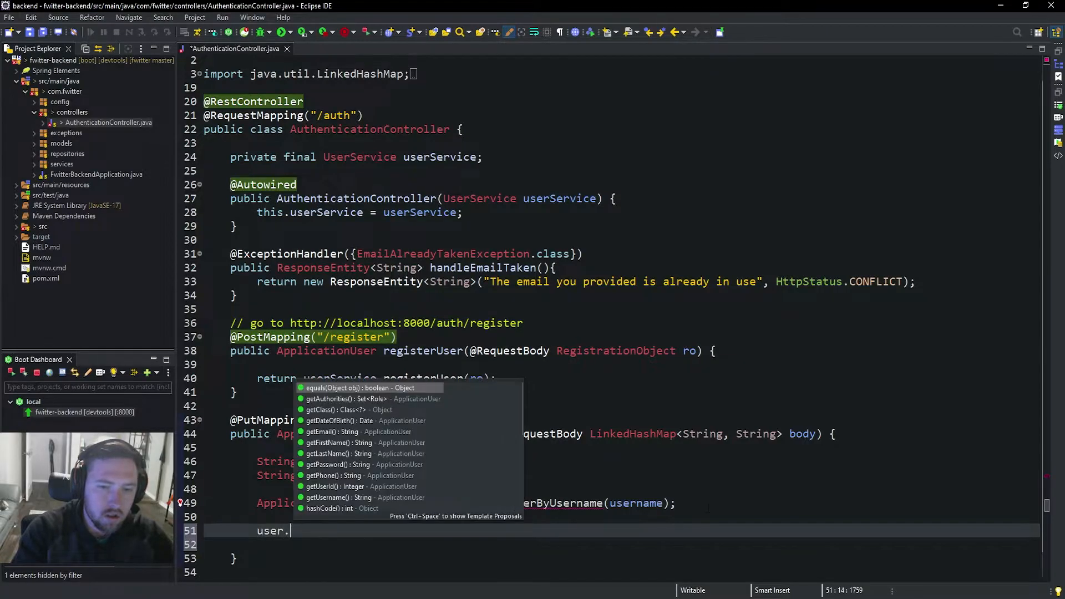
type("setPhone(phone);")
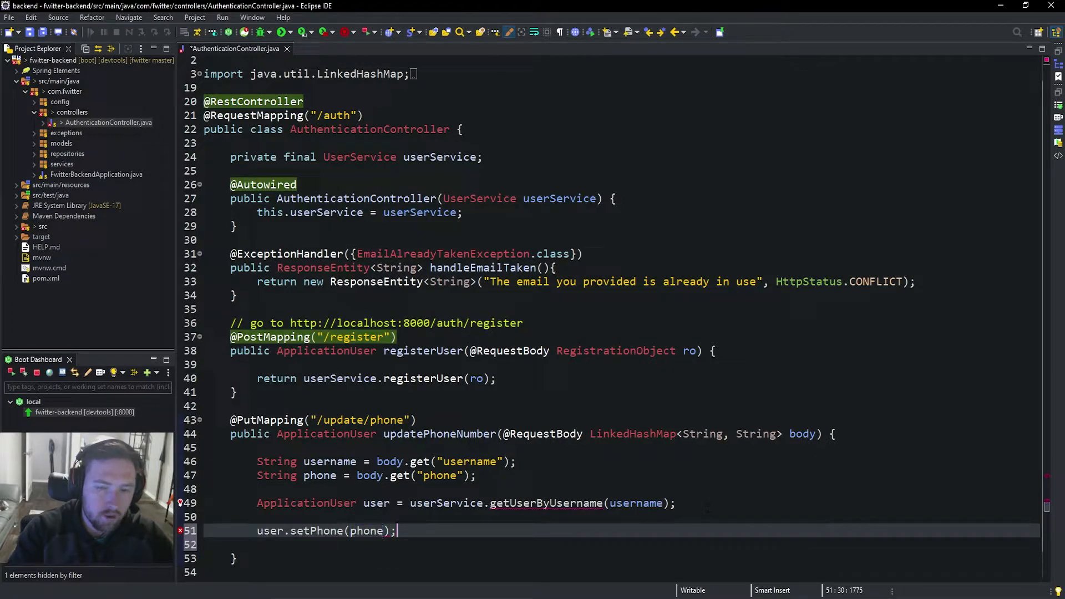
type("sre")
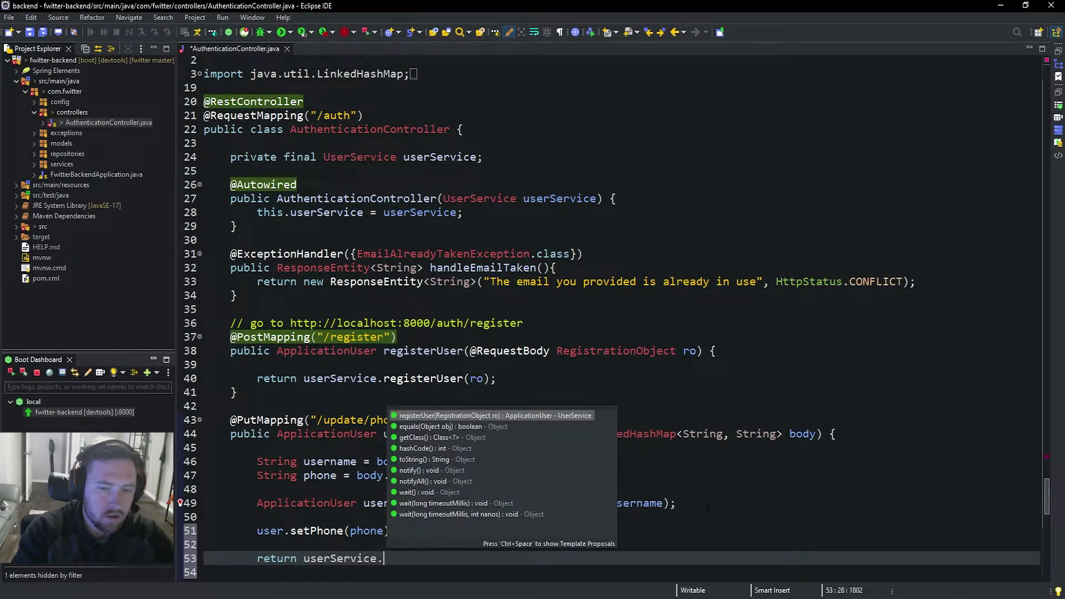
type("up")
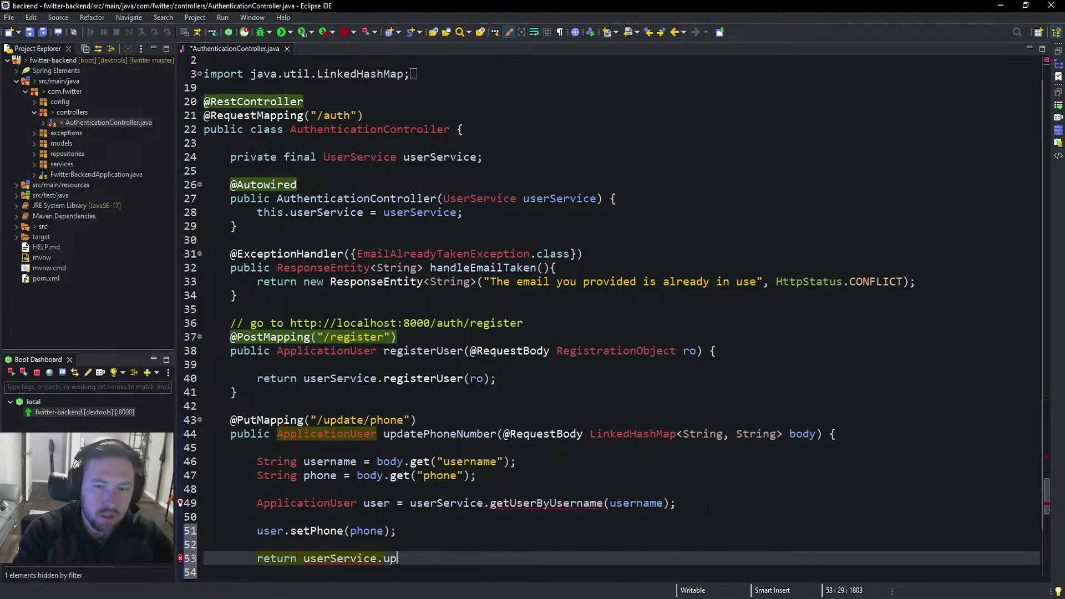
type("dateUser()")
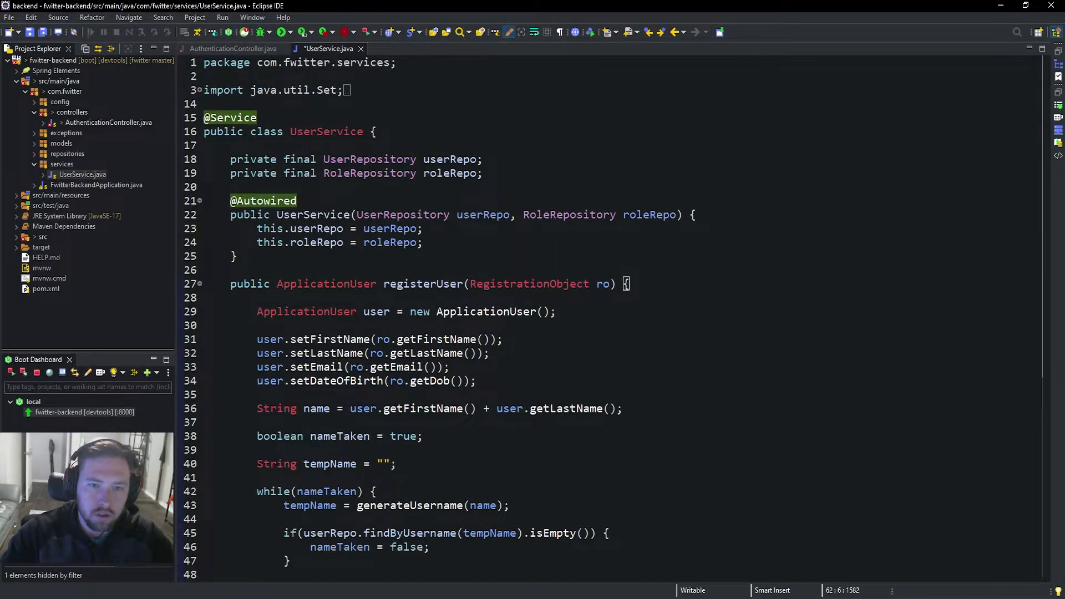
- In UserService, write getUserByUsername(String username) returning userRepo.findByUsername(username)
left_click(367, 257)
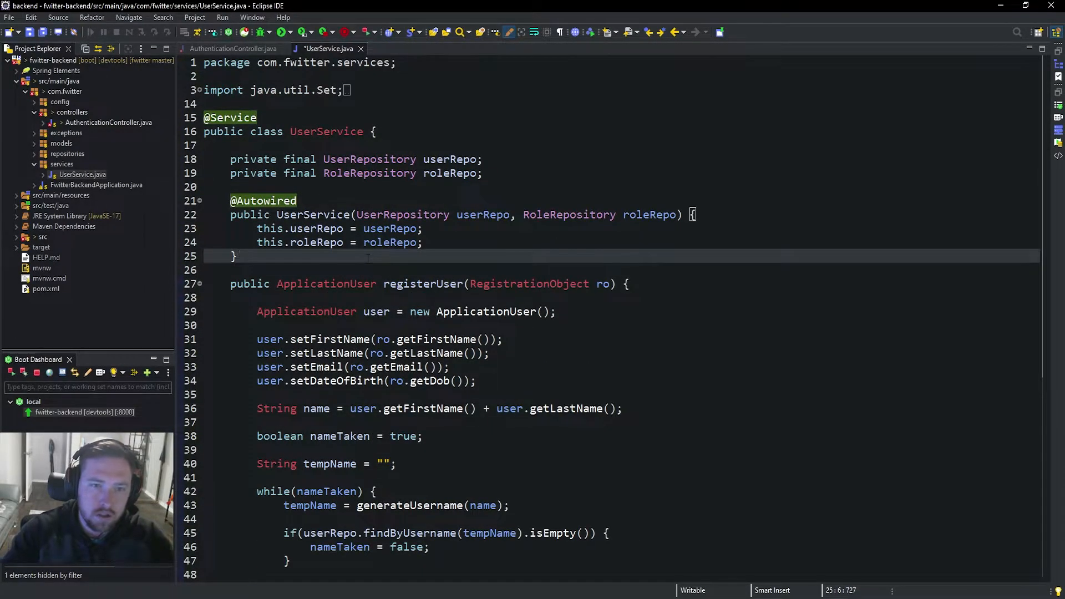
type("publi")
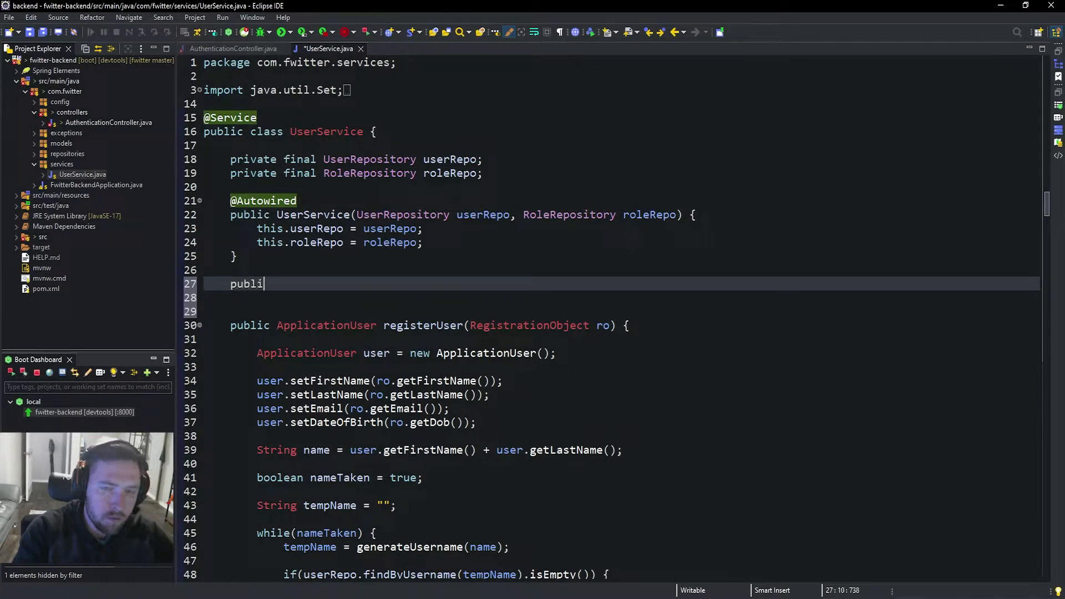
type("c ApplicationU")
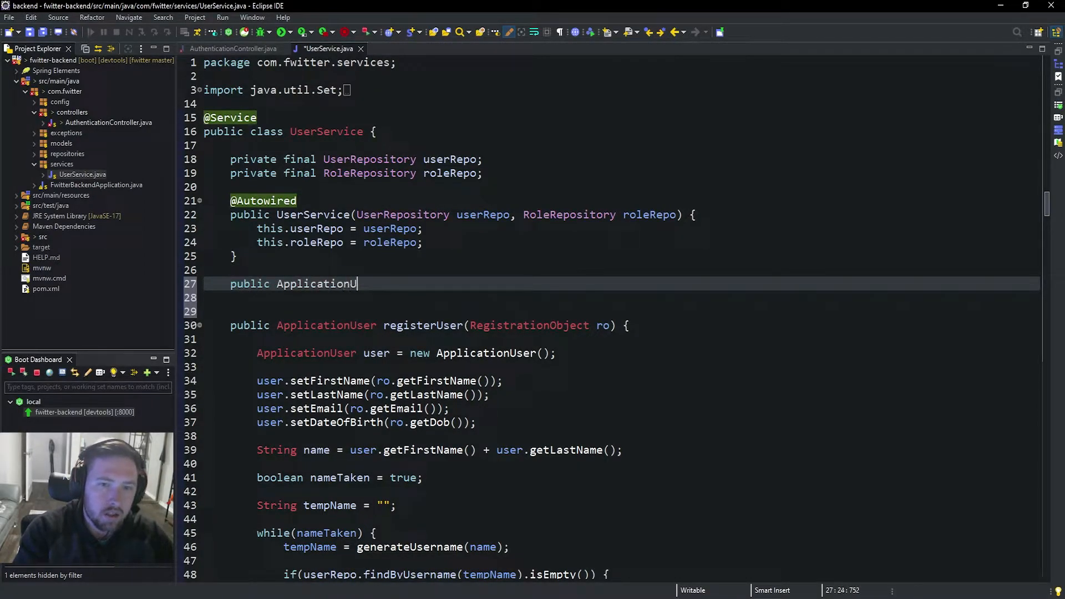
type("ser")
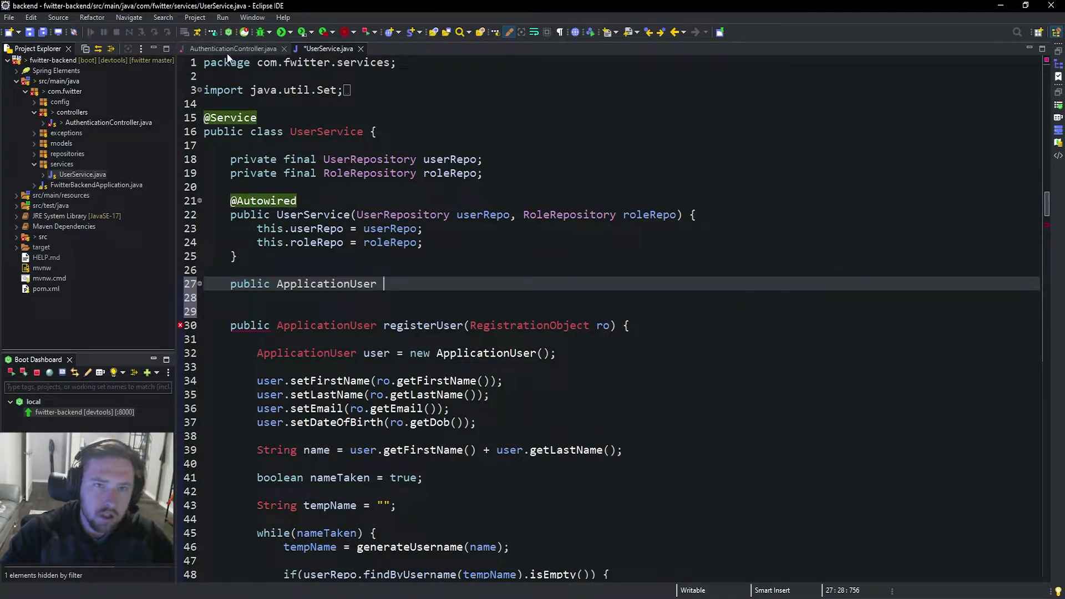
left_click(233, 48)
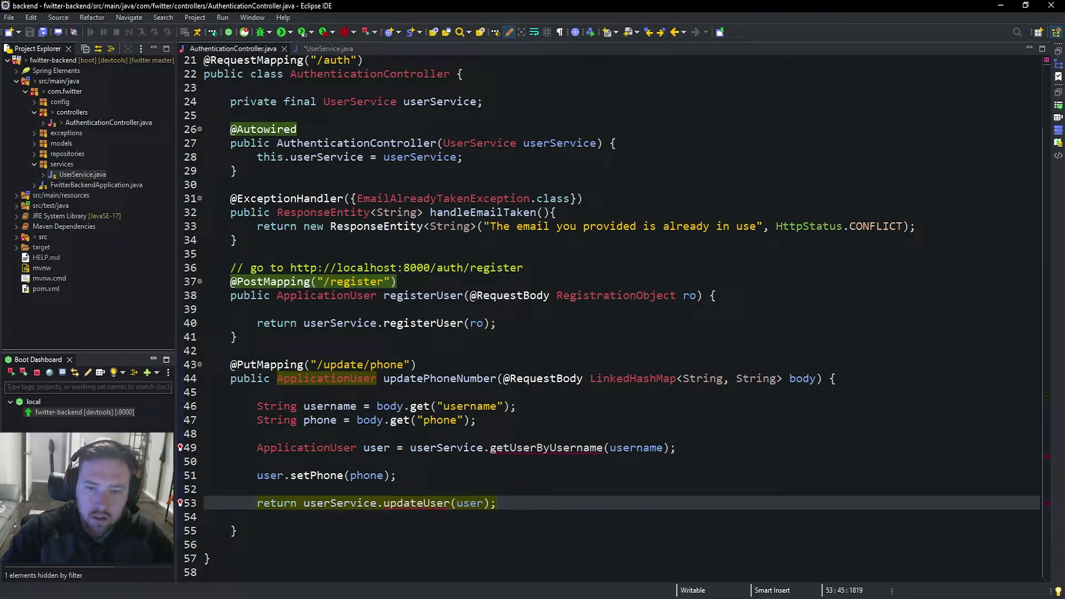
left_click(327, 49)
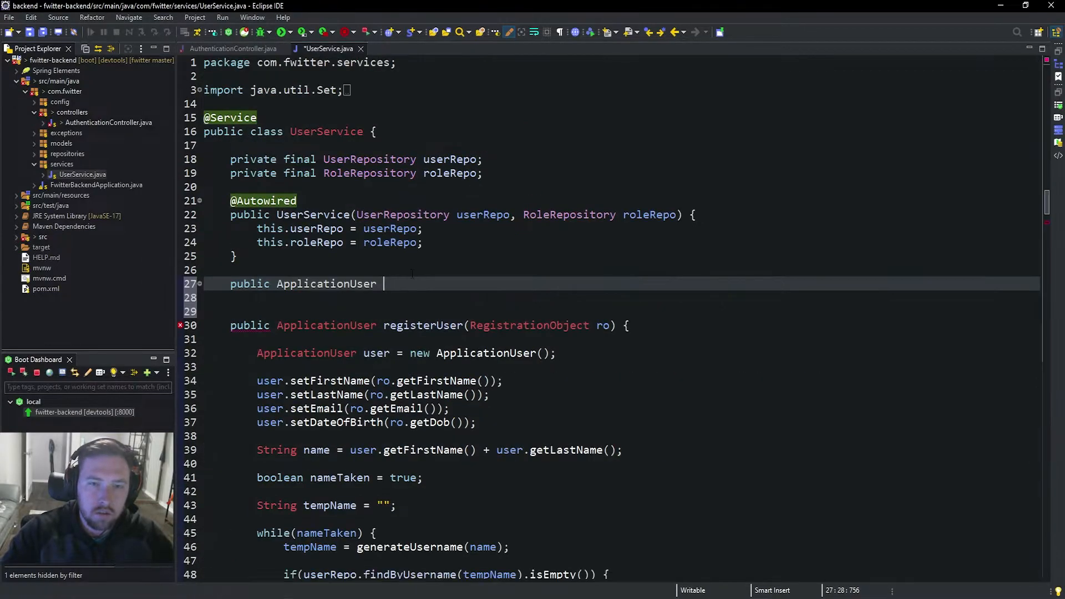
type("getUserByUsername(")
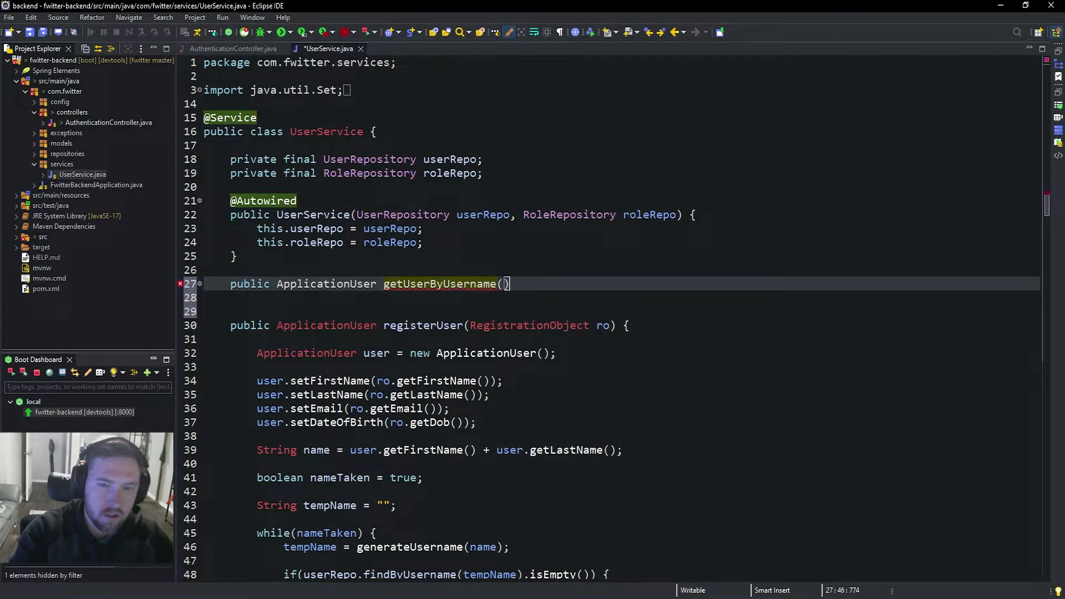
type("String username")
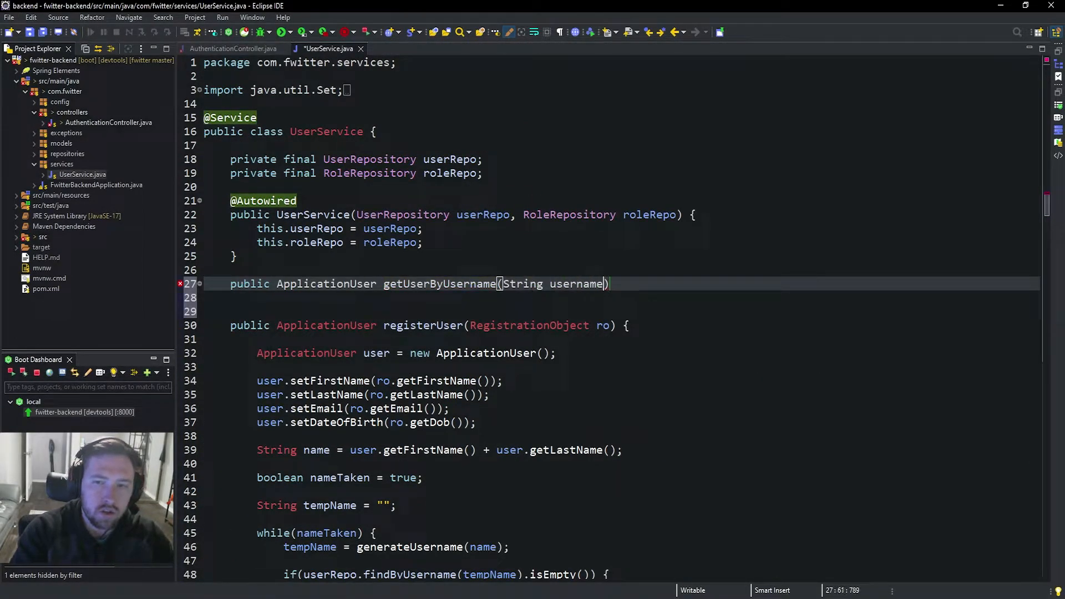
type("{")
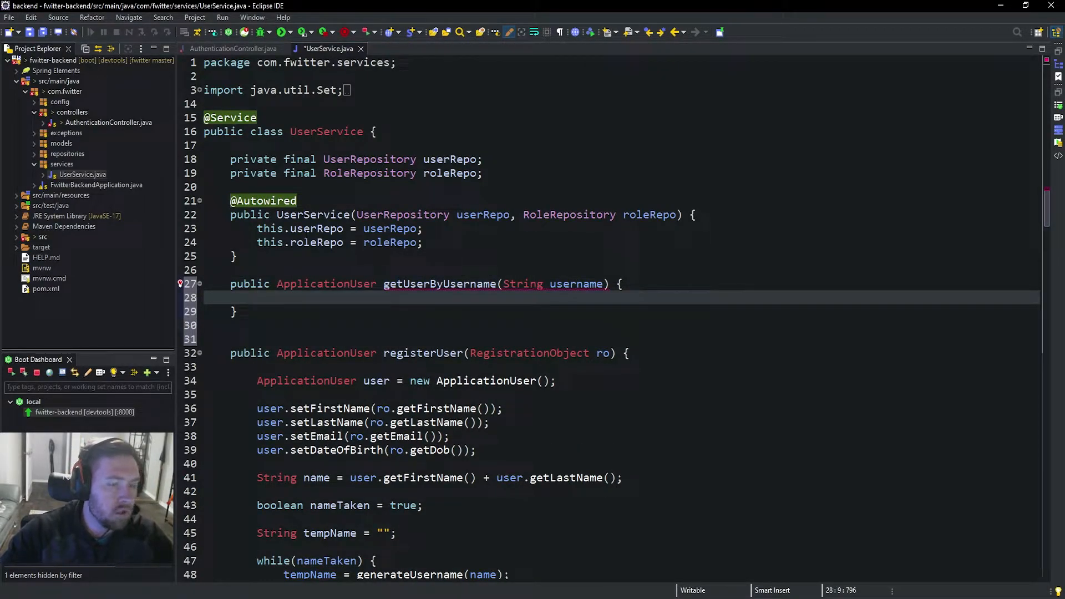
type("return")
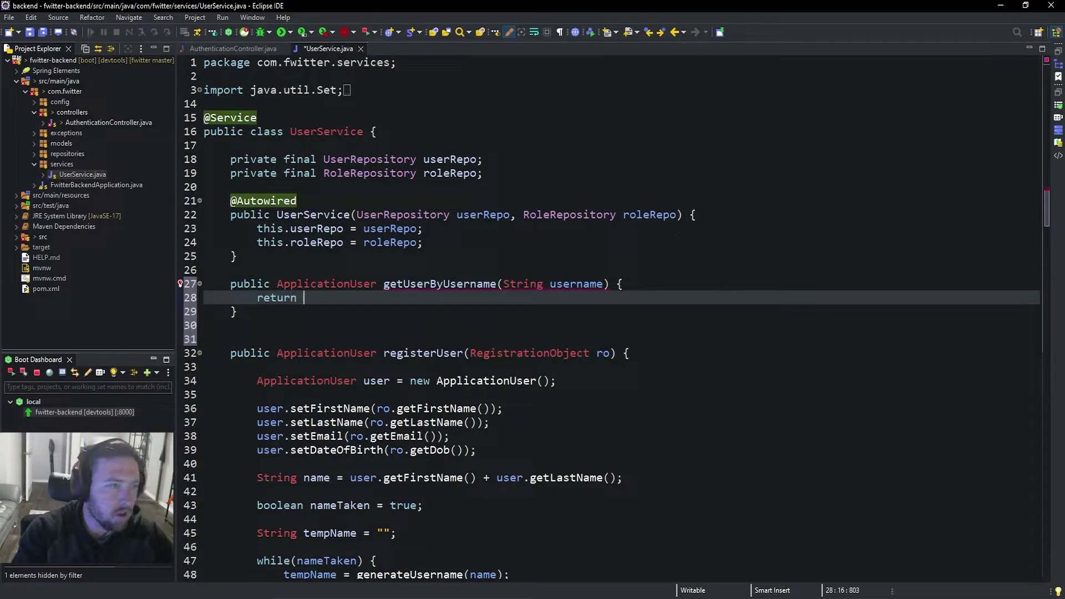
type("userRE")
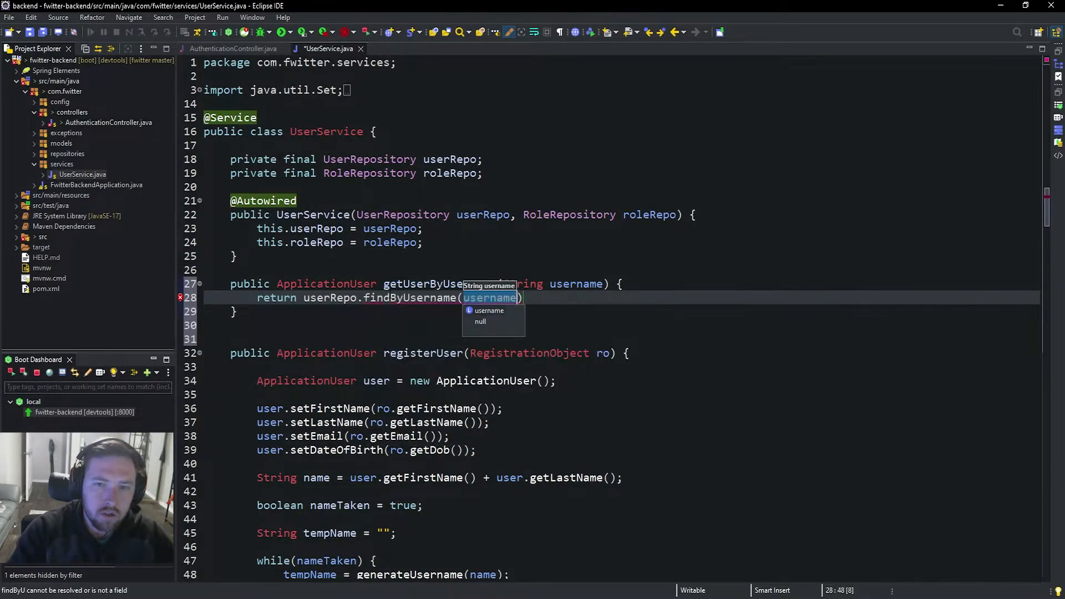
- Append orElseThrow(UserDoesNotExistException::new) and create the missing exception class via quick fix
type(".")
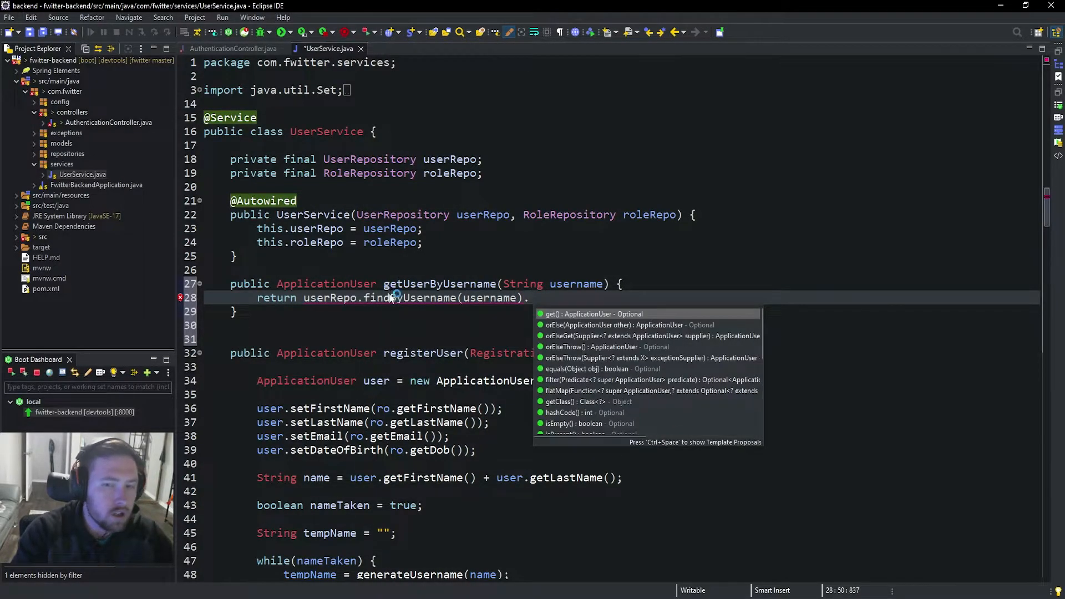
type("orElseThrow(")
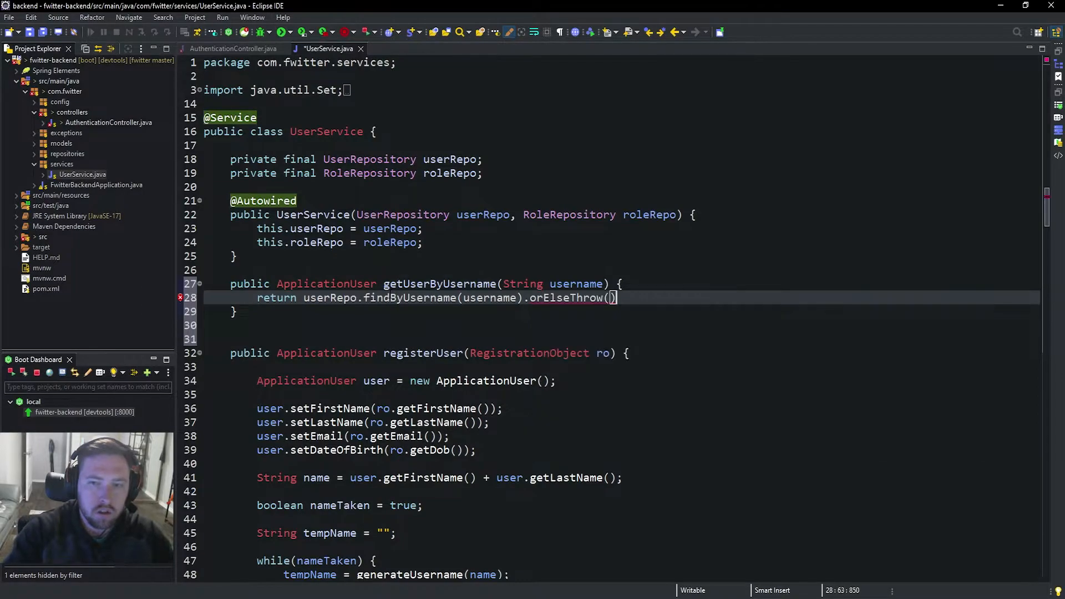
type("U")
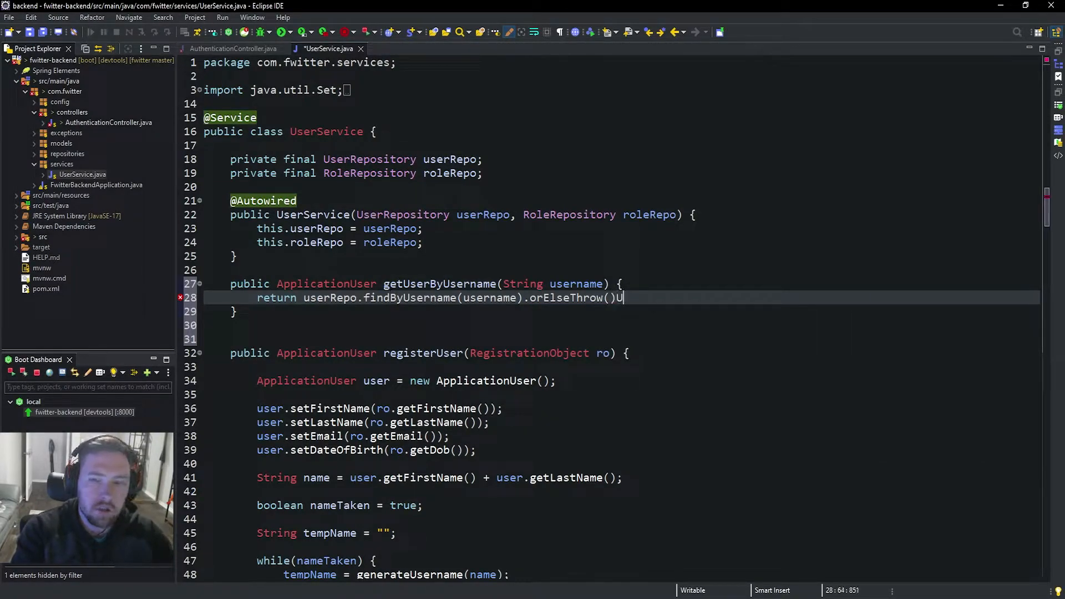
key("Backspace")
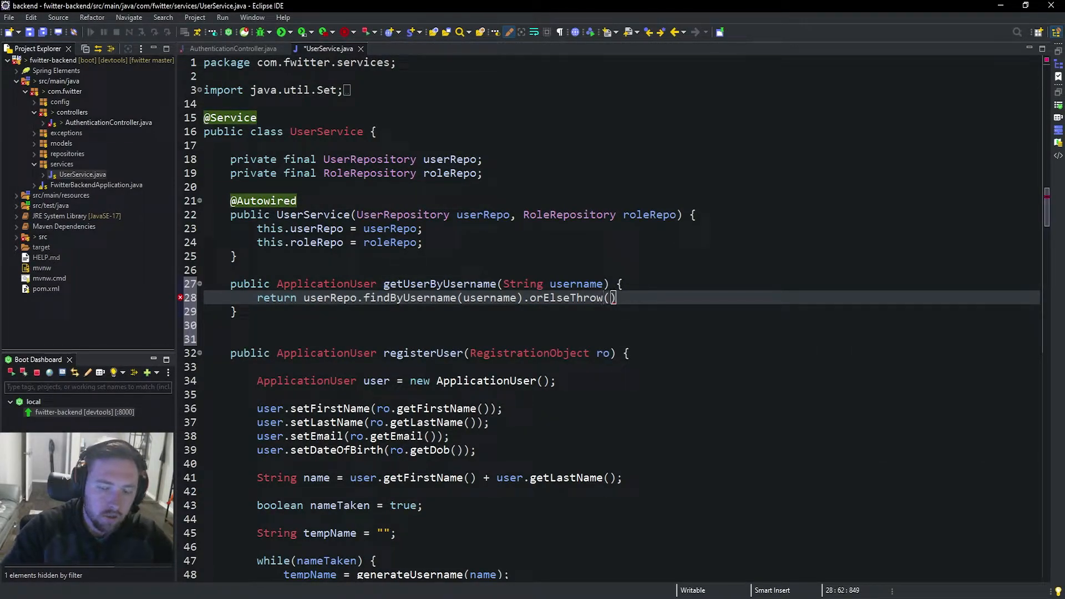
type("UserDoesNotExist")
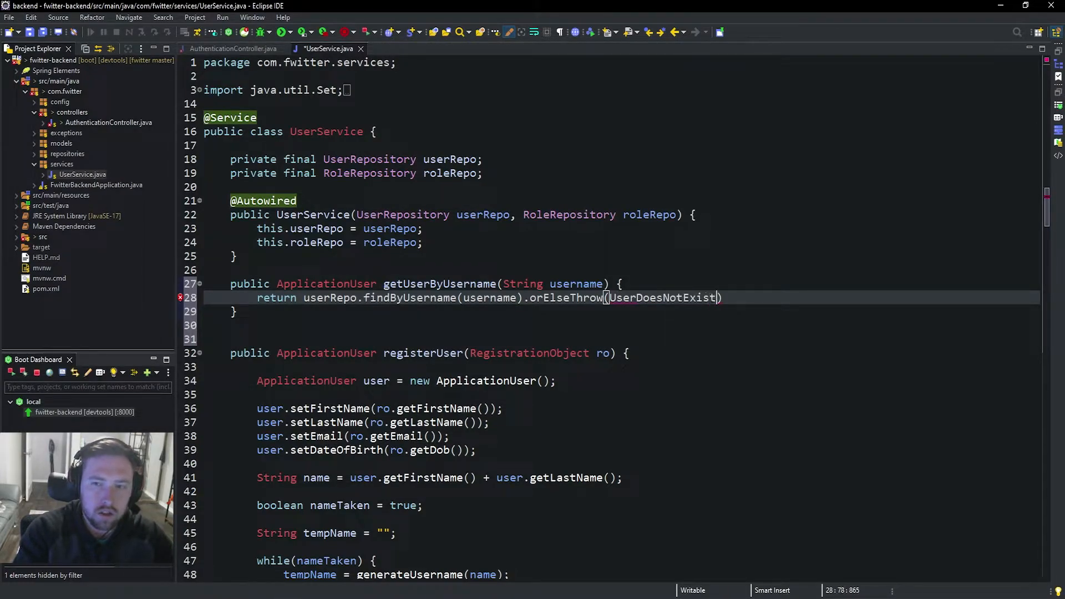
type("Exception::n")
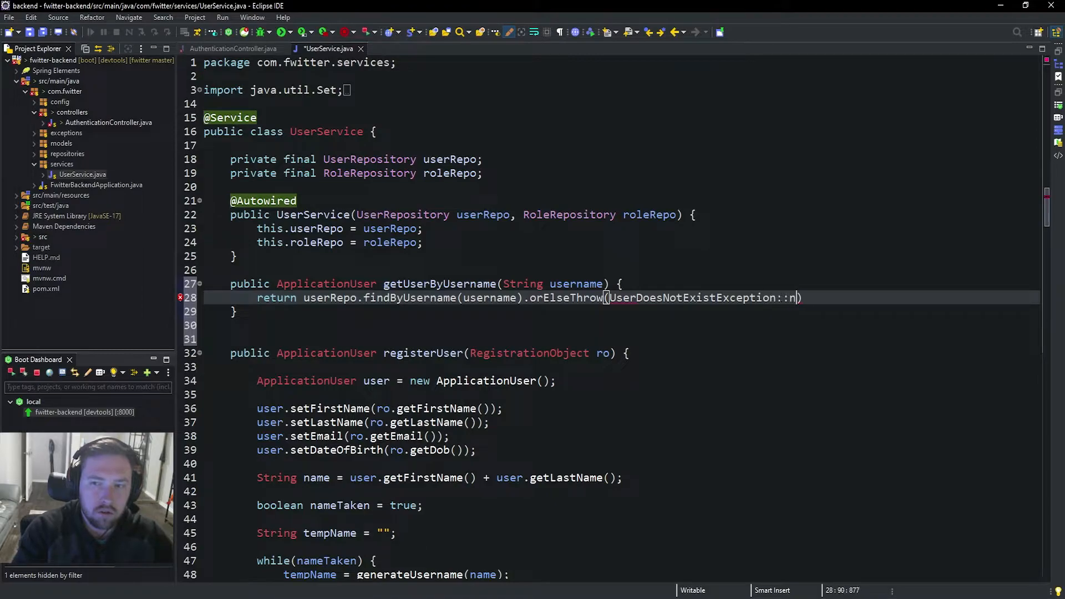
type("ew);")
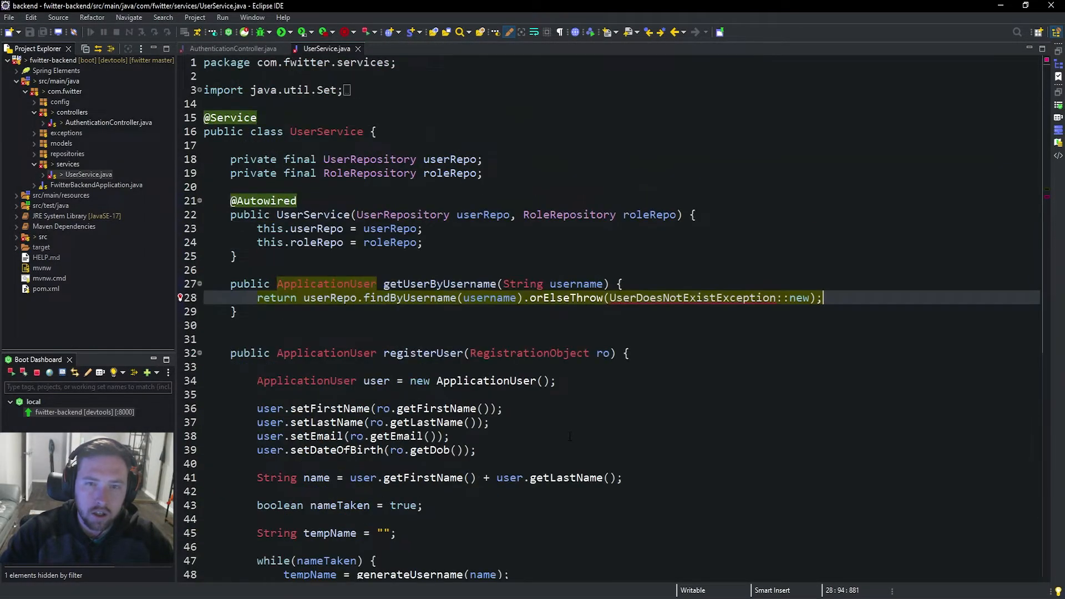
left_click(690, 297)
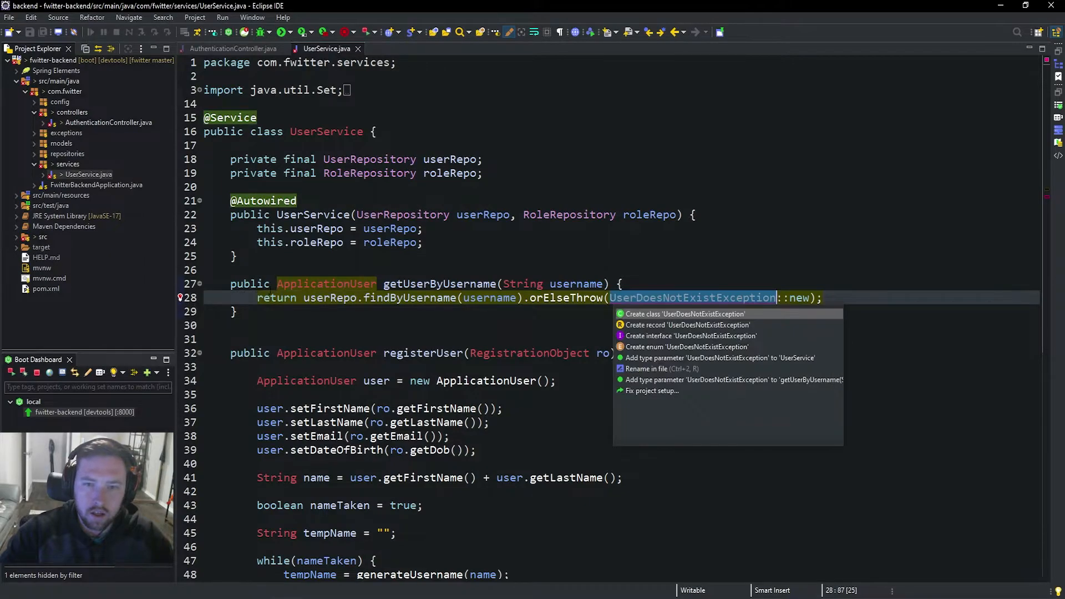
left_click(685, 315)
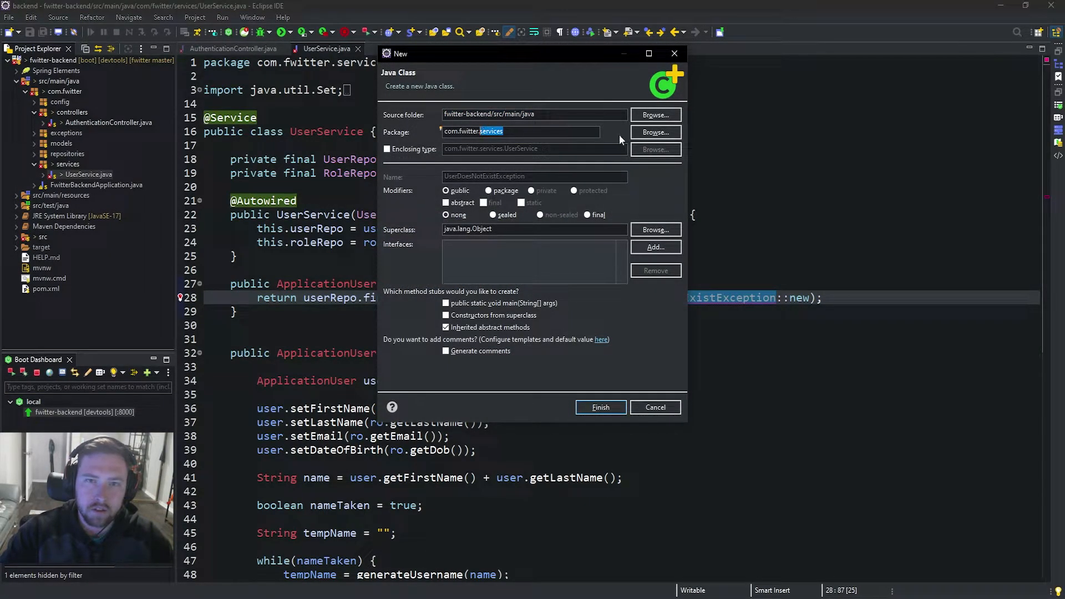
- Create the UserDoesNotExistException class in the exceptions package
type("expections")
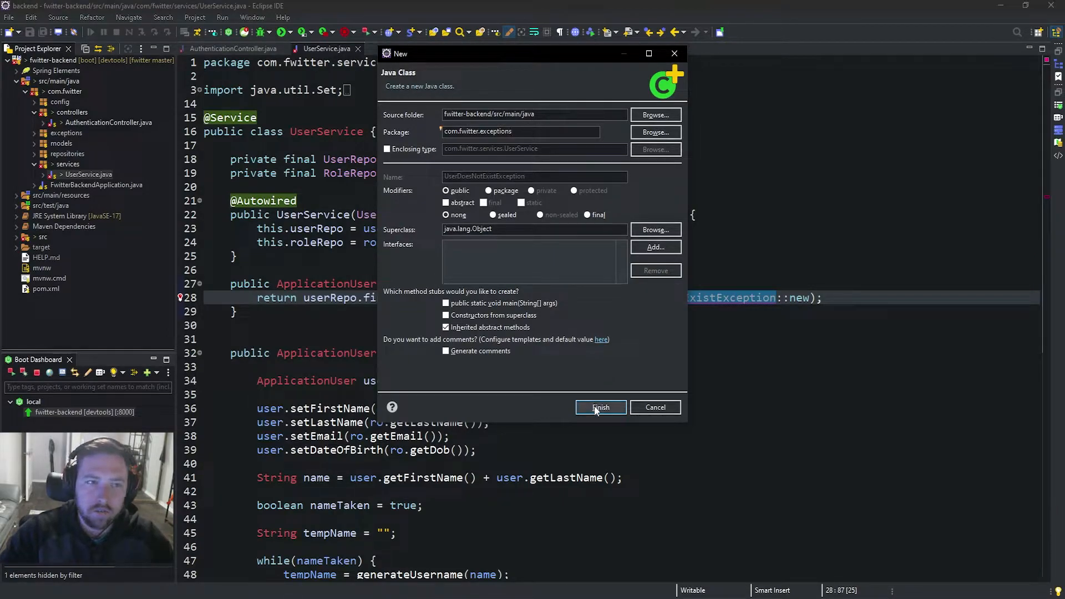
left_click(600, 407)
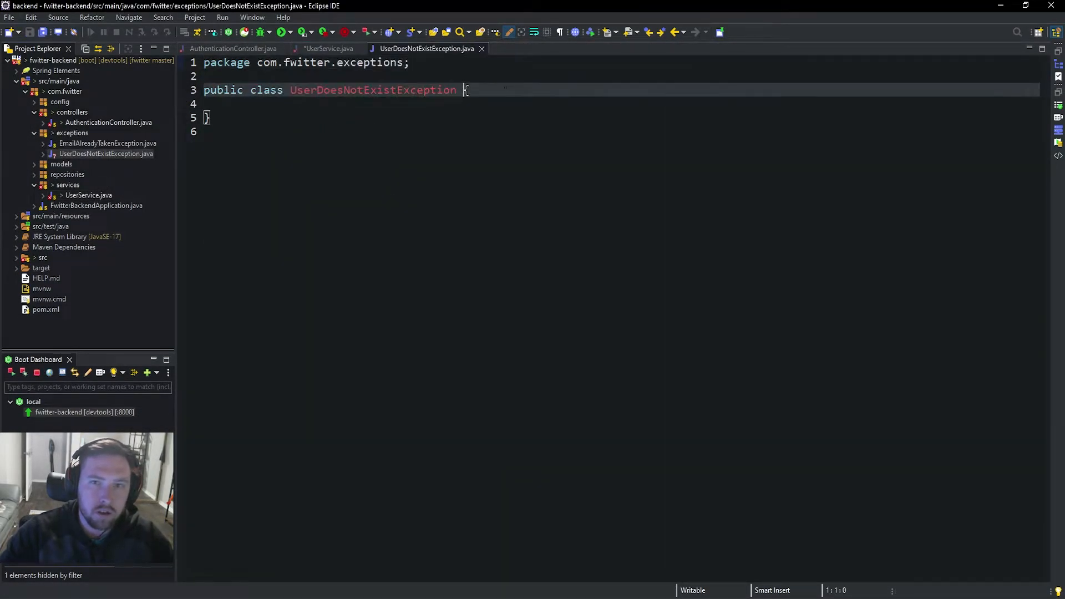
- Make UserDoesNotExistException extend RuntimeException
type("ex{")
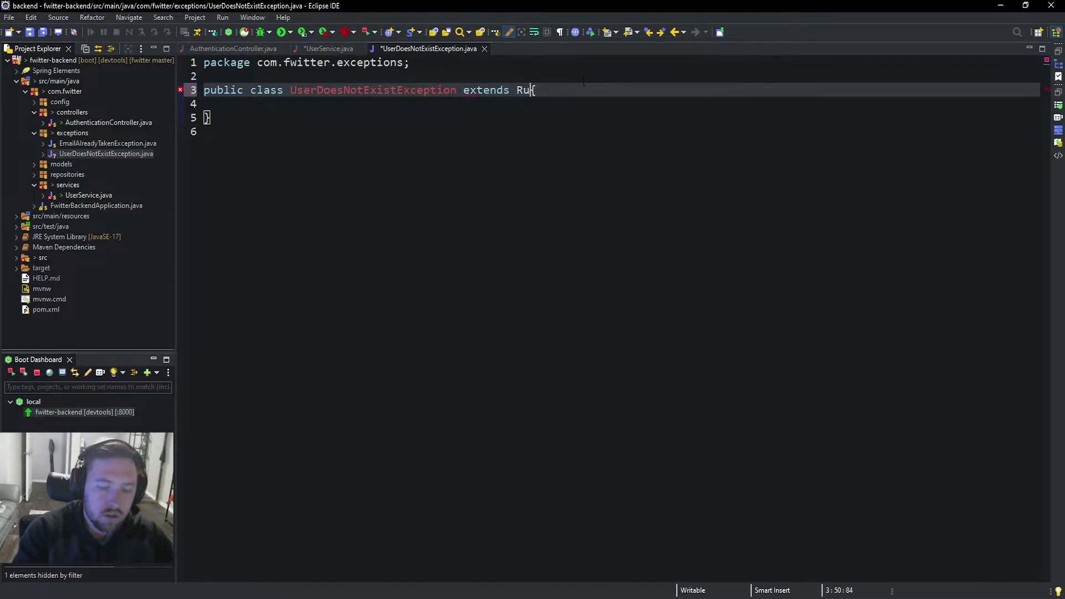
type("ntimeEx")
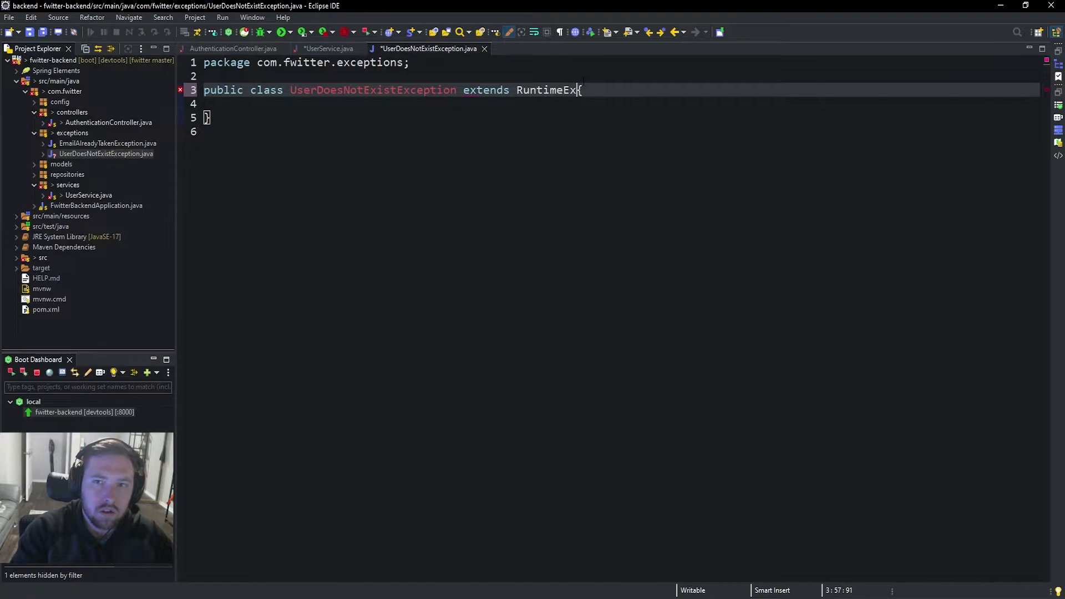
type("ceptoin")
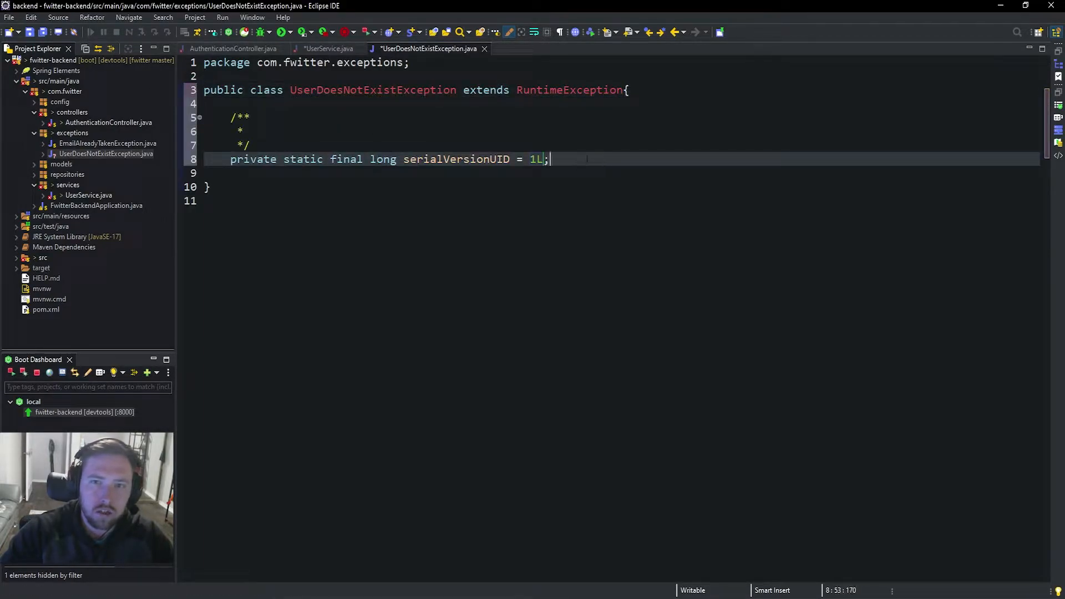
- Add a constructor calling super("The user you are looking for does not exist")
type("publ")
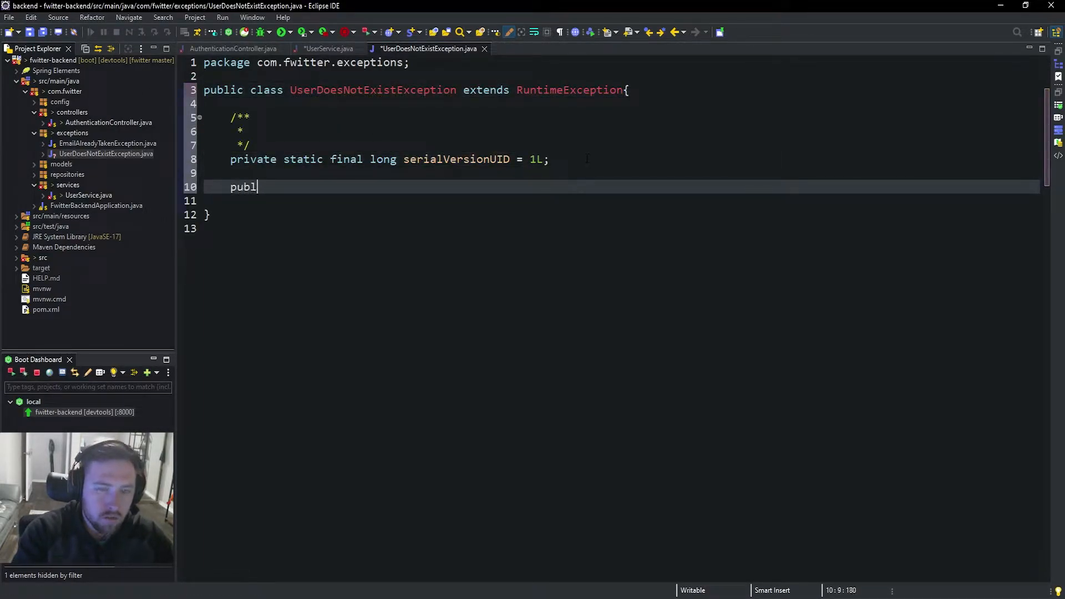
type("ic UserDoesN")
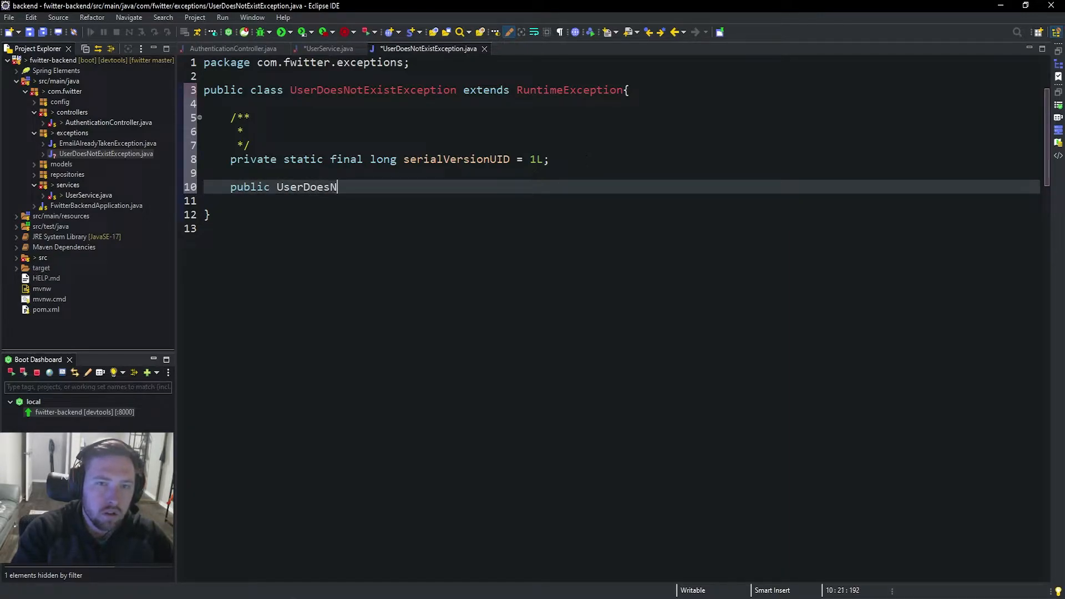
type("otExistE")
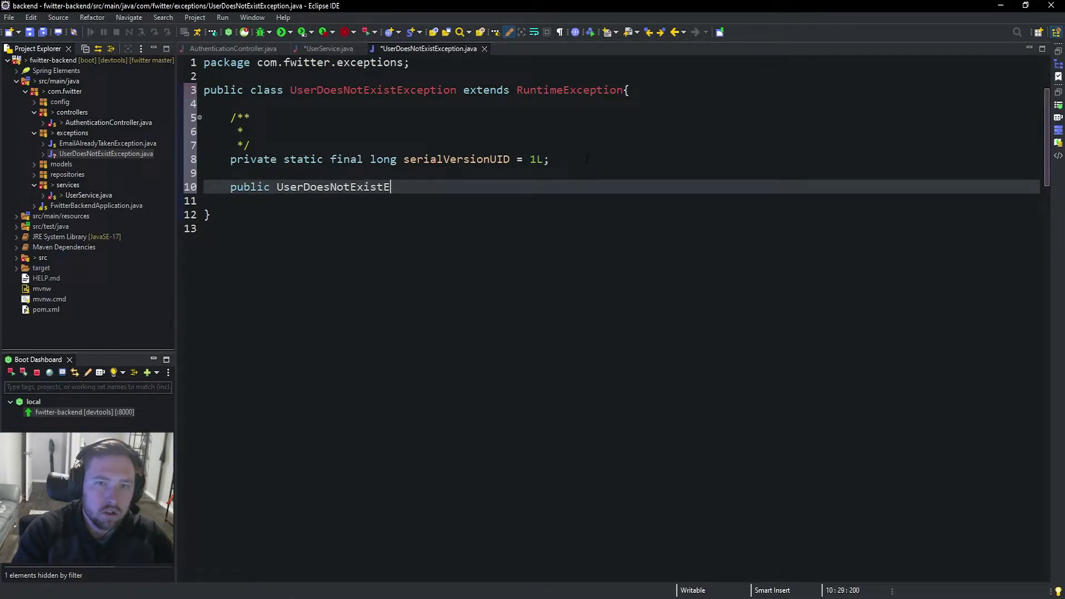
type("xcept")
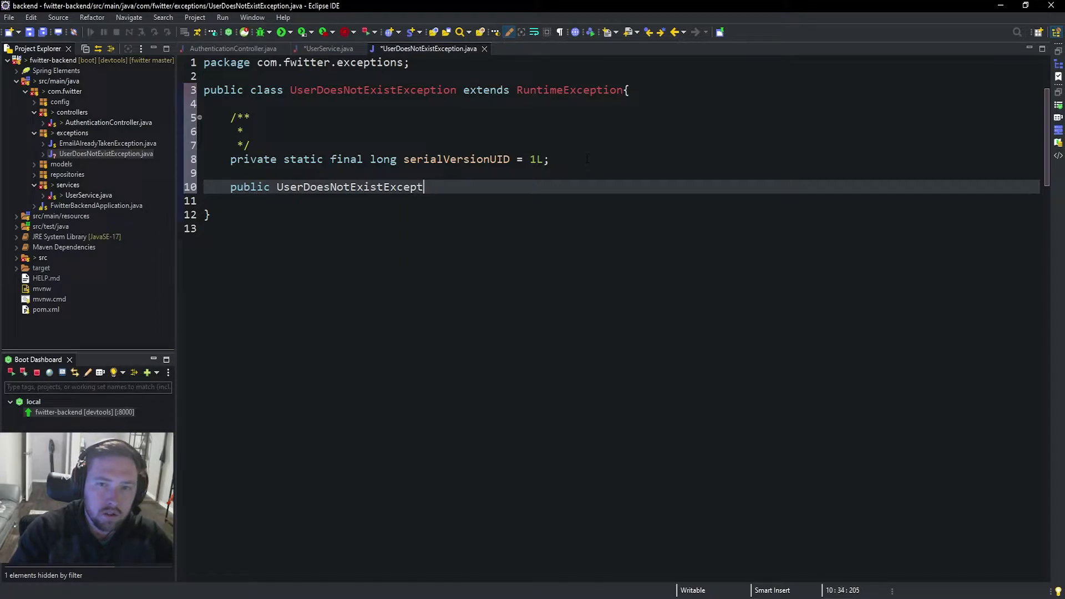
type("ion()")
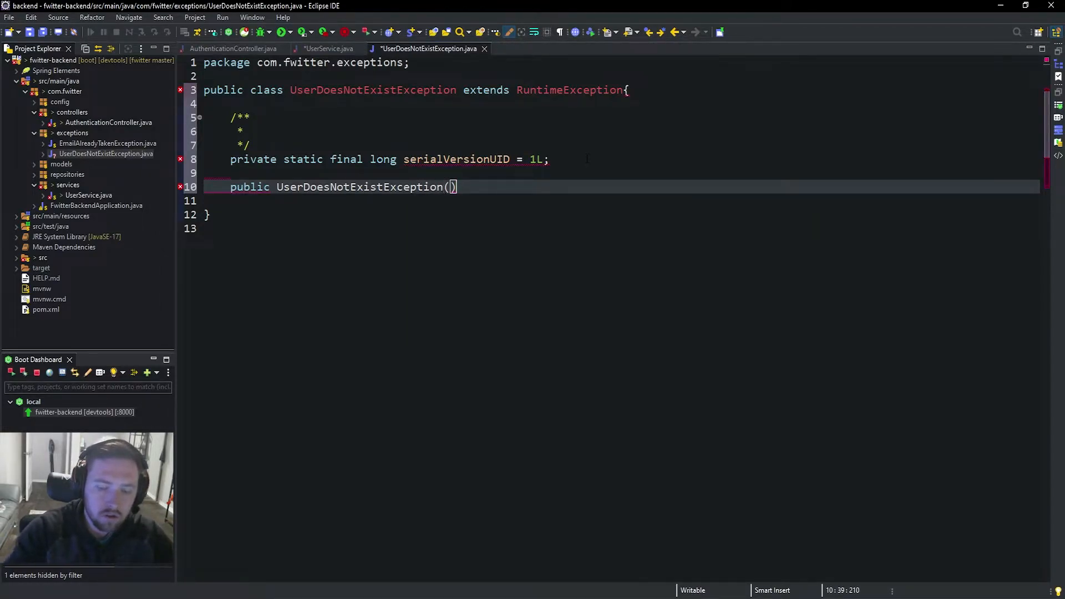
type("{")
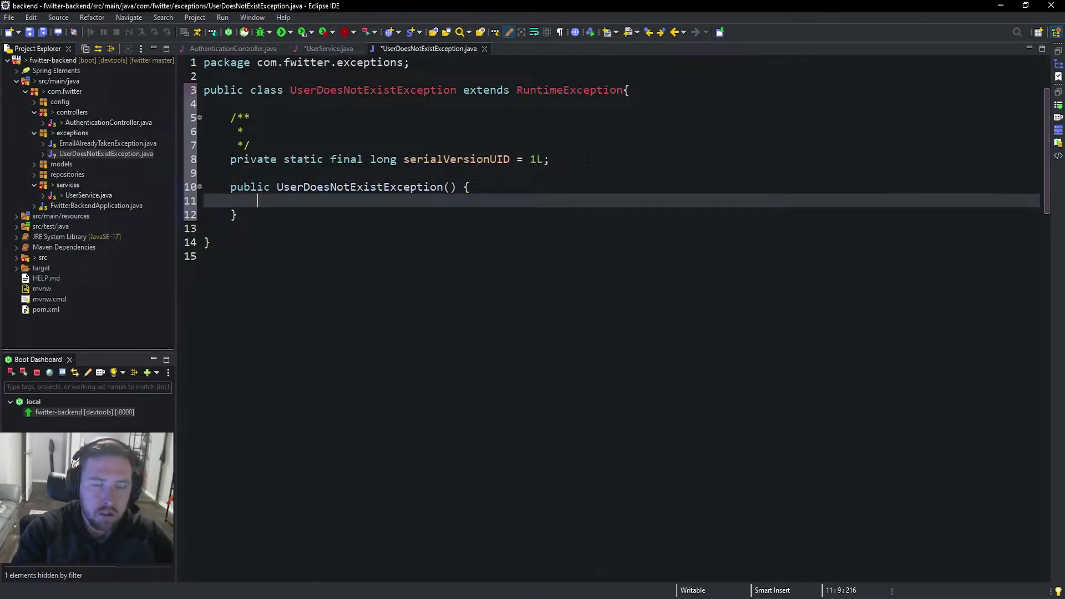
type("super()")
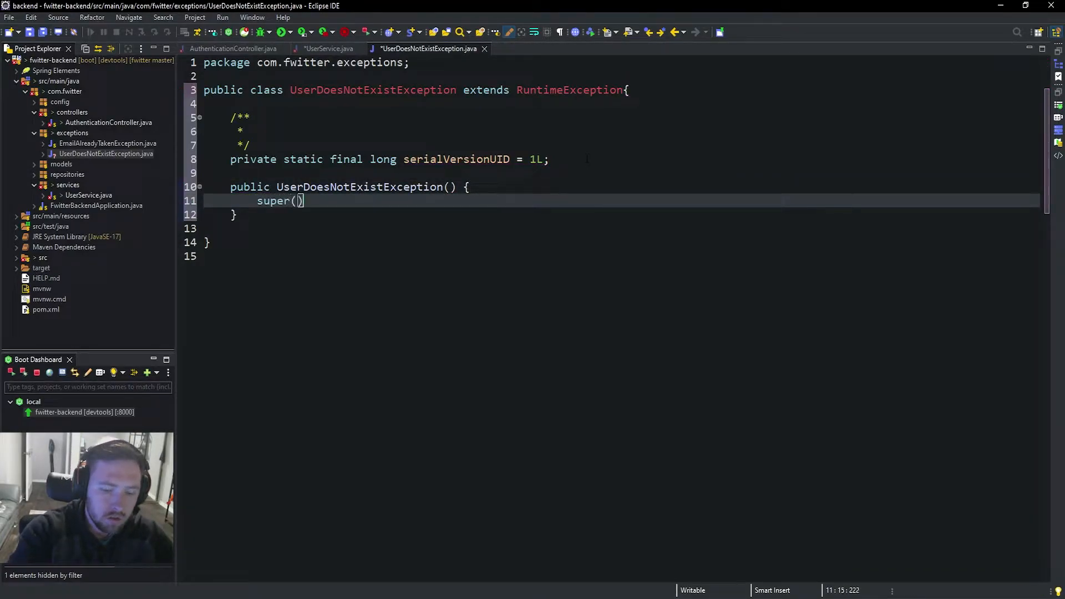
type("\"The user\"")
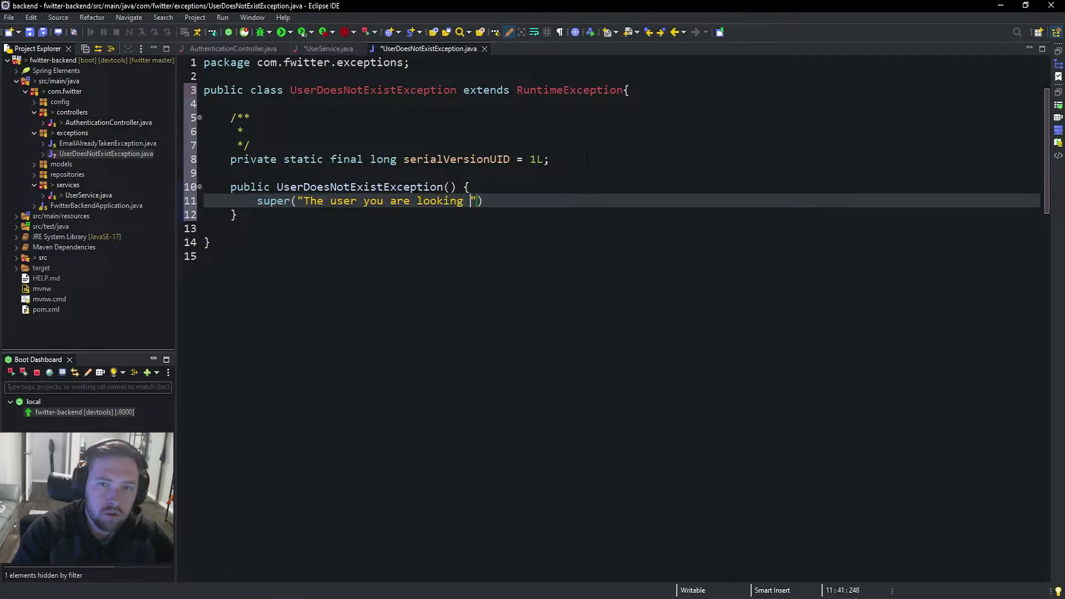
type("for does not exist")
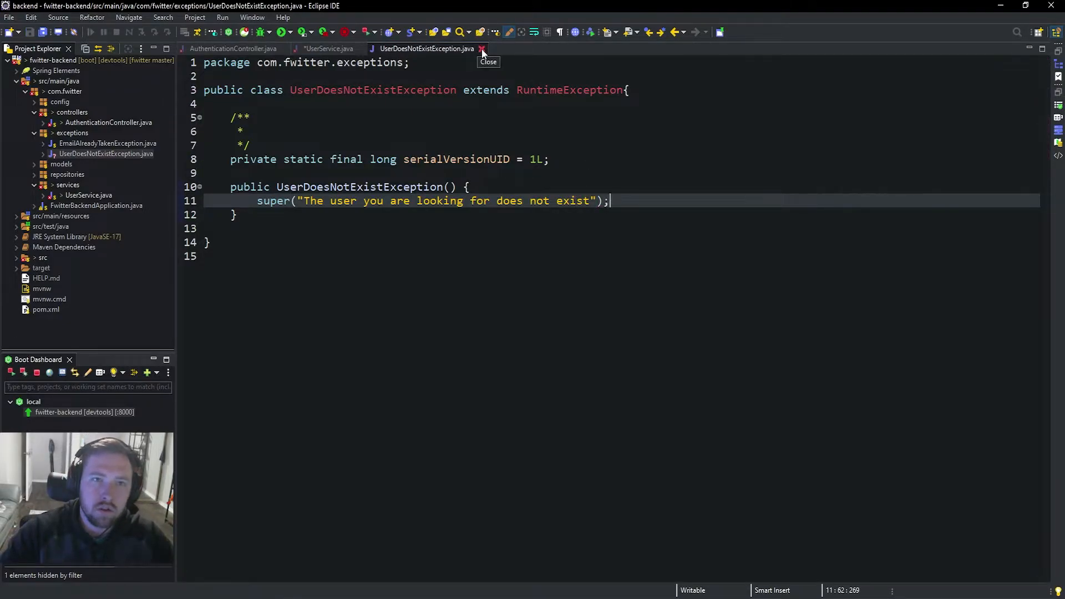
- Close the exception file, check AuthenticationController, and return to UserService.java
left_click(482, 48)
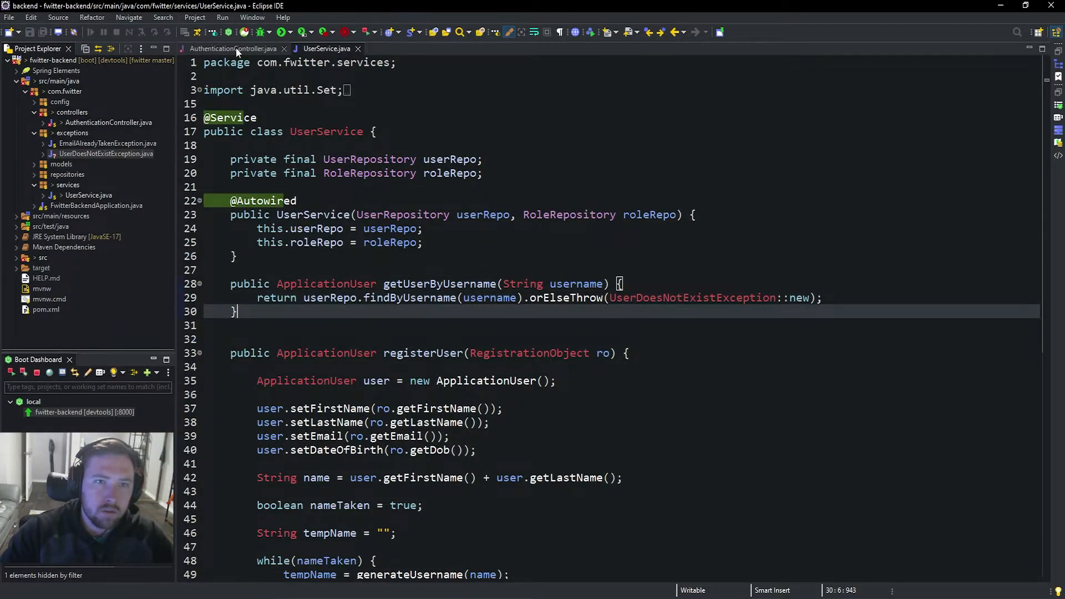
left_click(233, 48)
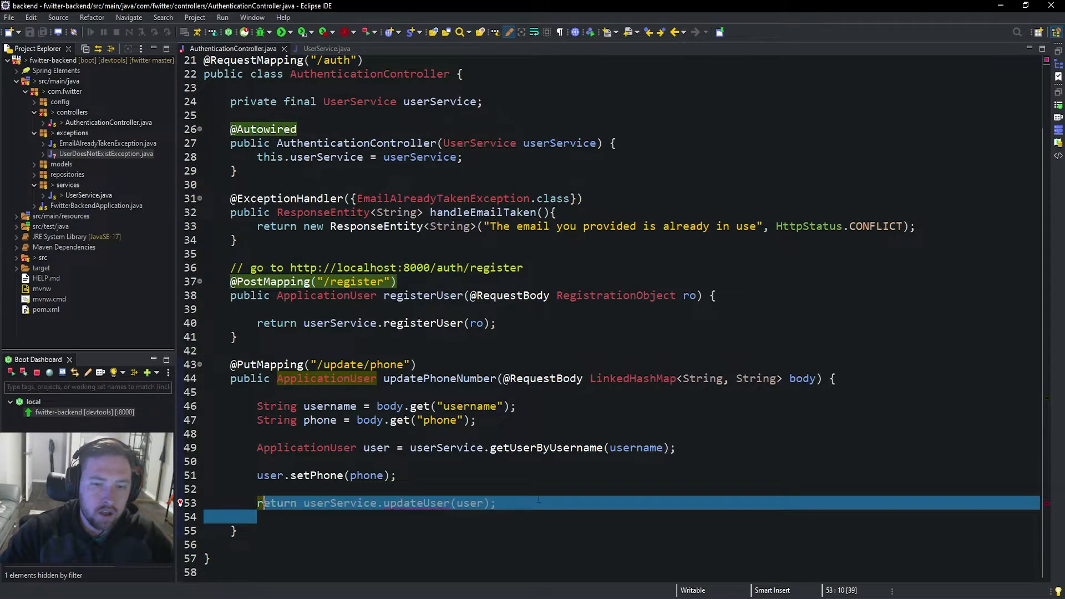
left_click(327, 48)
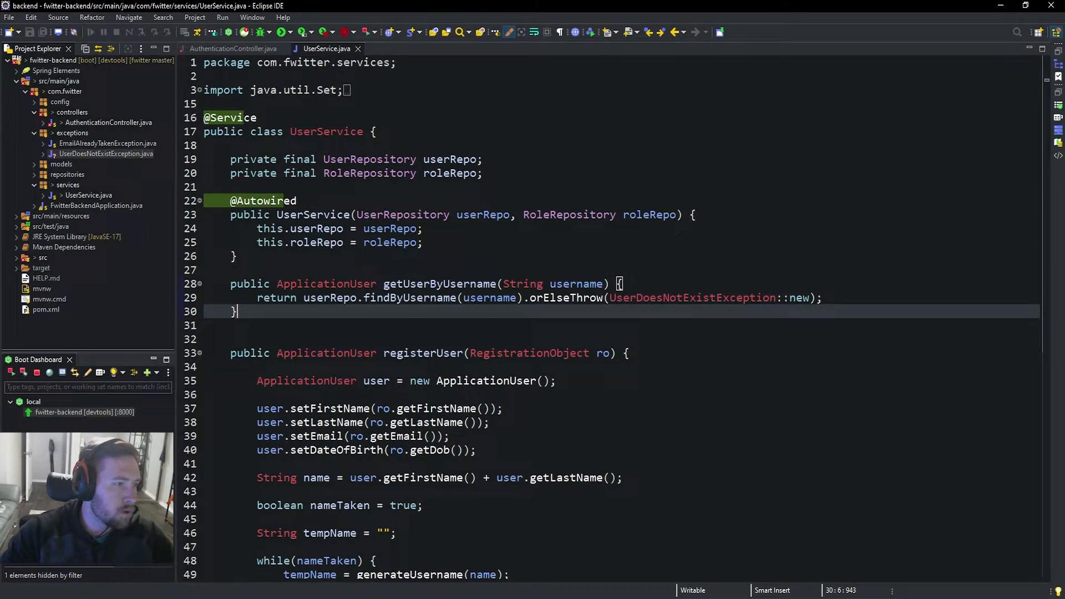
- Write updateUser(ApplicationUser user) in UserService, saving the user through userRepo.save
type("public A")
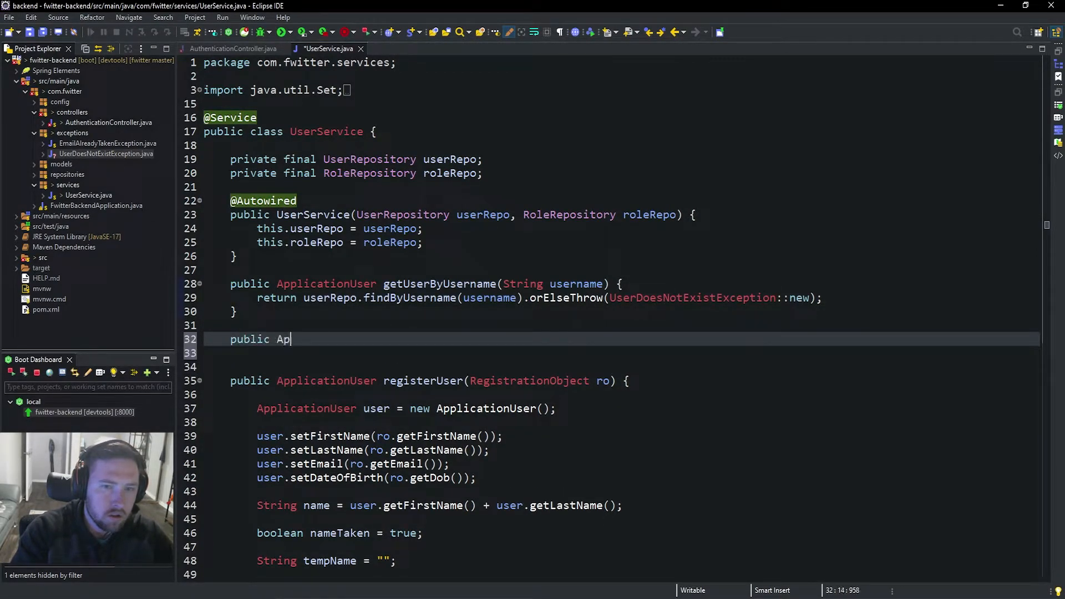
type("plicationUser")
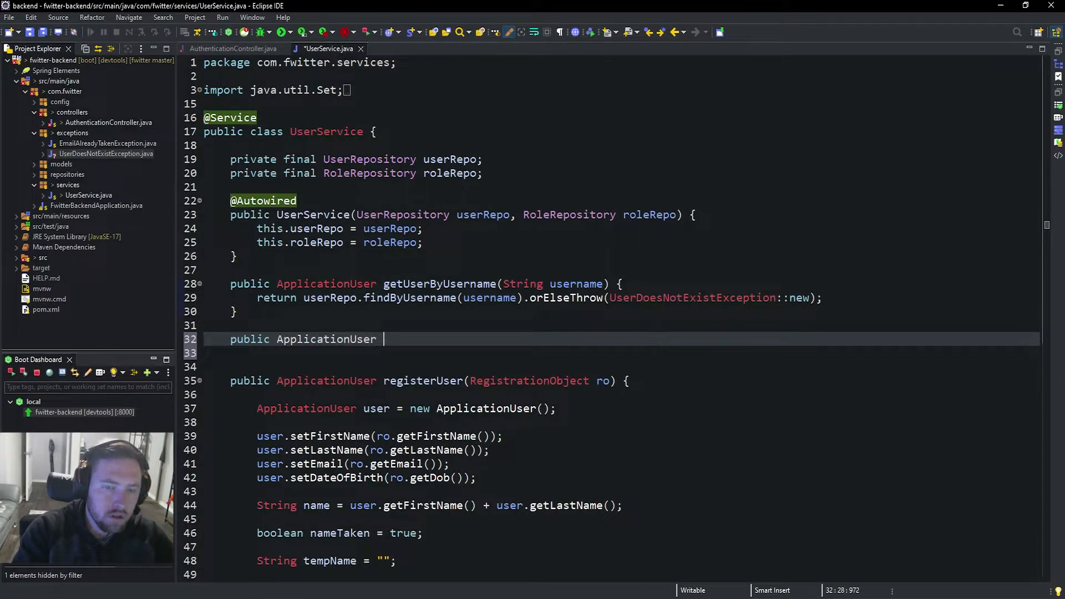
type("updateUser")
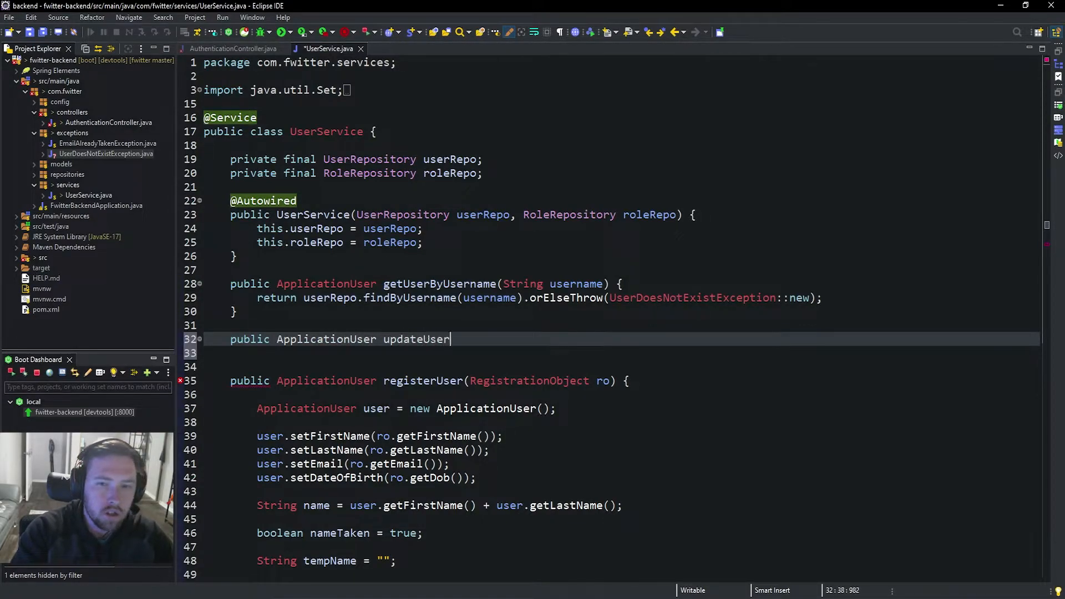
type("()")
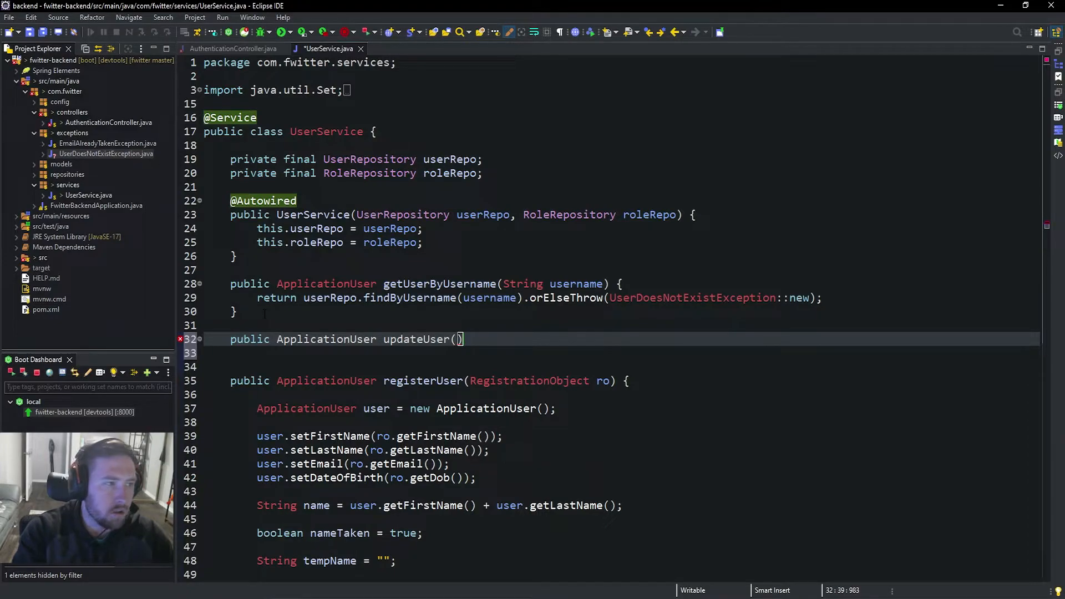
type("ApplicationUser user")
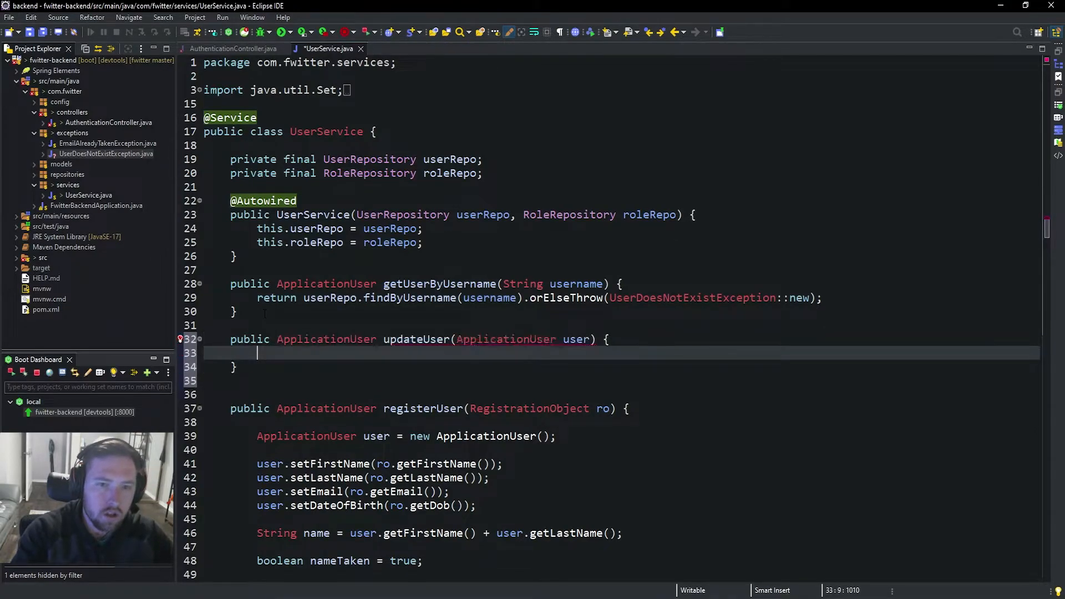
type("tur")
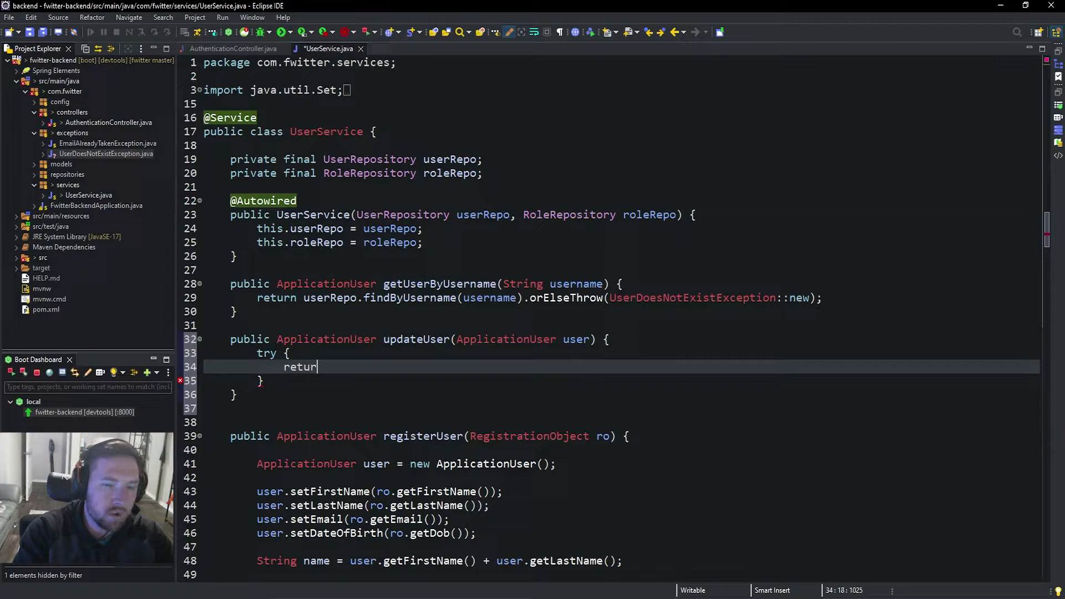
type("userRepo.save(user);")
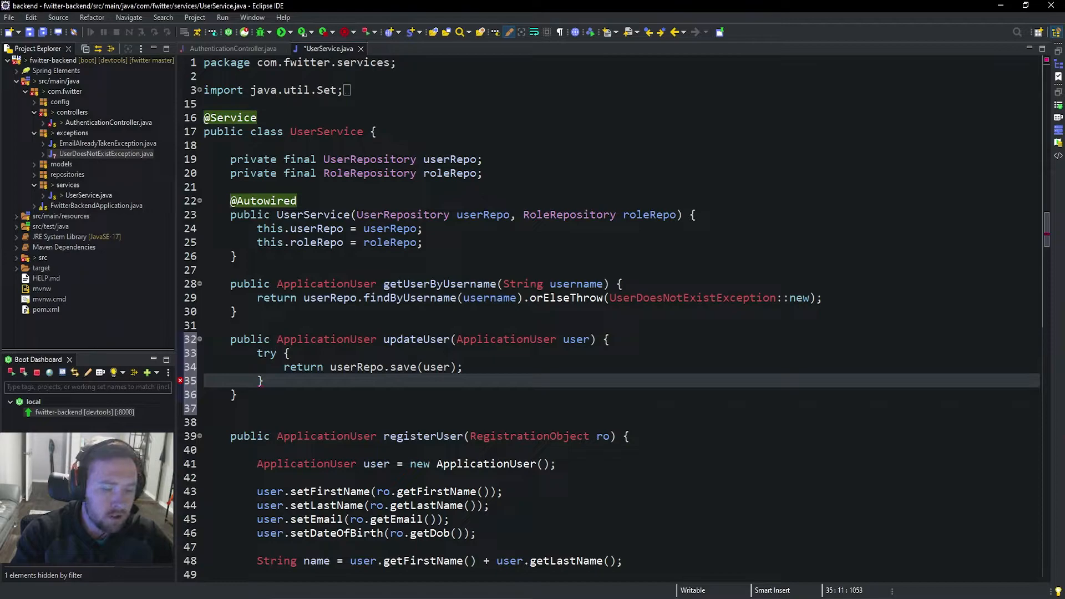
- Catch Exception by throwing new EmailAlreadyTakenException(), then save UserService
type("catch(Ex")
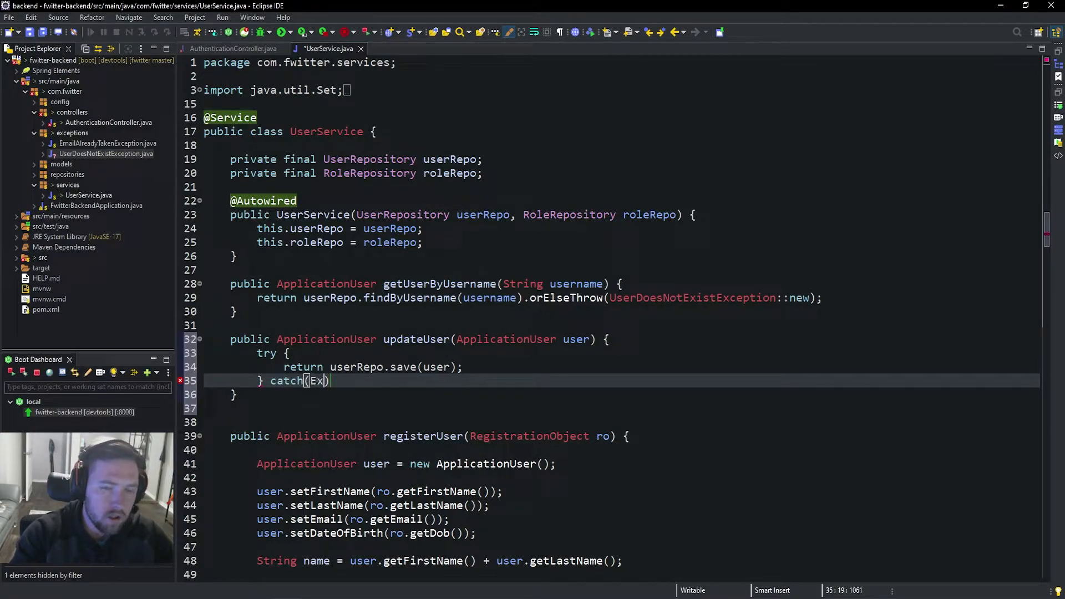
type("ceptio")
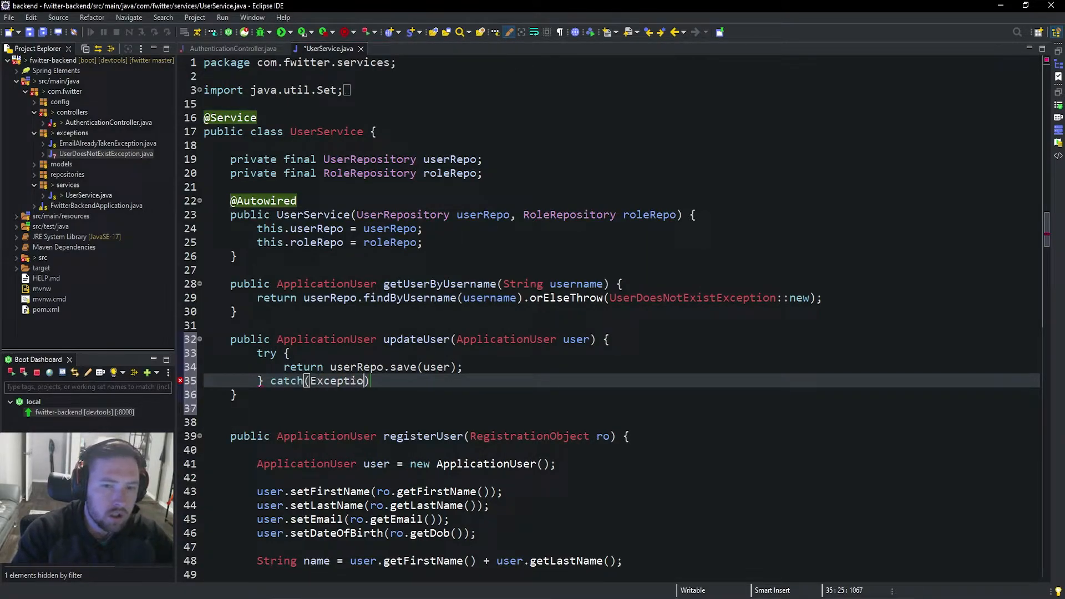
type("e) {")
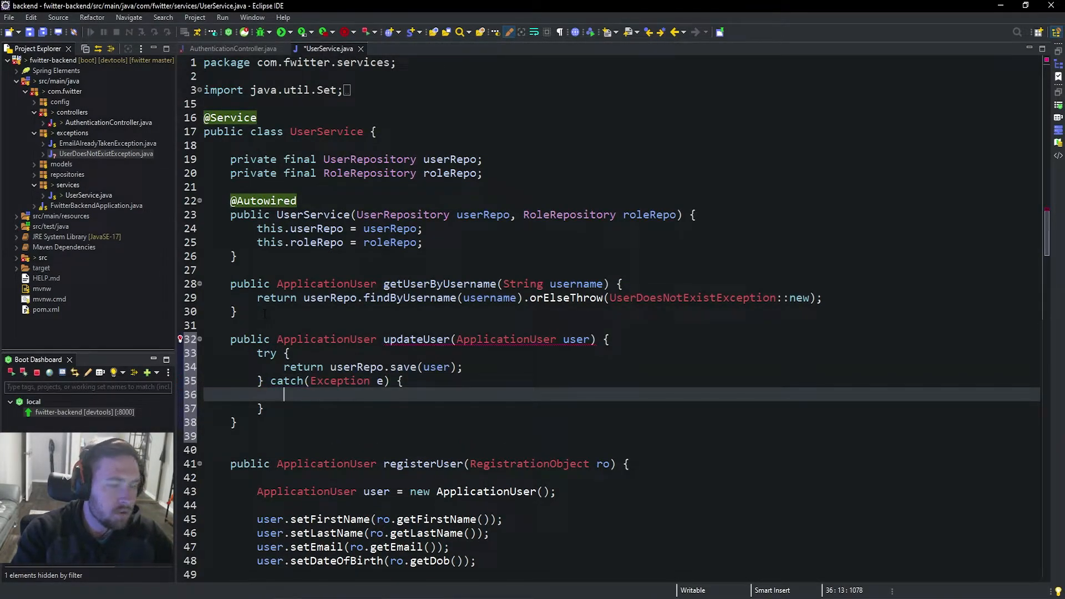
type("throw")
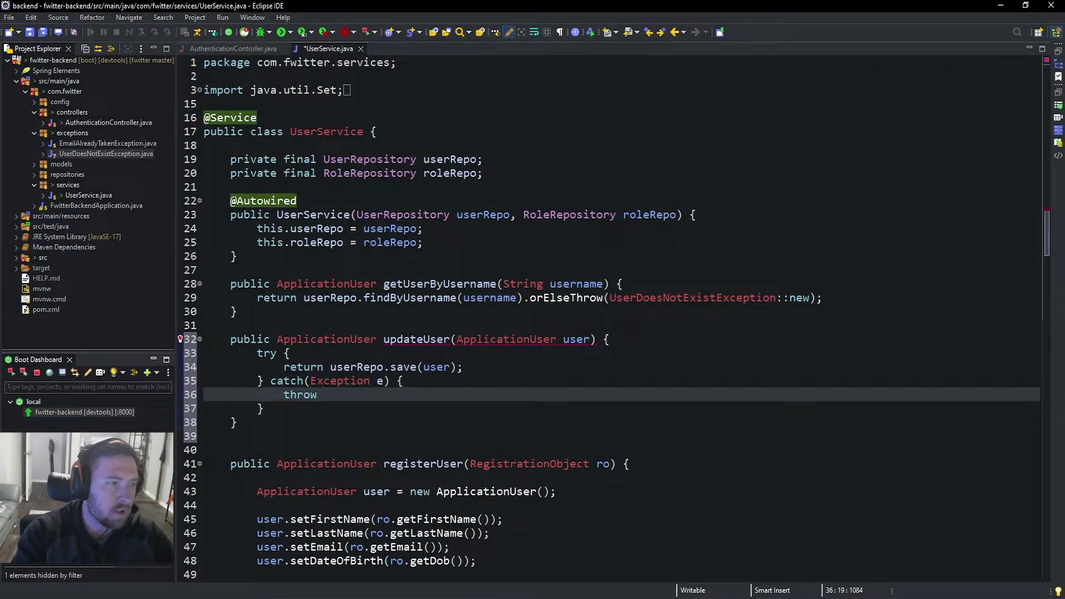
type("new")
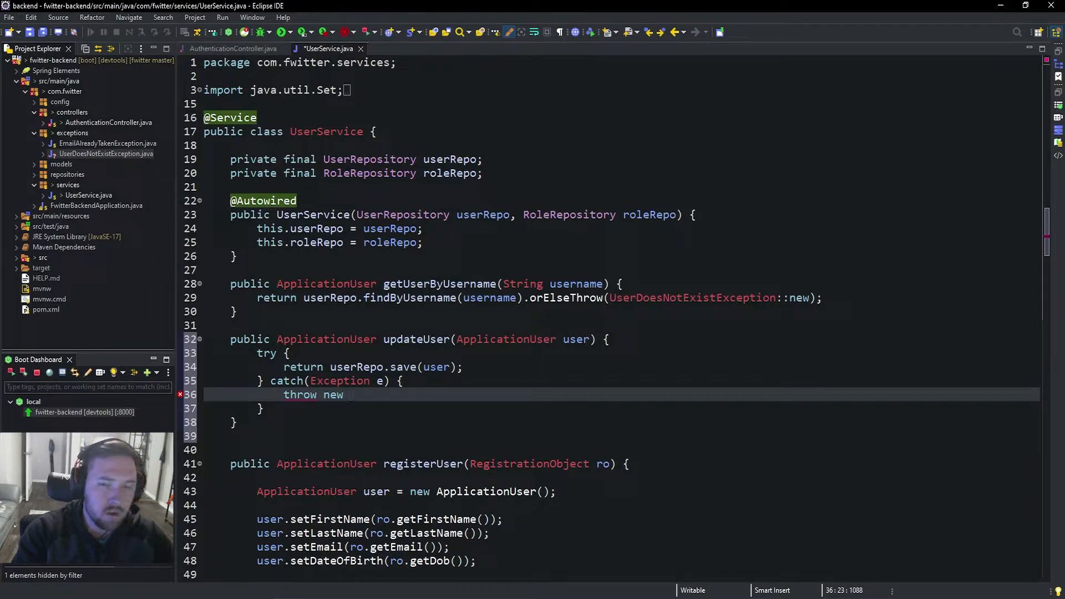
type("EmailAlready")
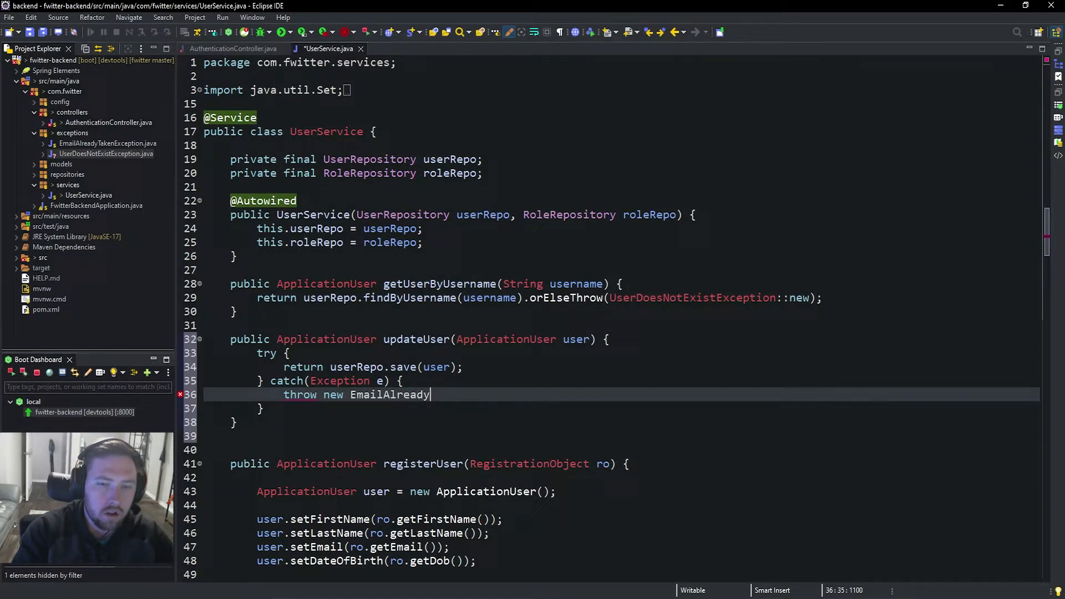
type("TakenExce")
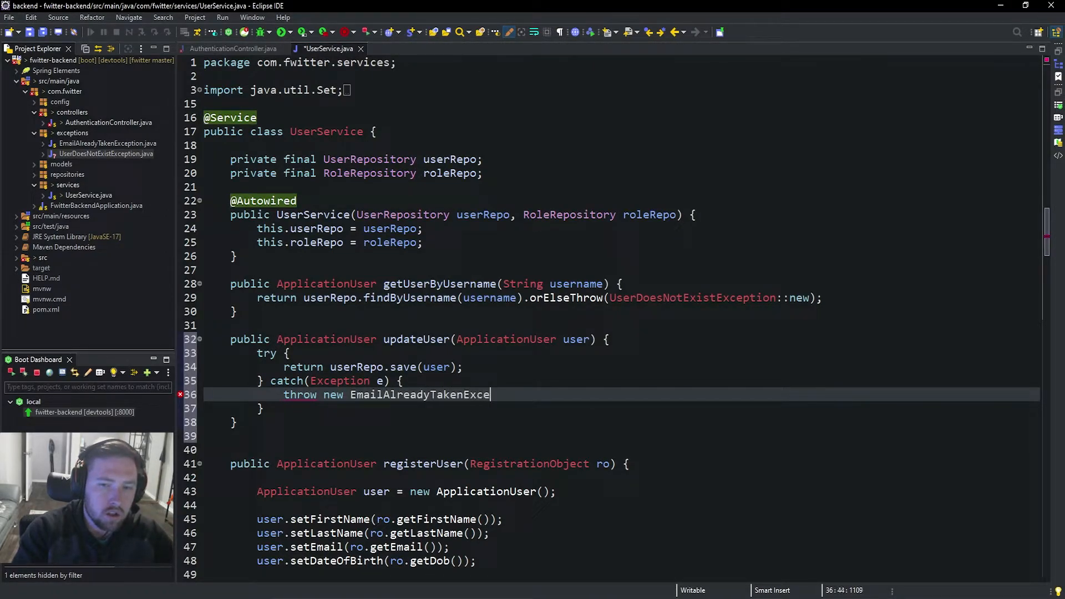
type("ption")
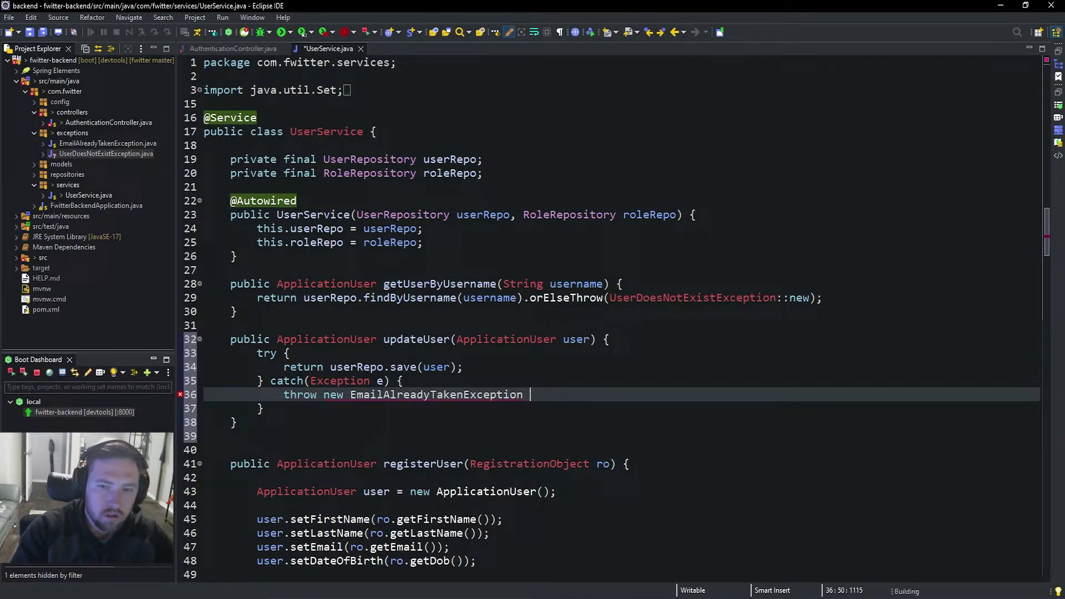
type("();")
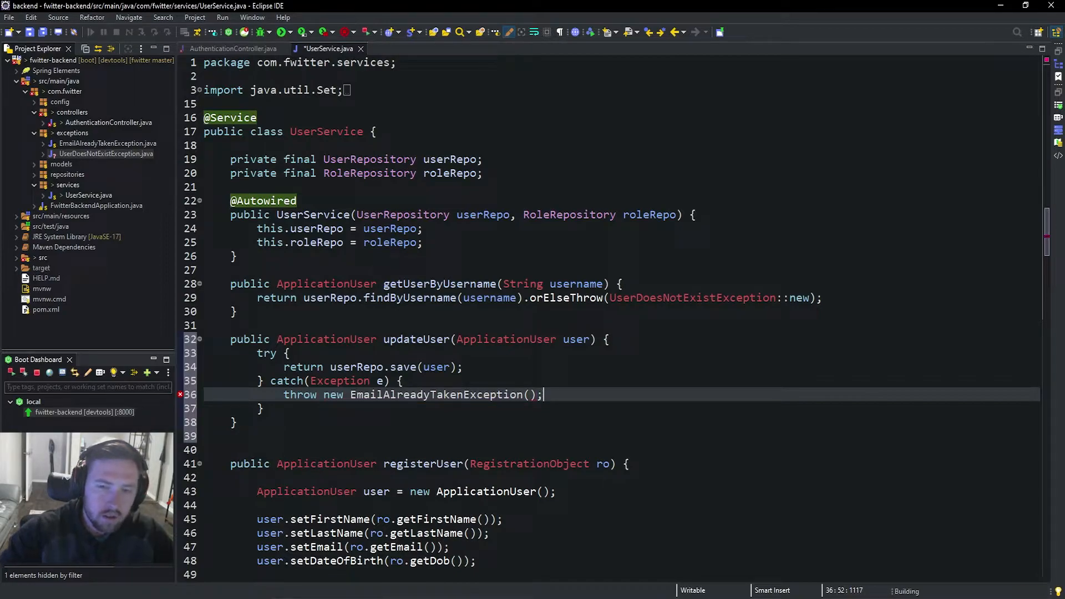
key("ctrl+s")
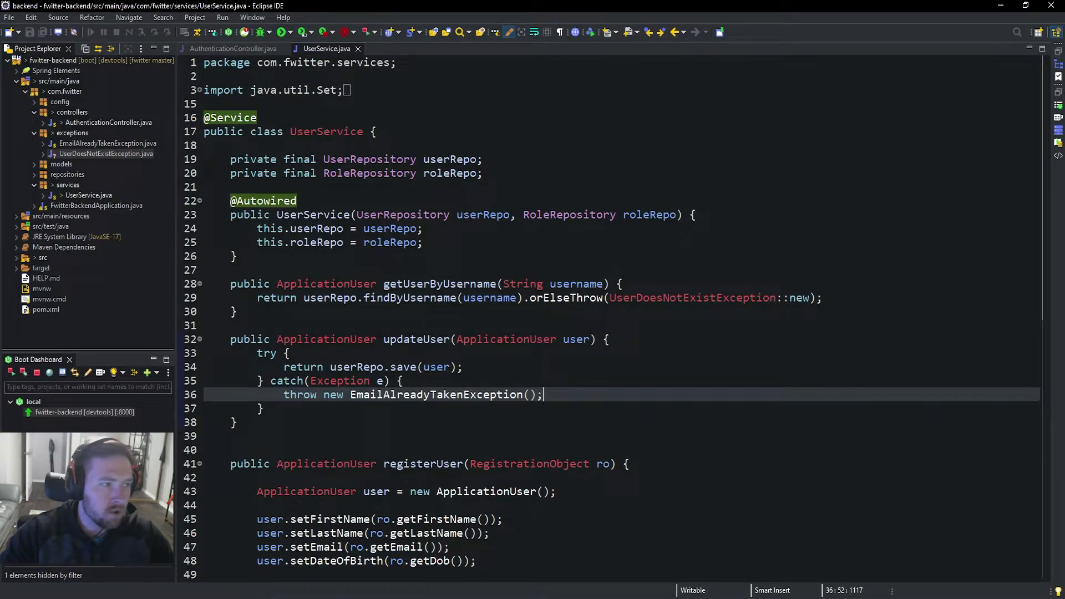
left_click(233, 48)
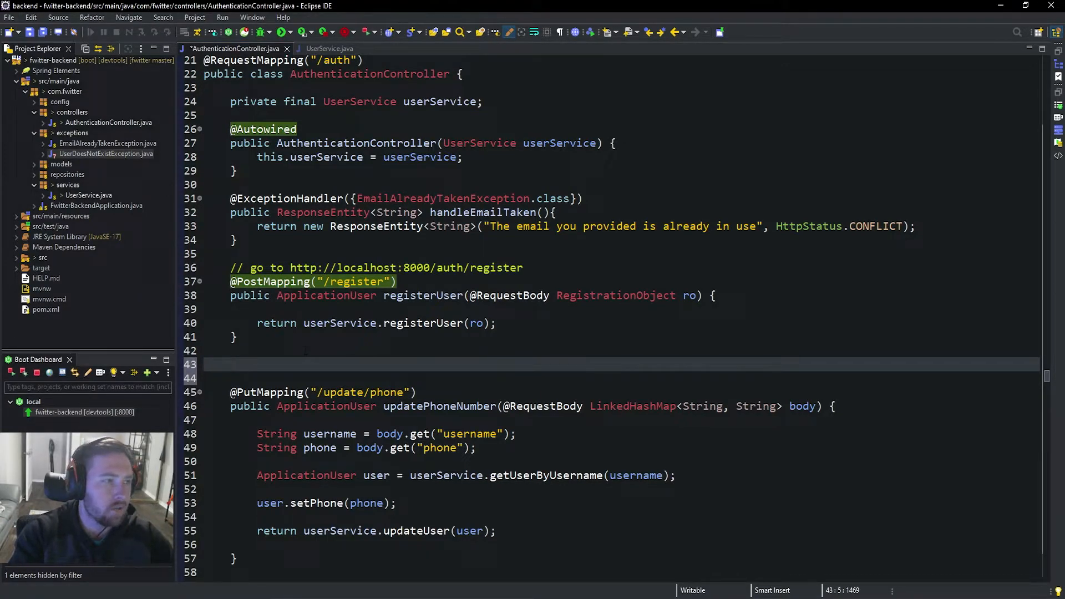
type("@")
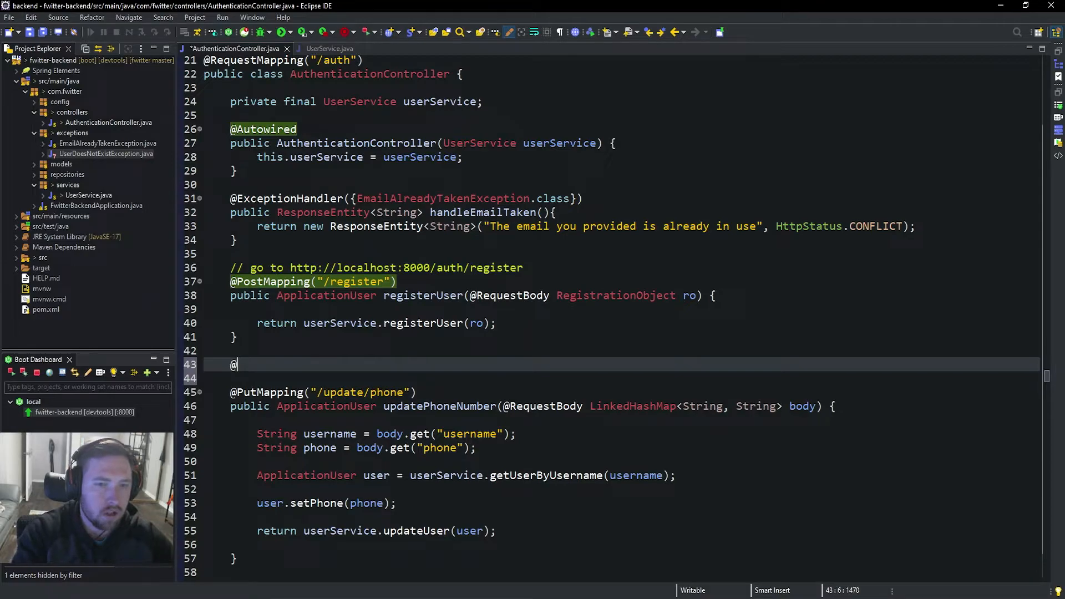
type("Exc")
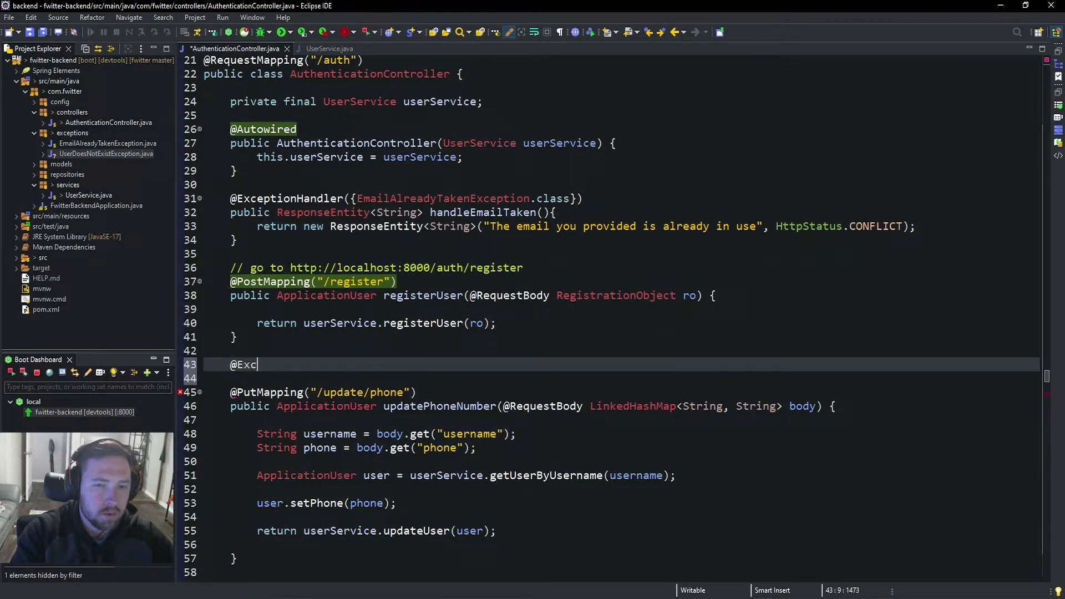
type("eption")
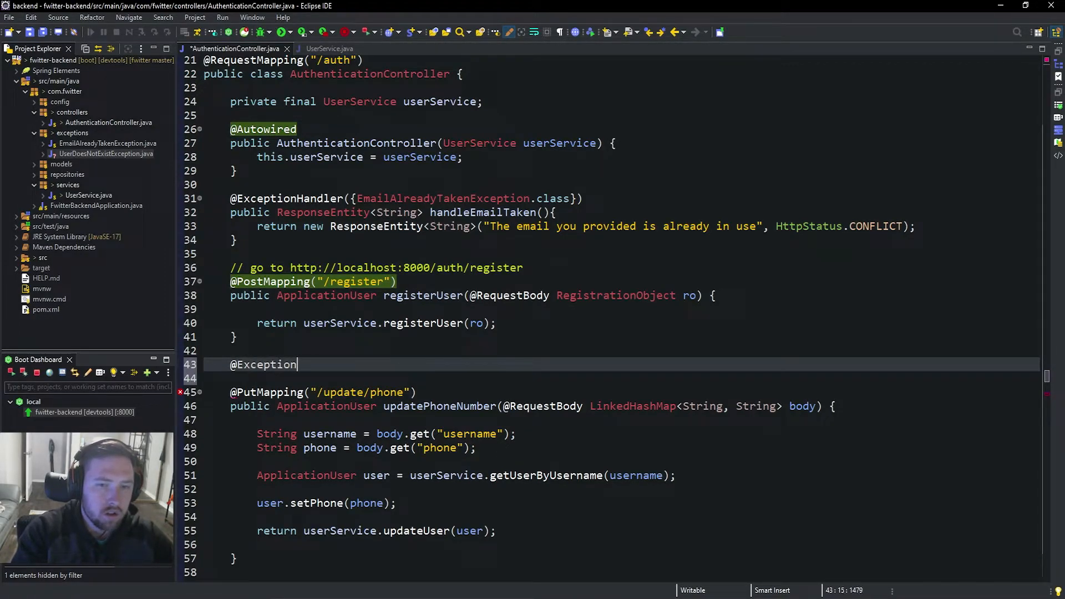
type("Handler")
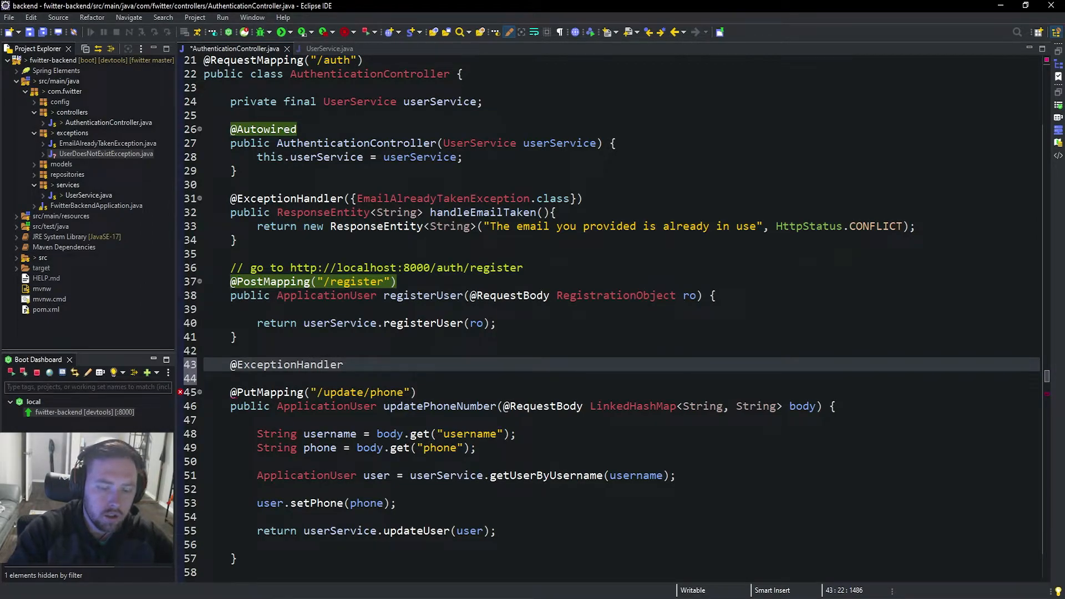
type("({User")
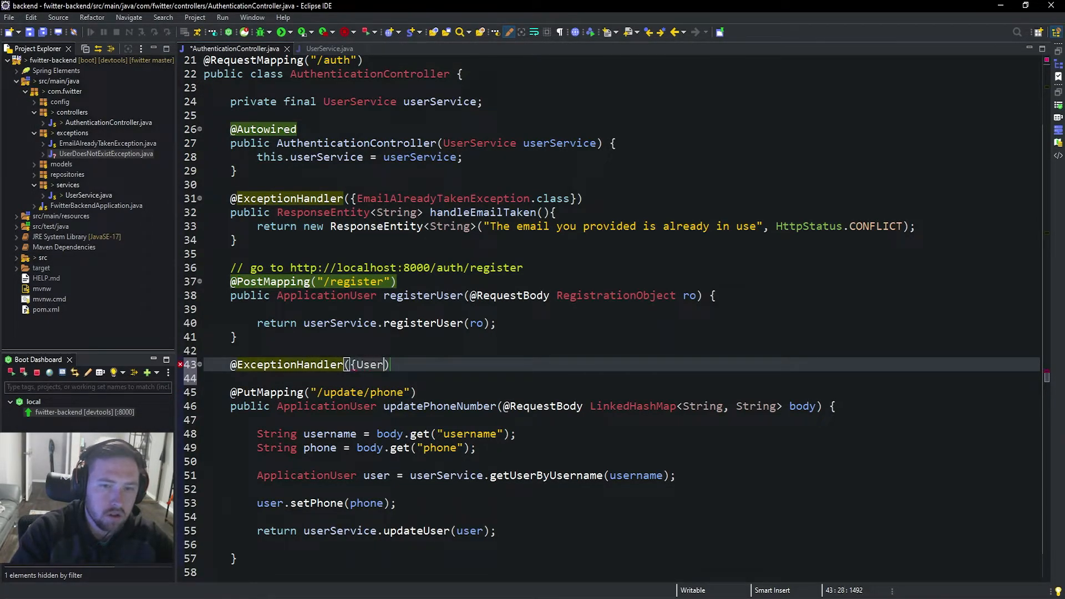
type("DoesNotEx")
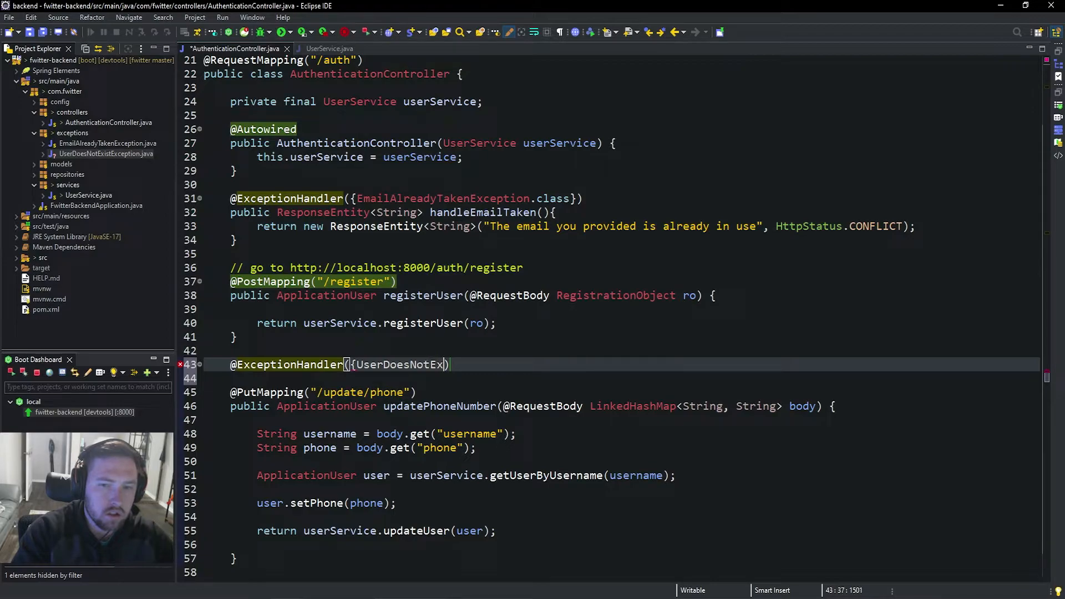
type("istExcepotion")
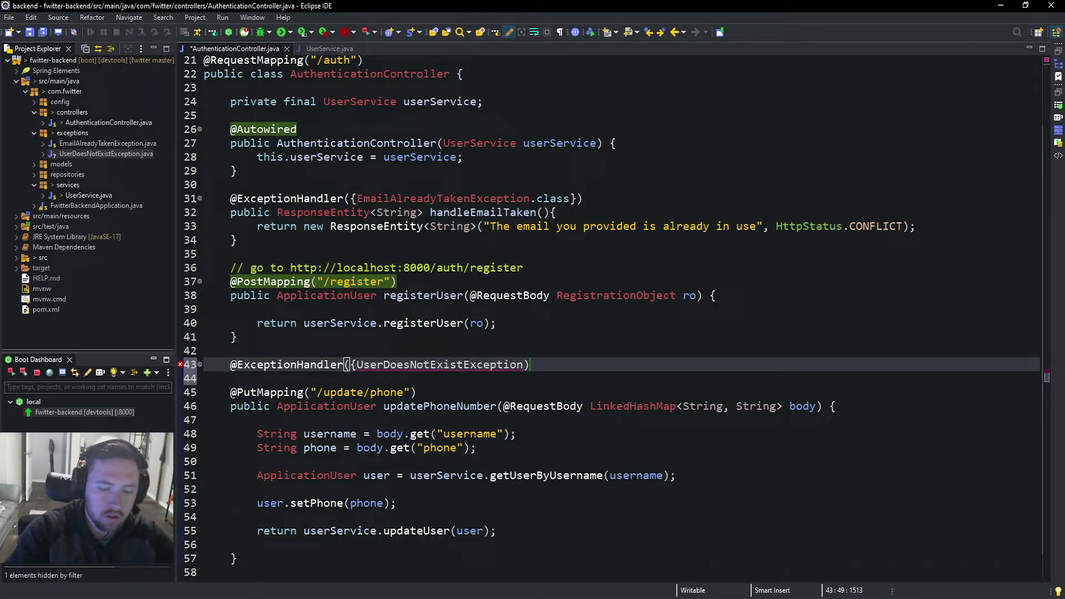
type(".class")
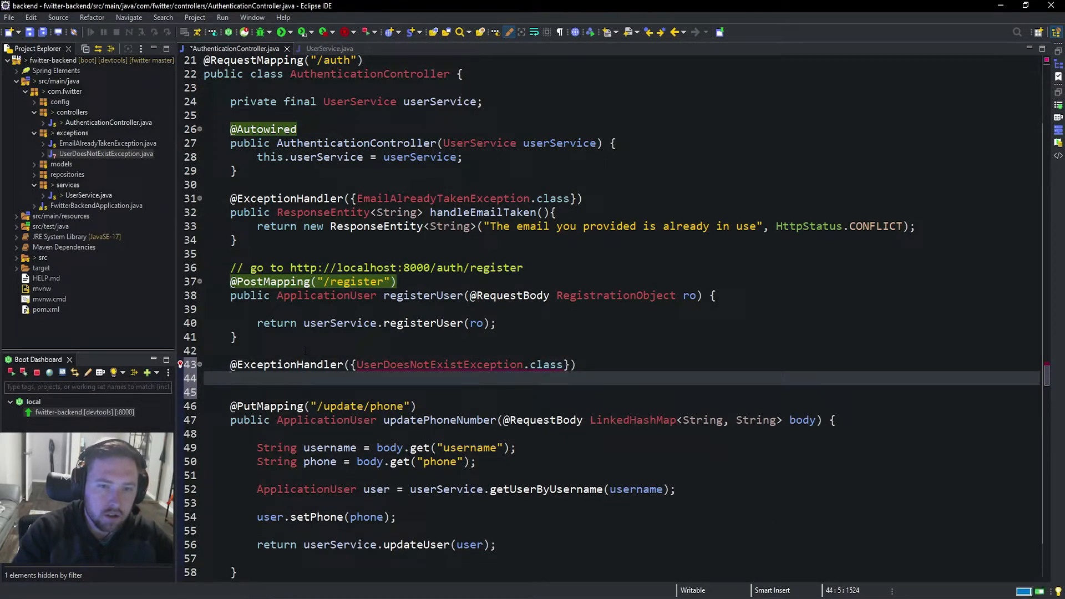
- Write handleUserDoesntExist returning a ResponseEntity with "The user you are looking for doesn't exist" and HttpStatus
type("public ResponseEntity<S>")
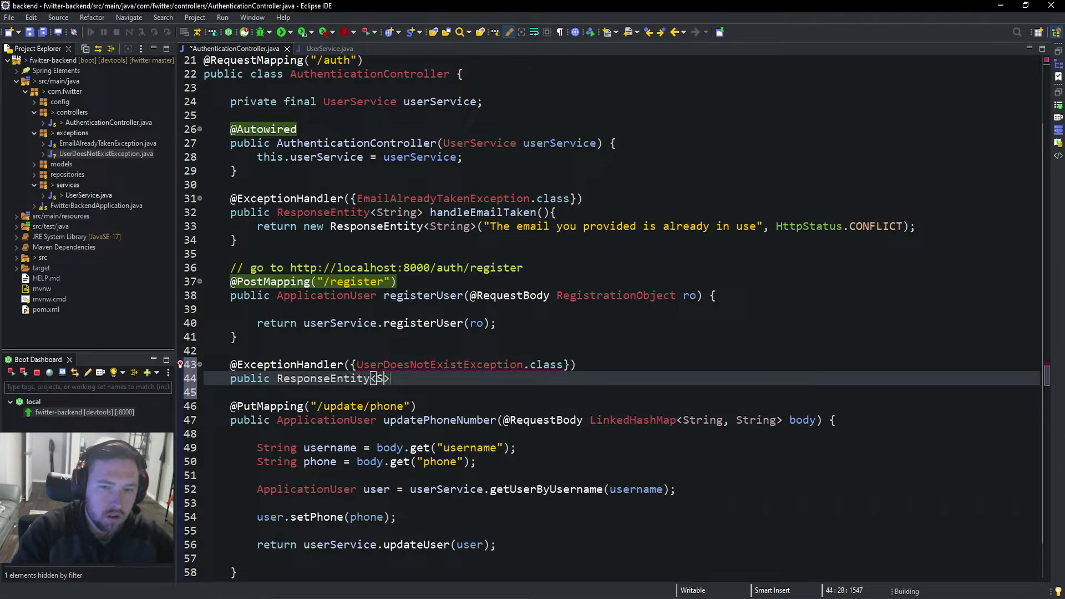
type("tring> hand")
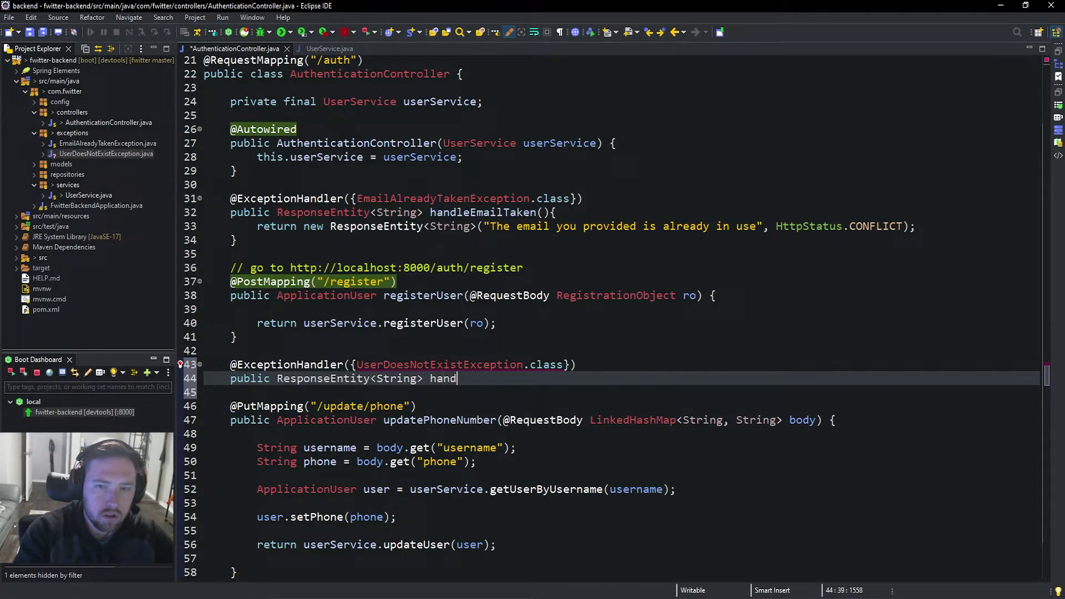
type("leUser")
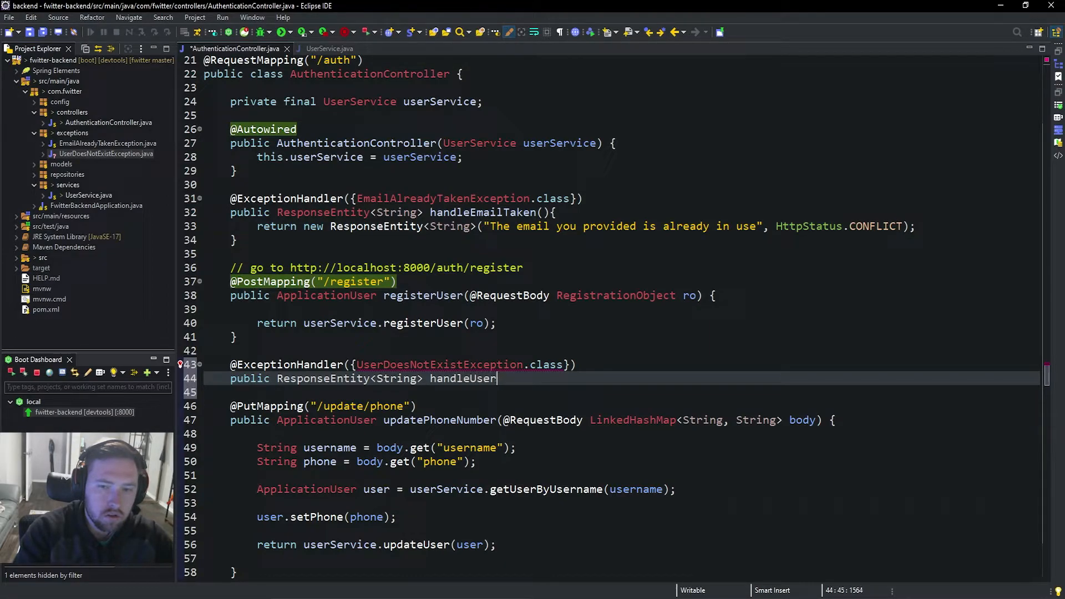
type("DoesntEx")
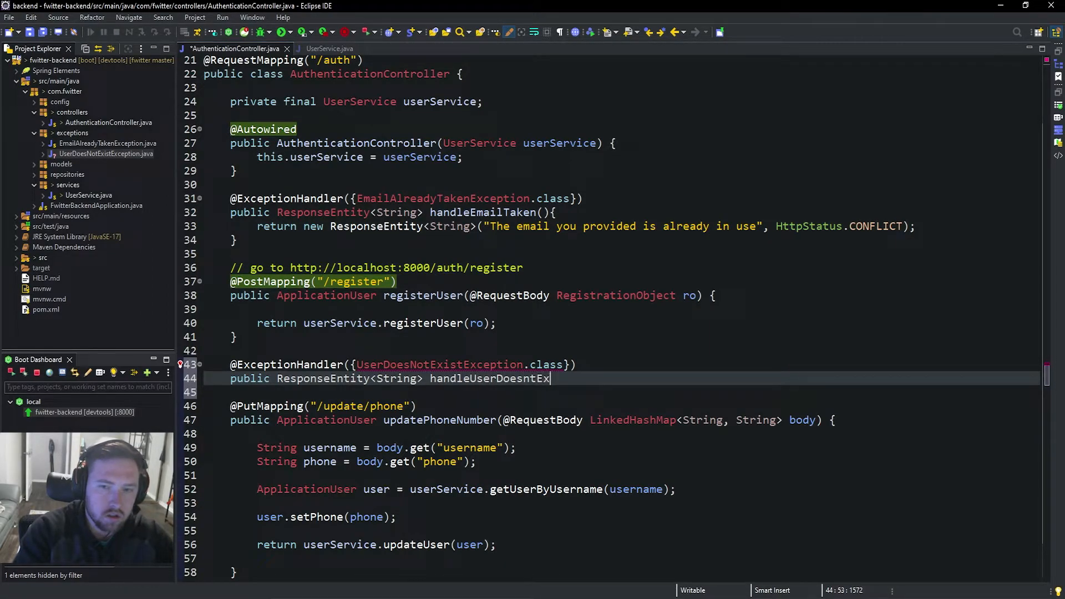
type("ist(){")
left_click(622, 392)
type("return n")
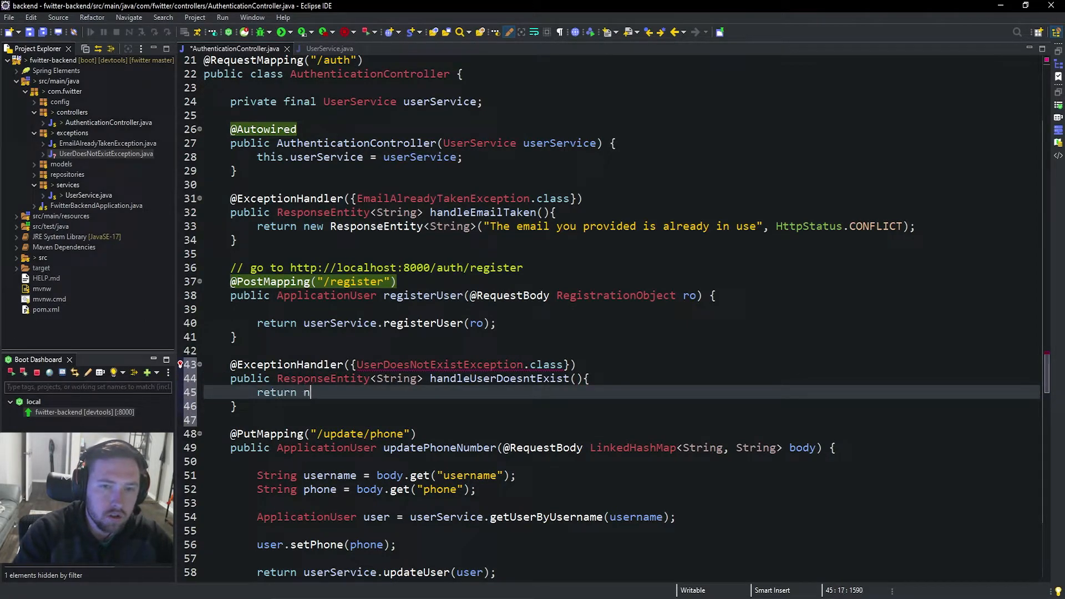
type("ew Response")
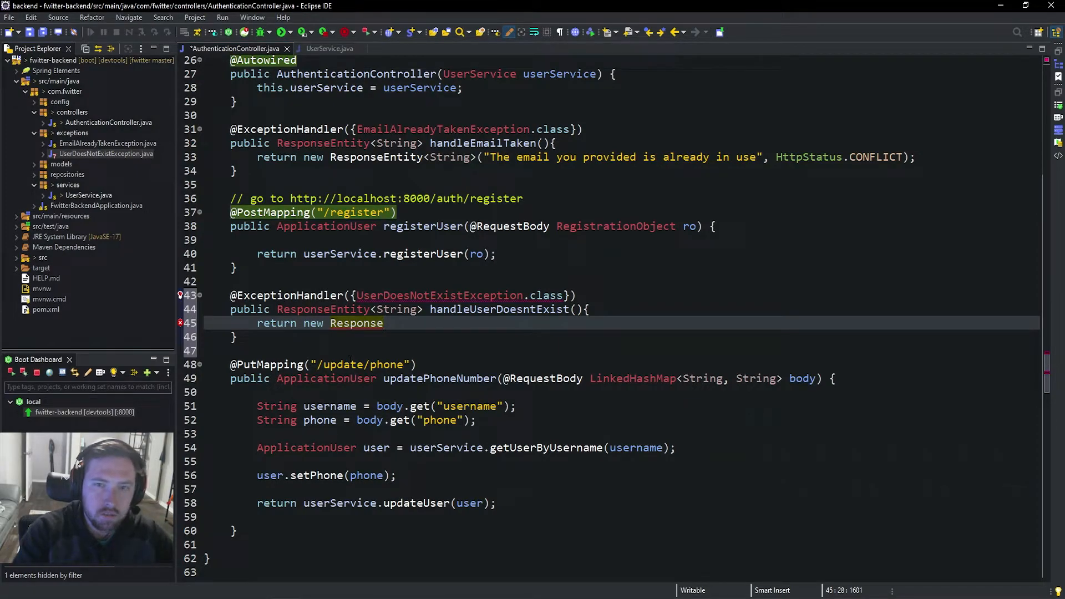
type("Entity<String>")
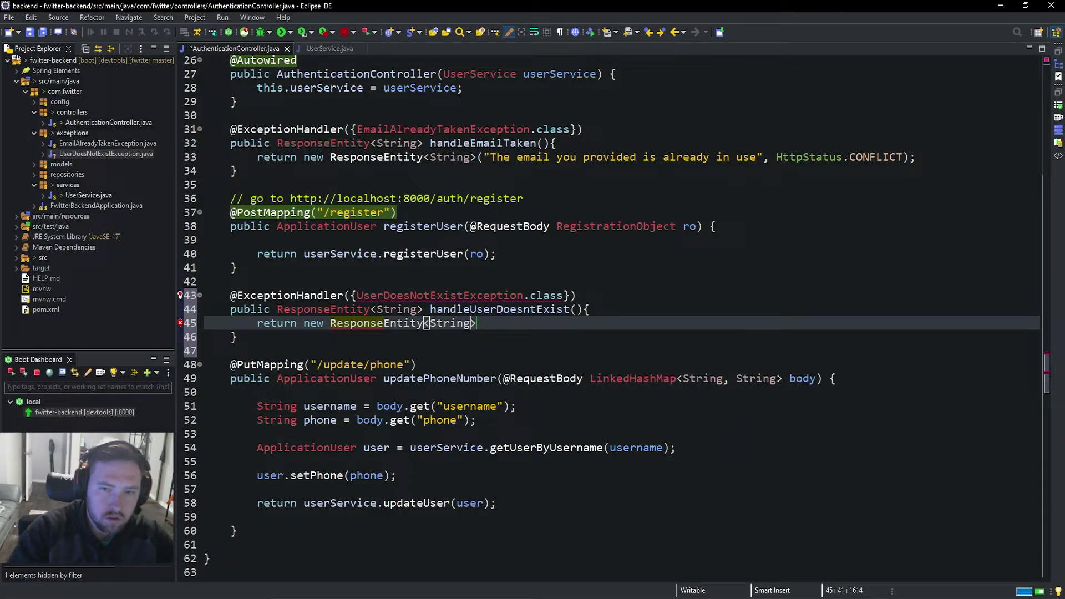
type("(\"The user y")
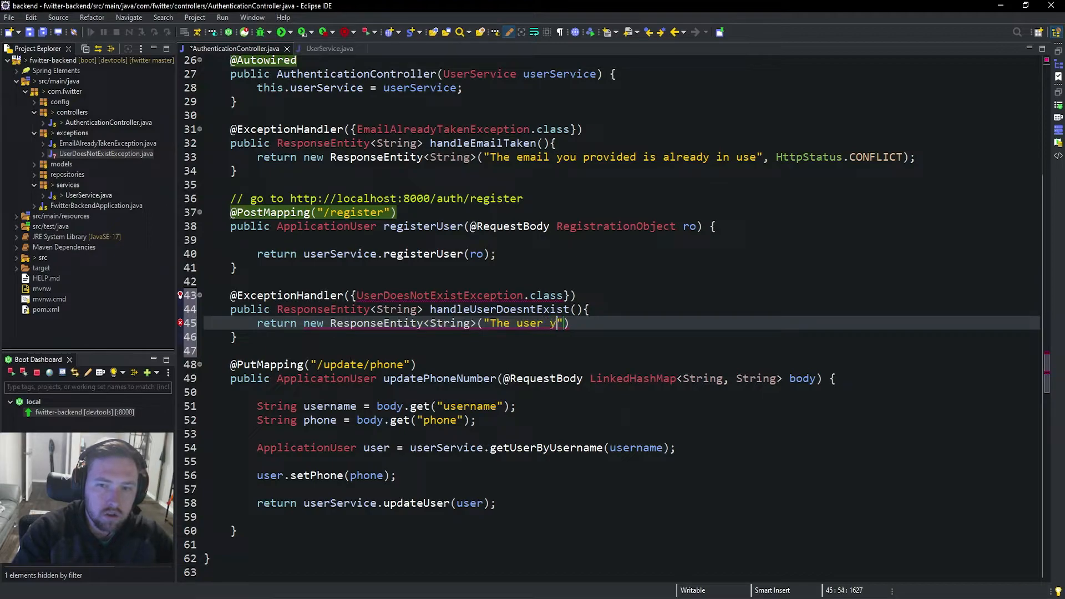
type("ou are looking")
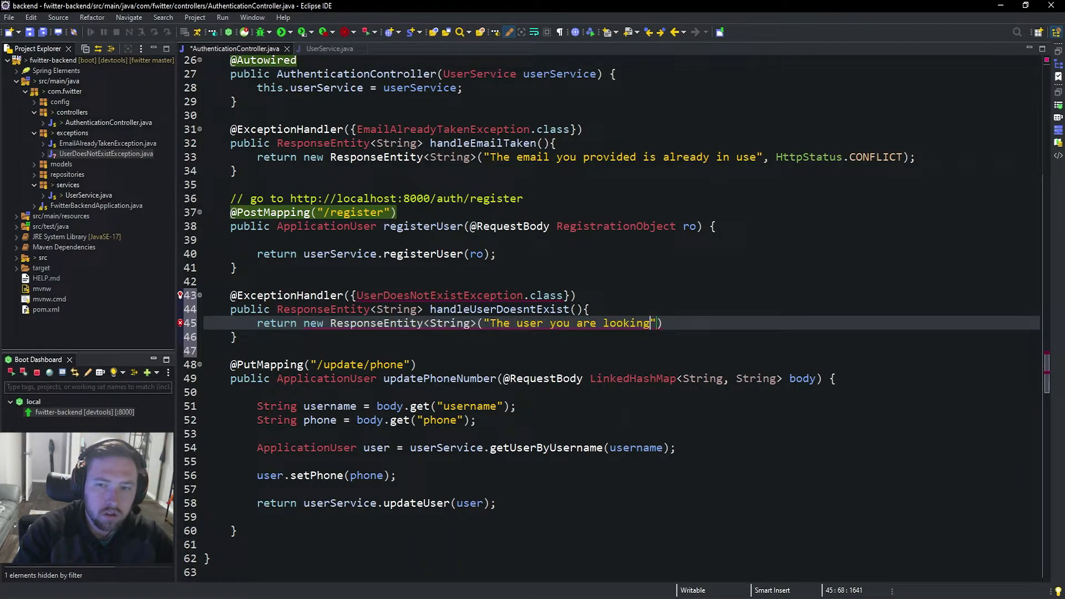
type("for doesn't exist")
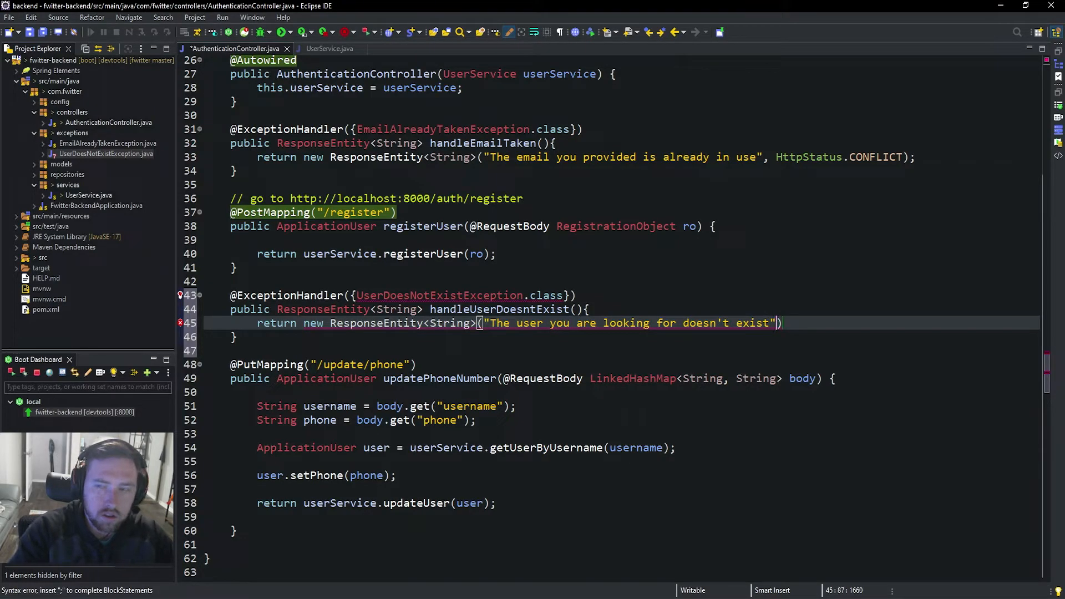
type(", HttpStatus")
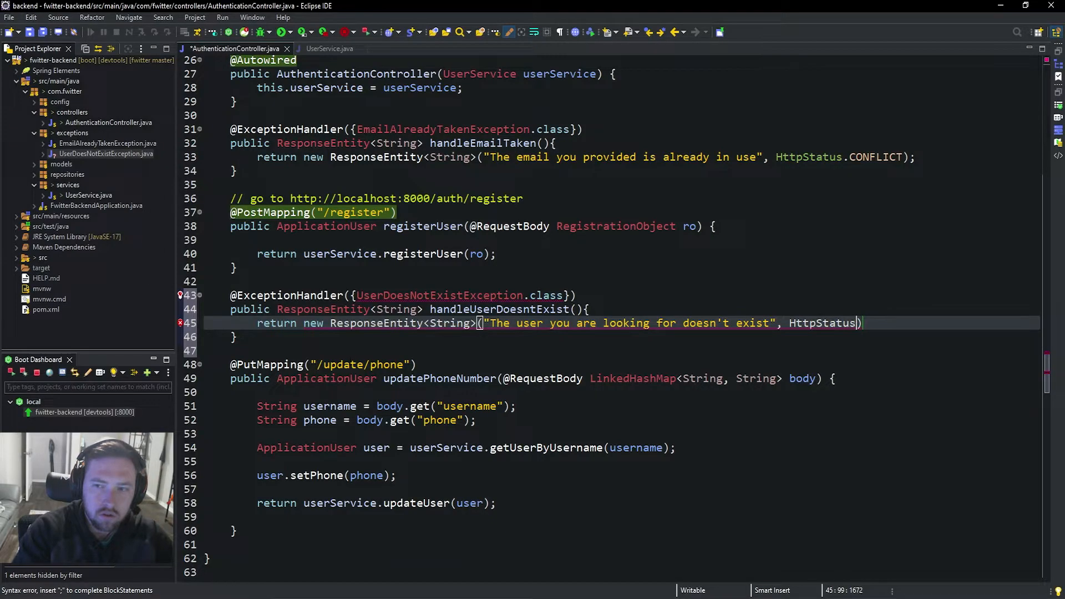
type(".NO")
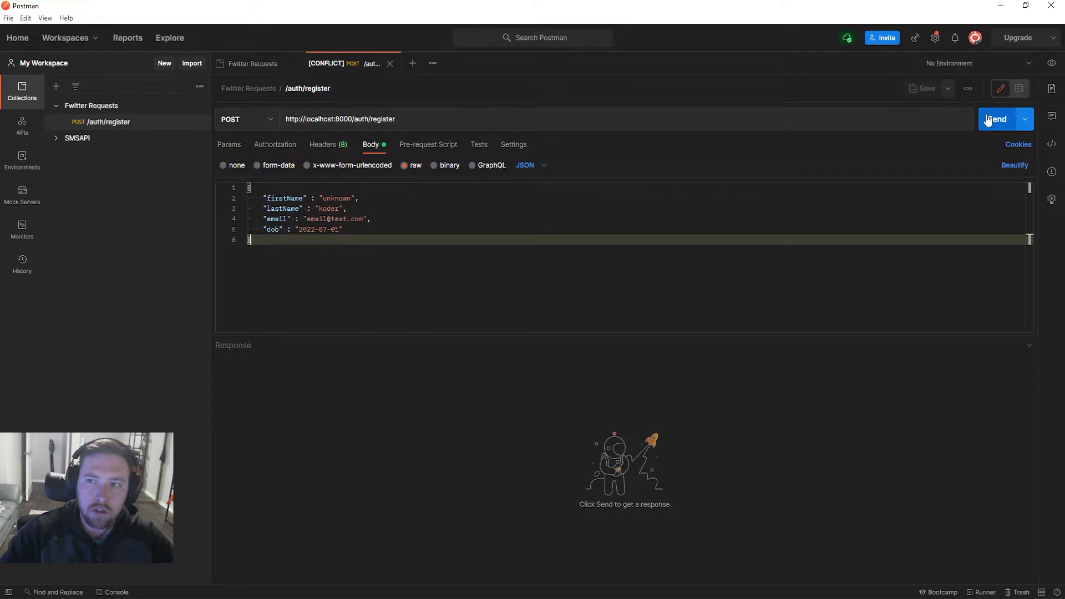
- Send the register request, then add a new /update/phone request to the Fwitter Requests collection
left_click(996, 119)
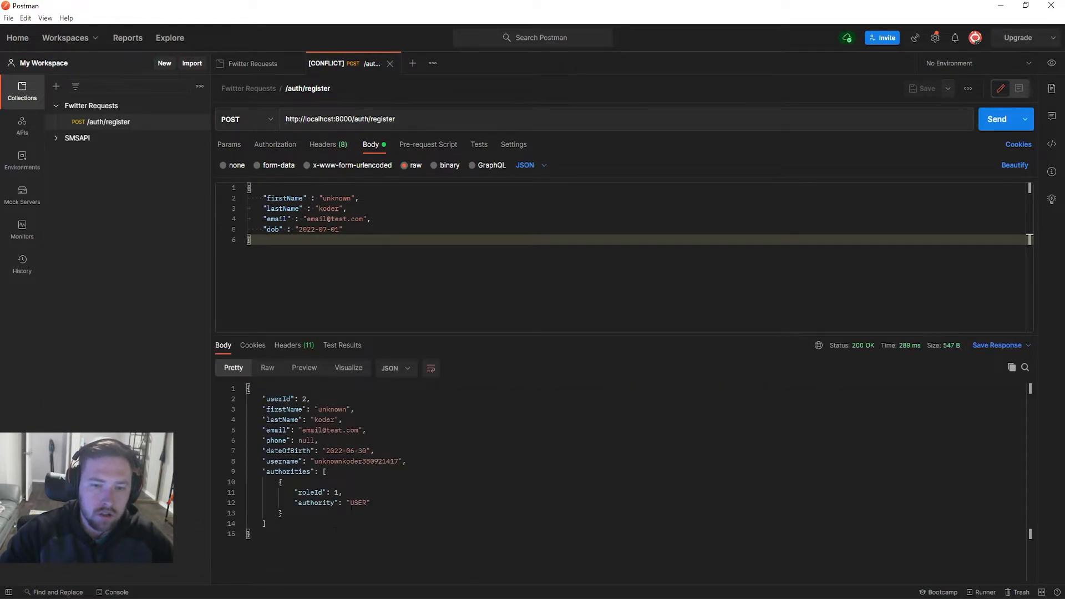
right_click(91, 105)
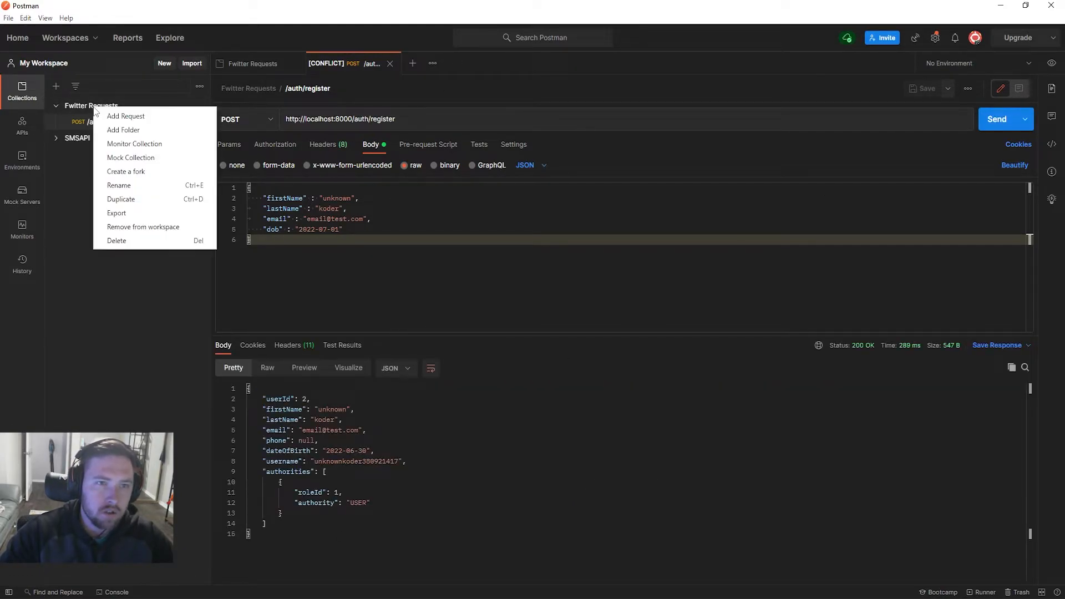
left_click(126, 115)
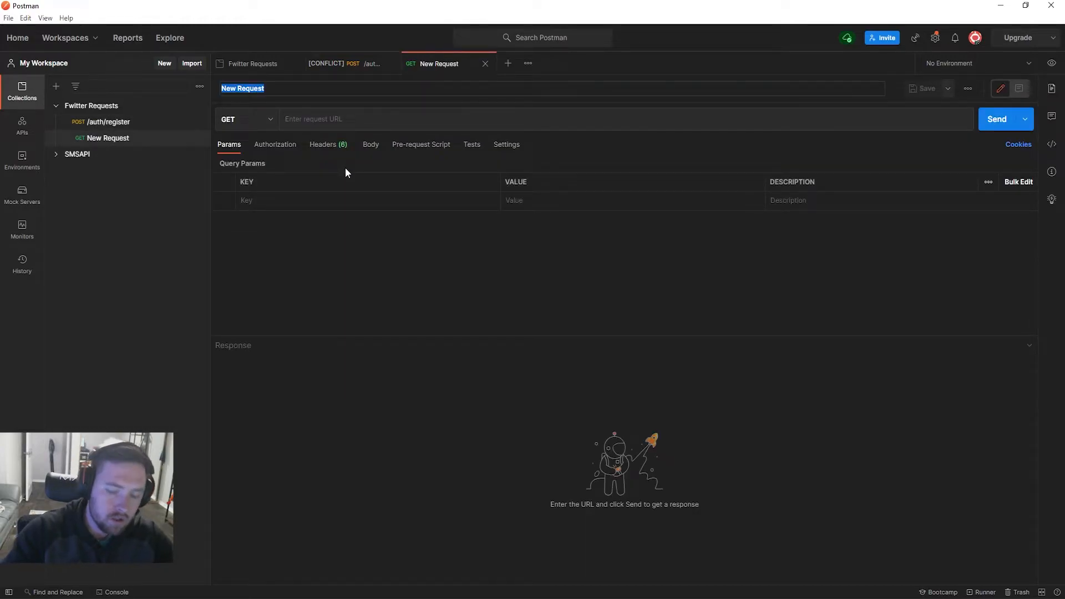
type("/UP")
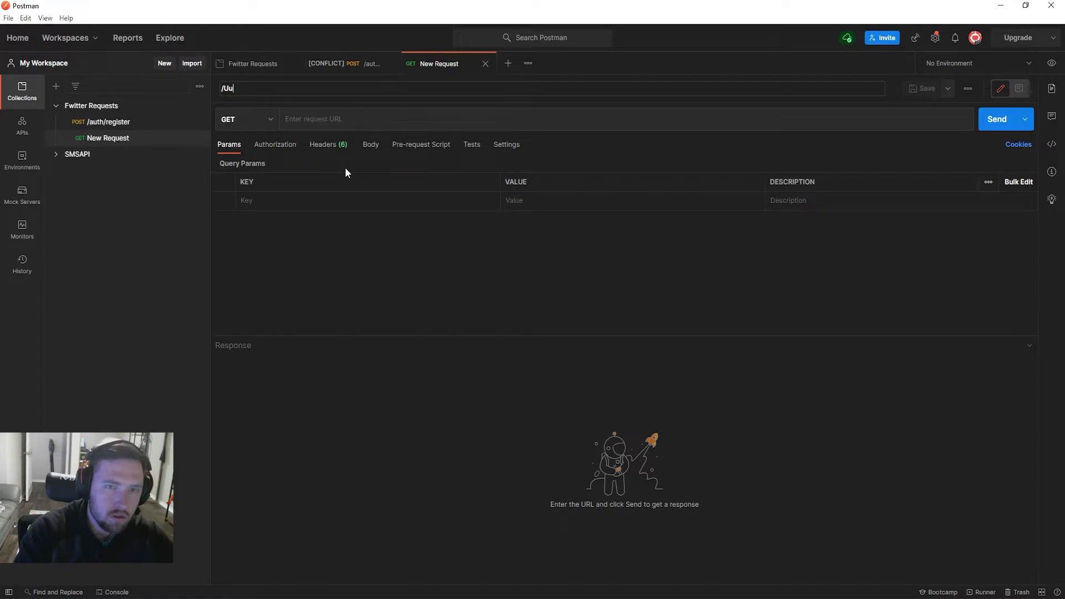
type("/update")
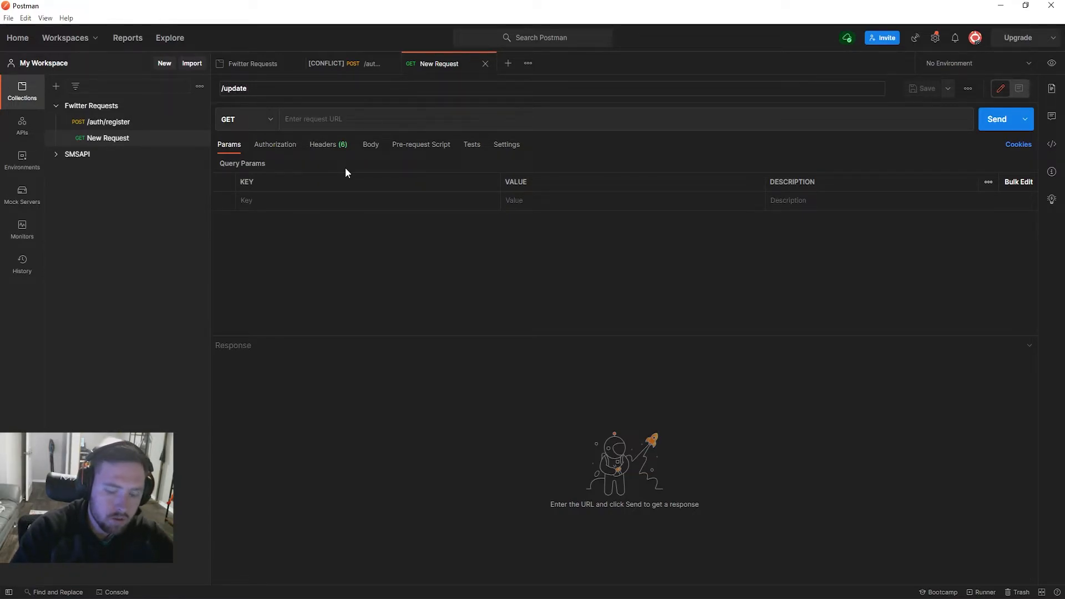
type("/phone")
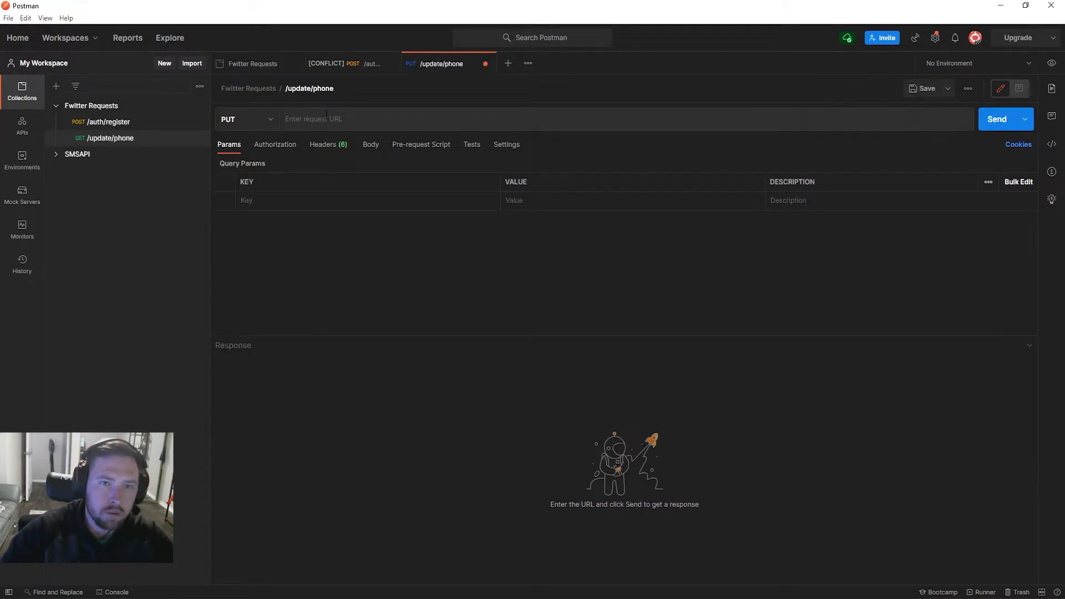
type("http")
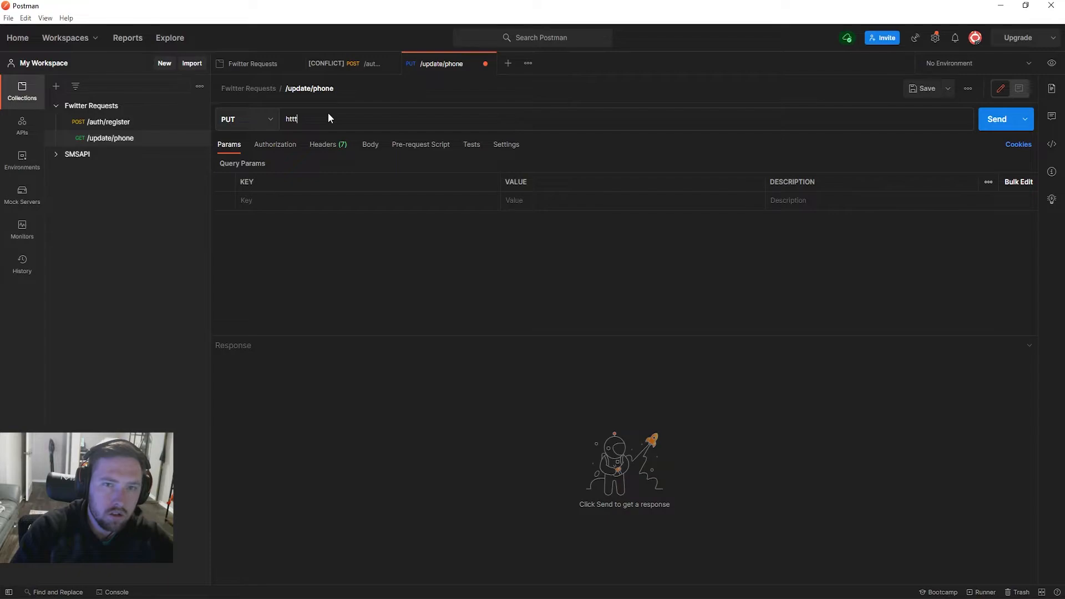
type("http:")
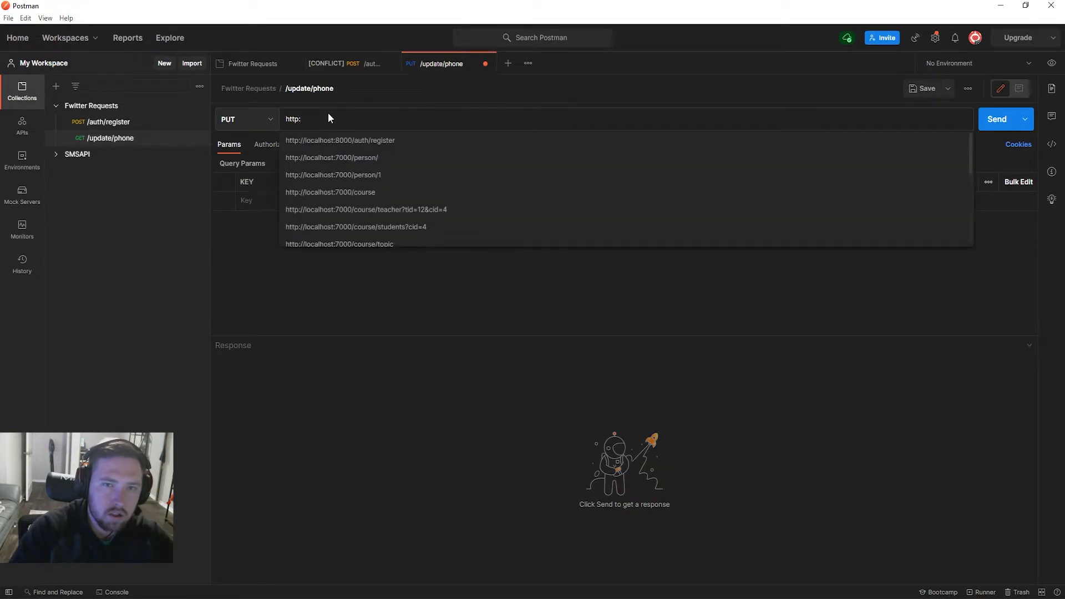
left_click(340, 140)
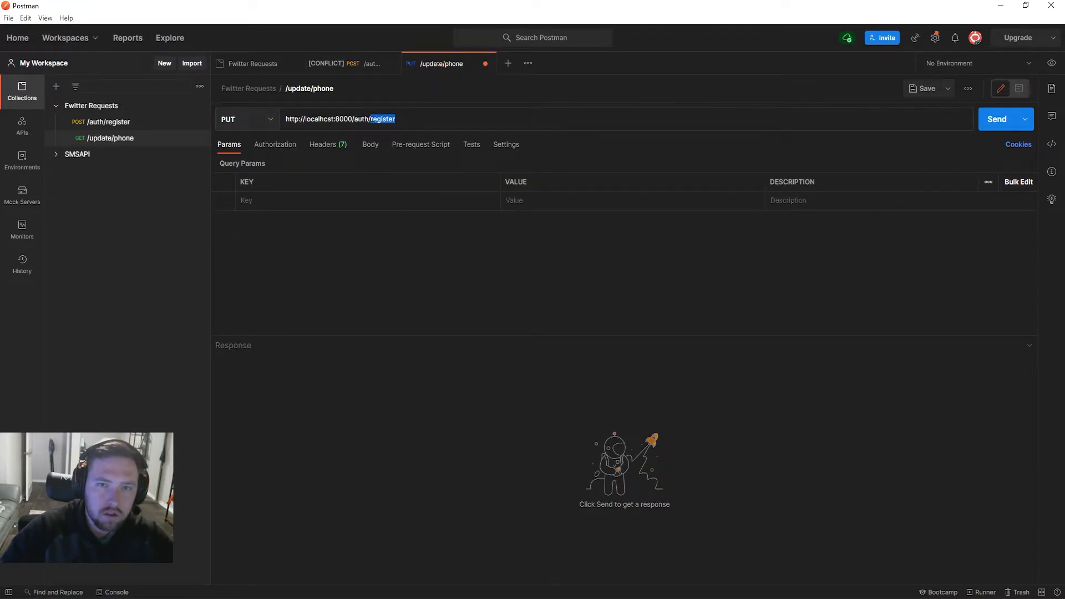
type("update/p")
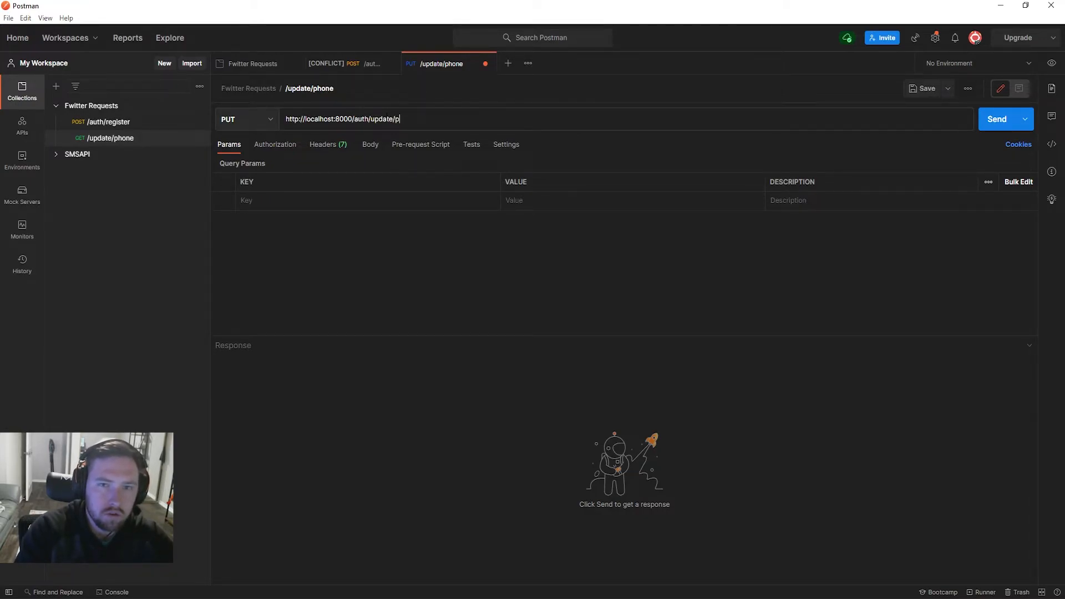
type("hone")
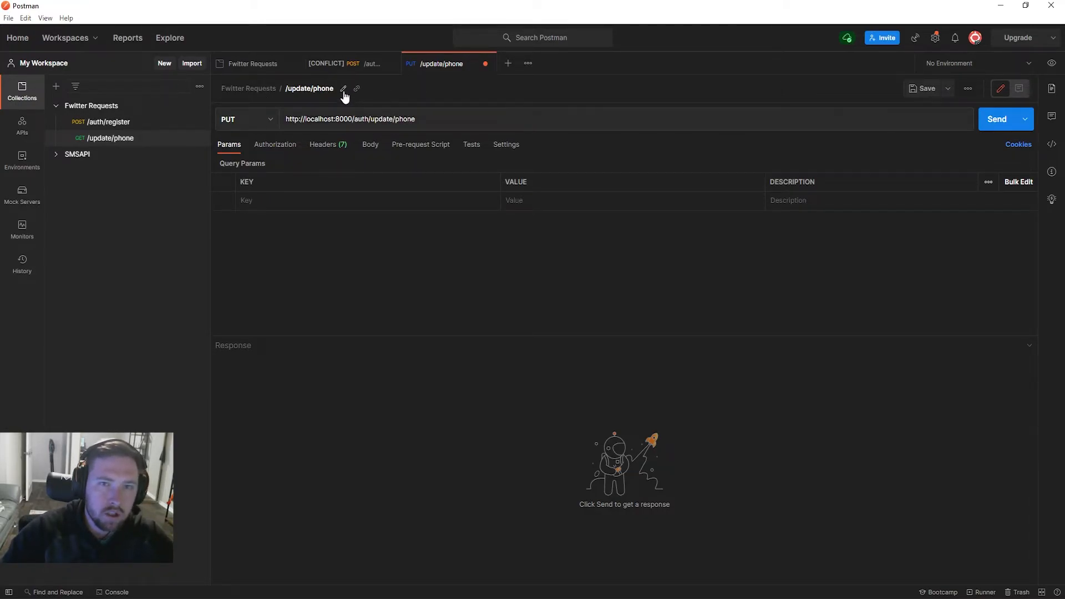
left_click(344, 89)
type("auth")
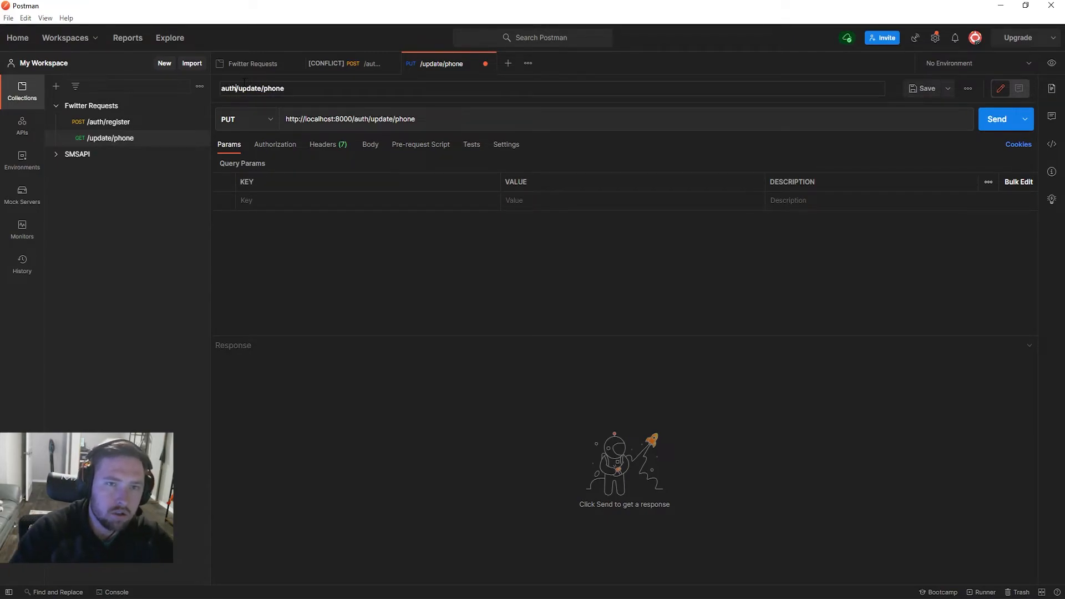
- Set the request body to raw JSON and start the JSON object
left_click(371, 144)
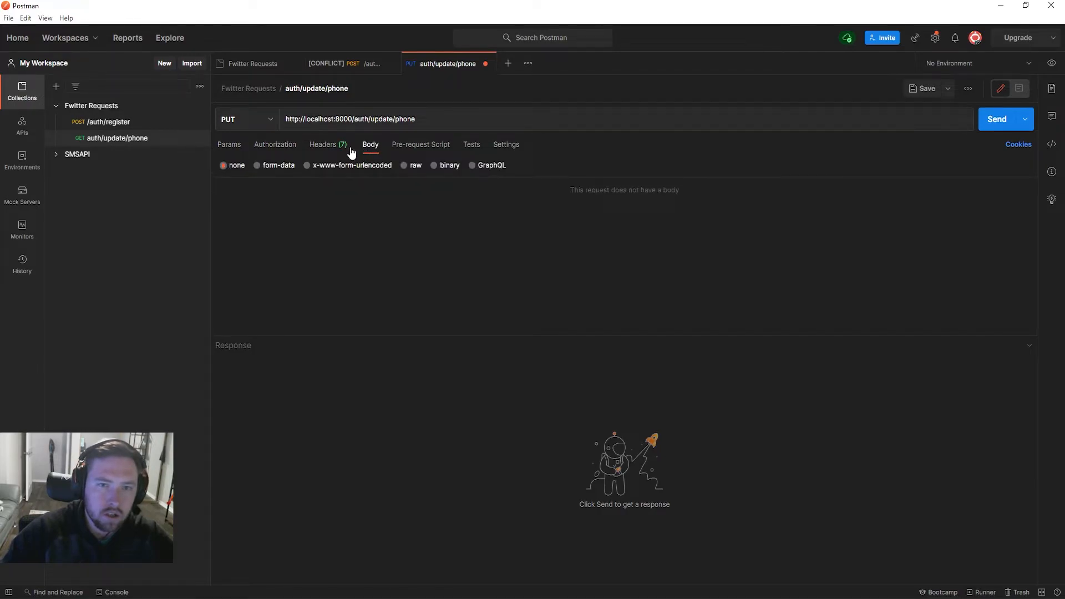
left_click(404, 165)
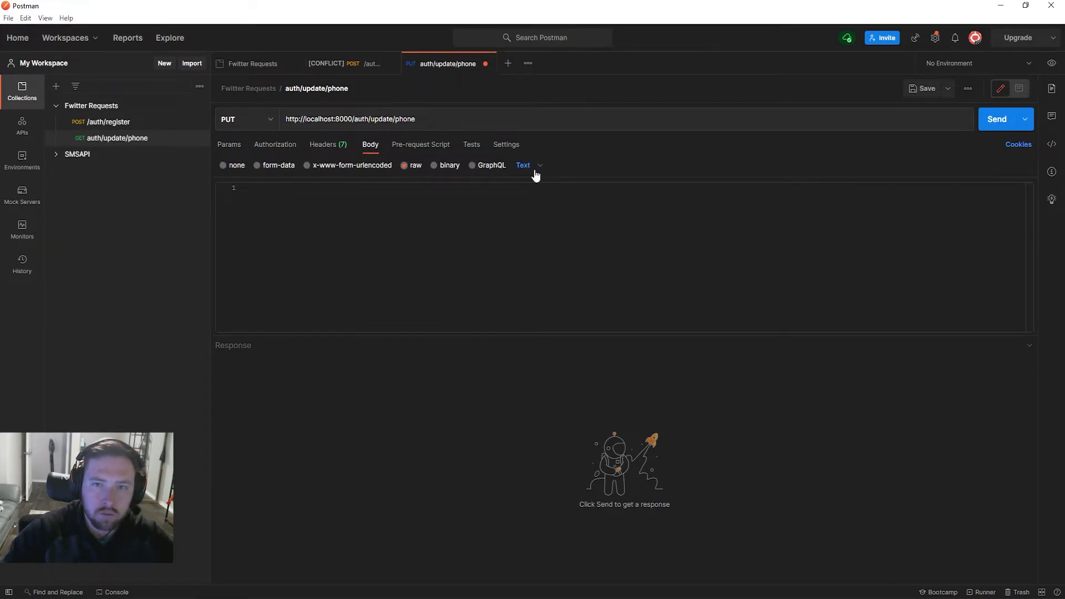
left_click(527, 166)
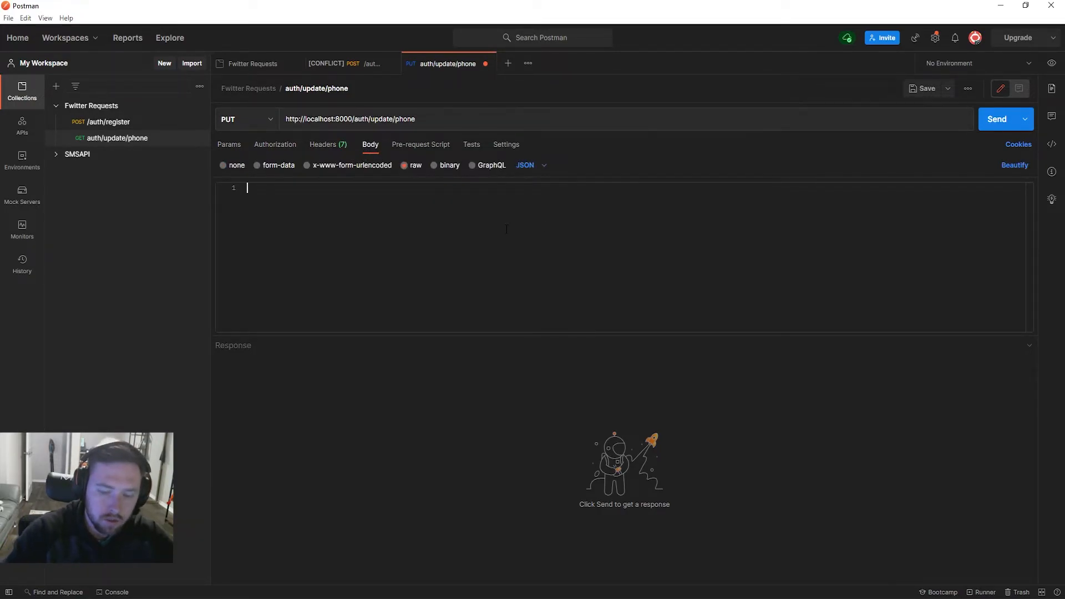
type("{}")
type("\"username")
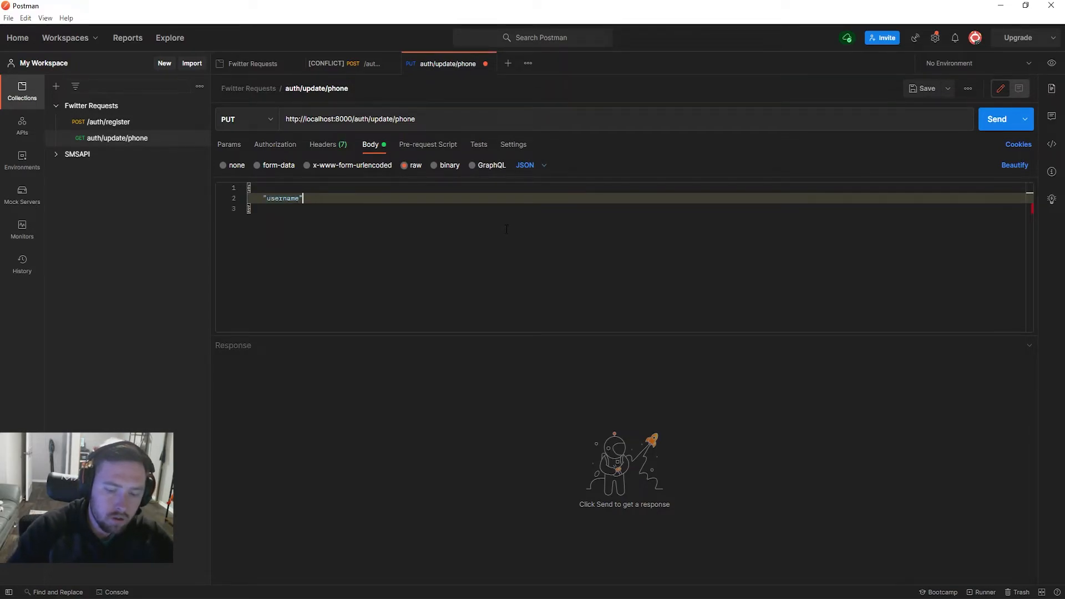
type("\":")
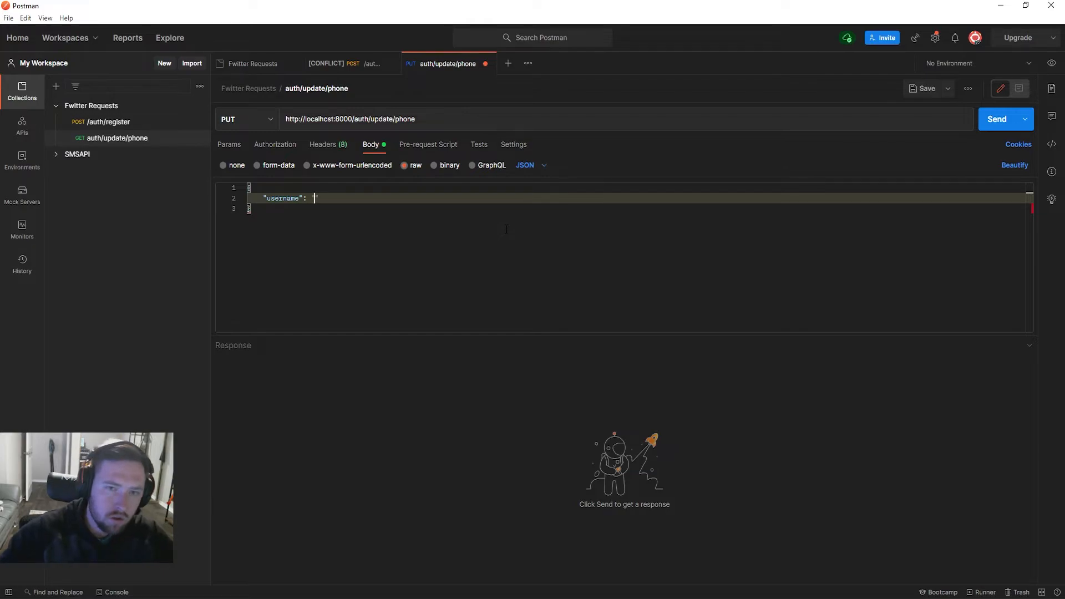
mouse_move(328, 144)
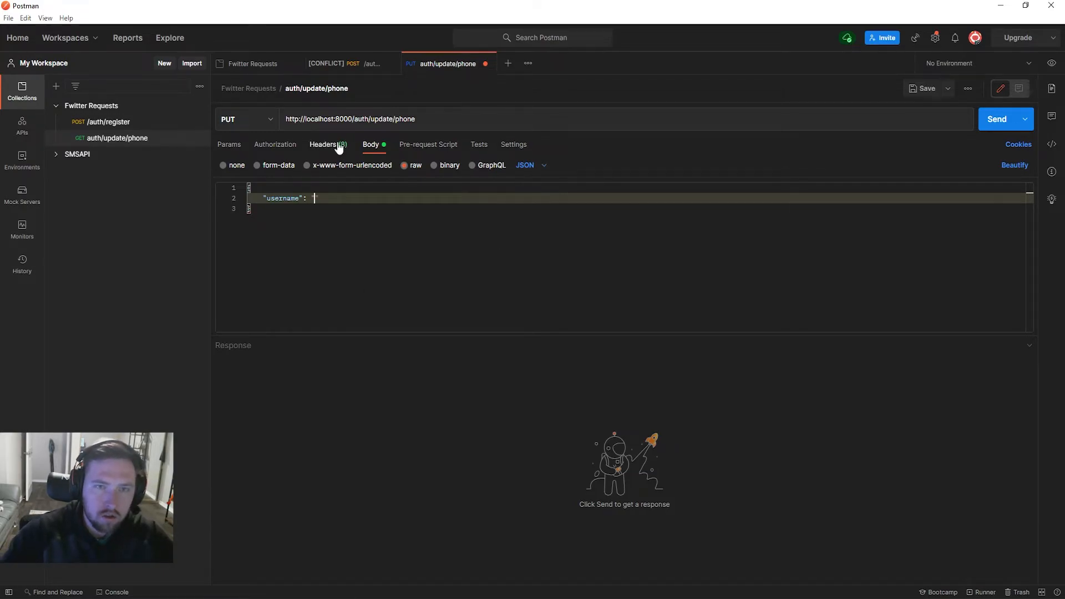
left_click(342, 64)
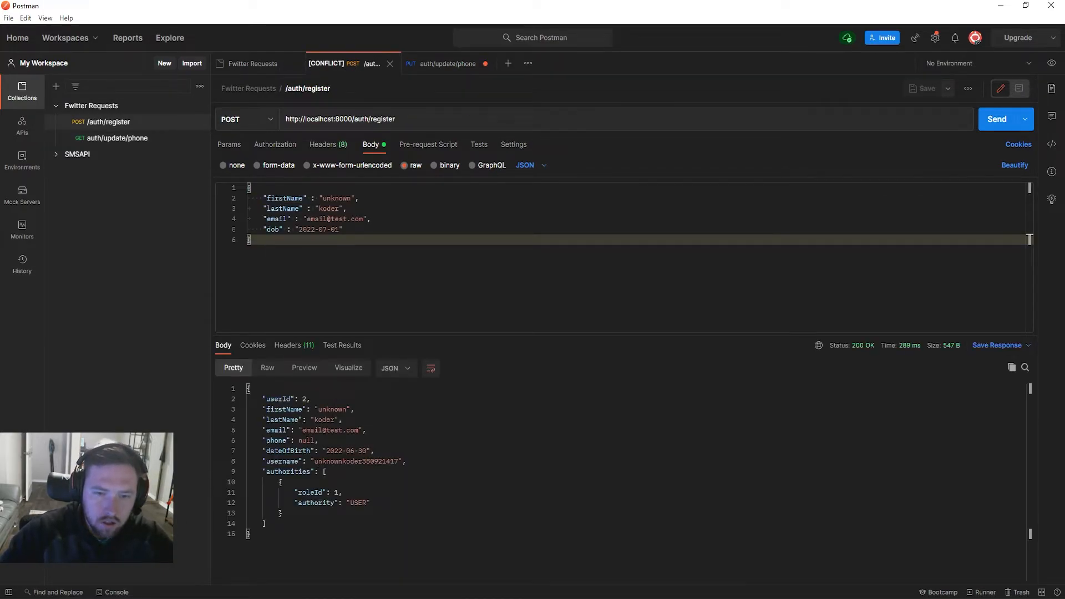
double_click(353, 461)
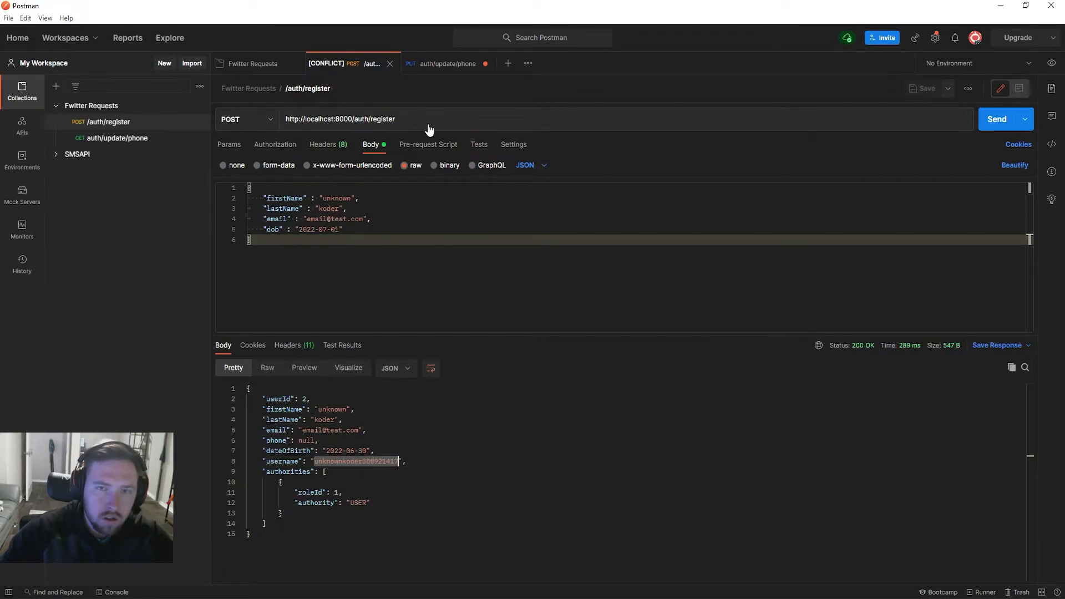
left_click(448, 63)
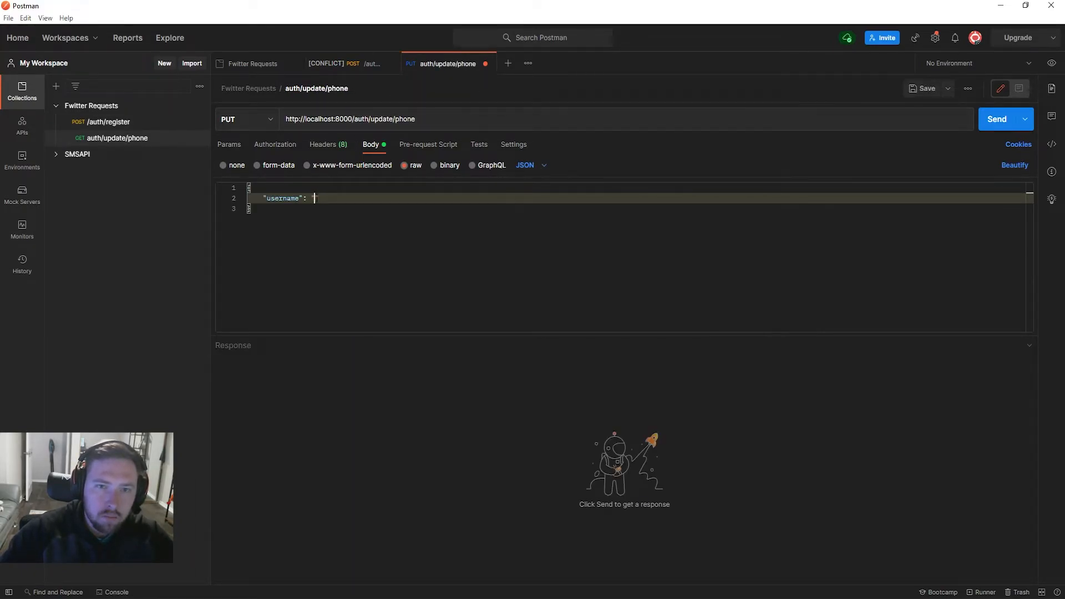
type("unknownkoder380921417\",")
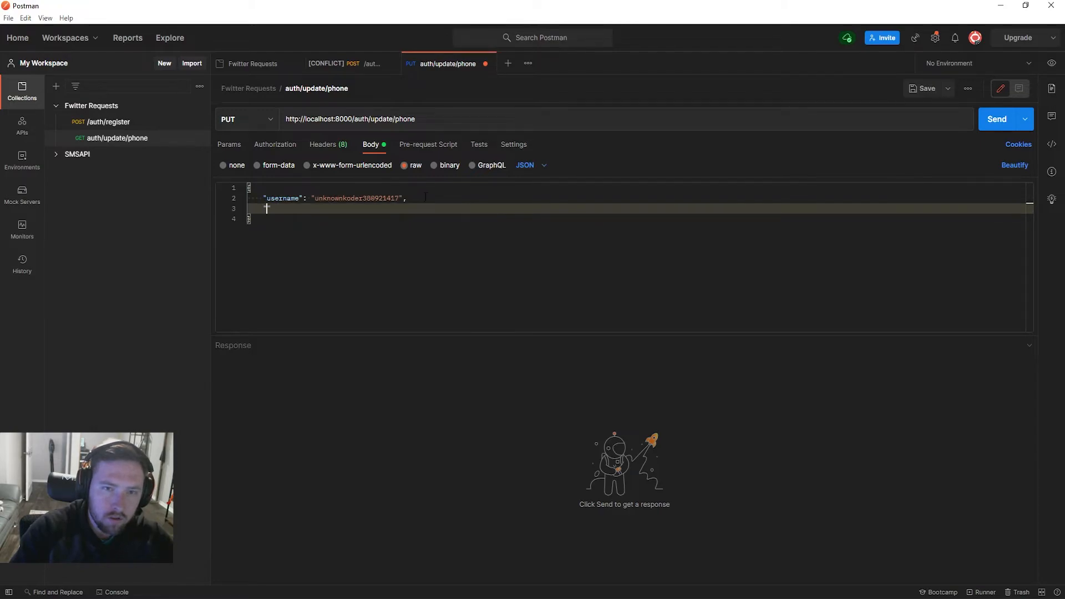
type("\"phone\":")
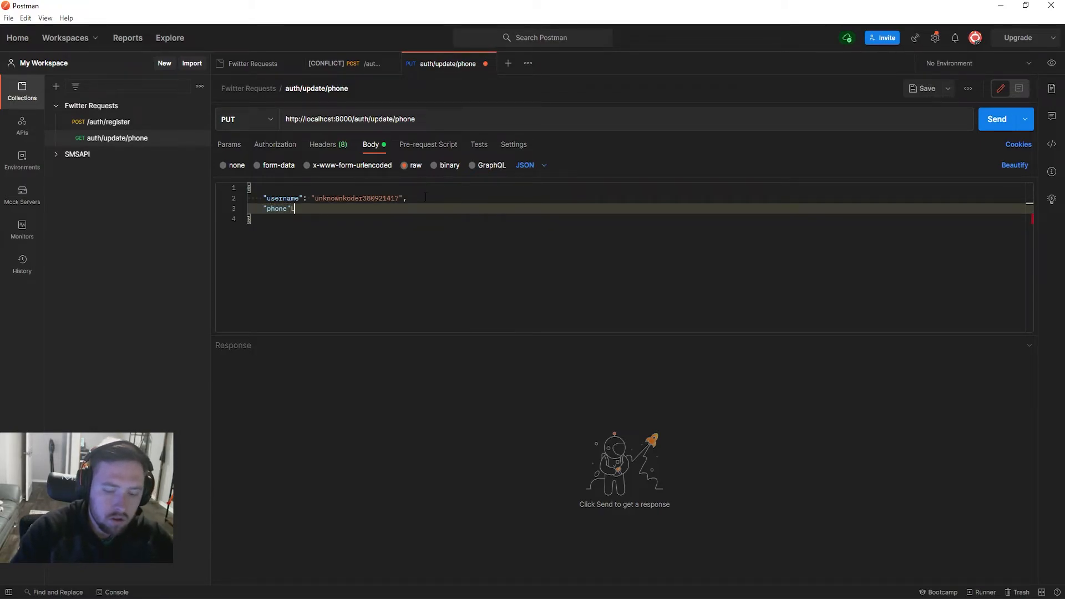
type("\"555\"")
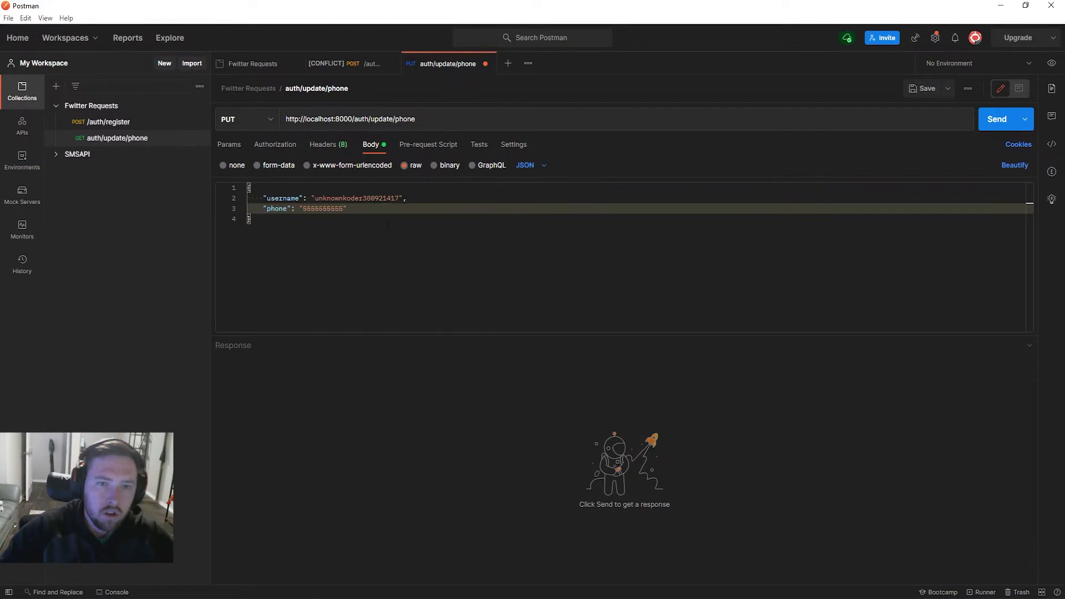
left_click(997, 118)
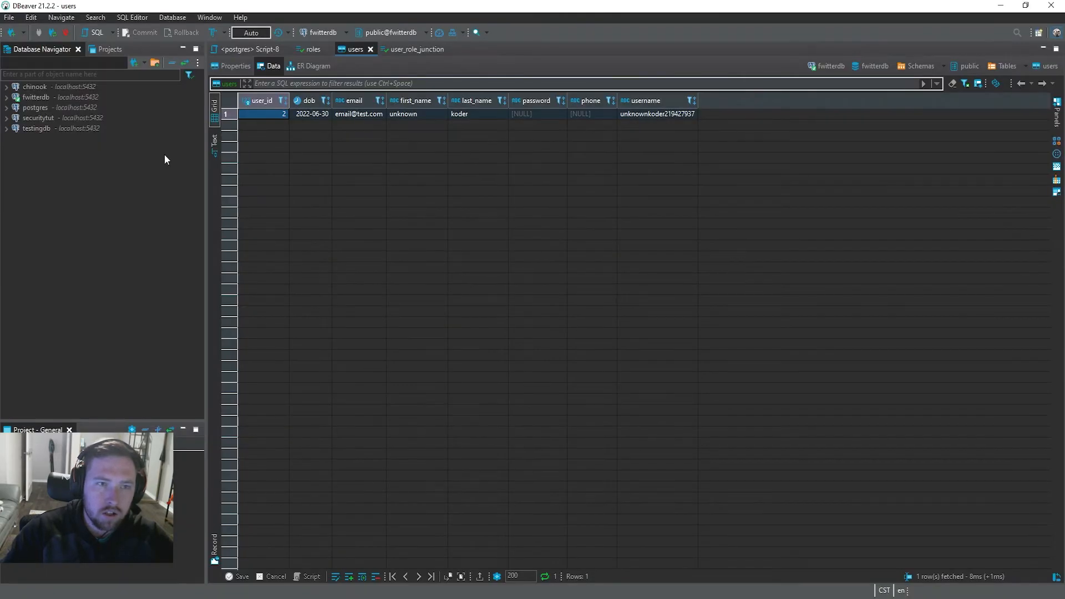
left_click(35, 108)
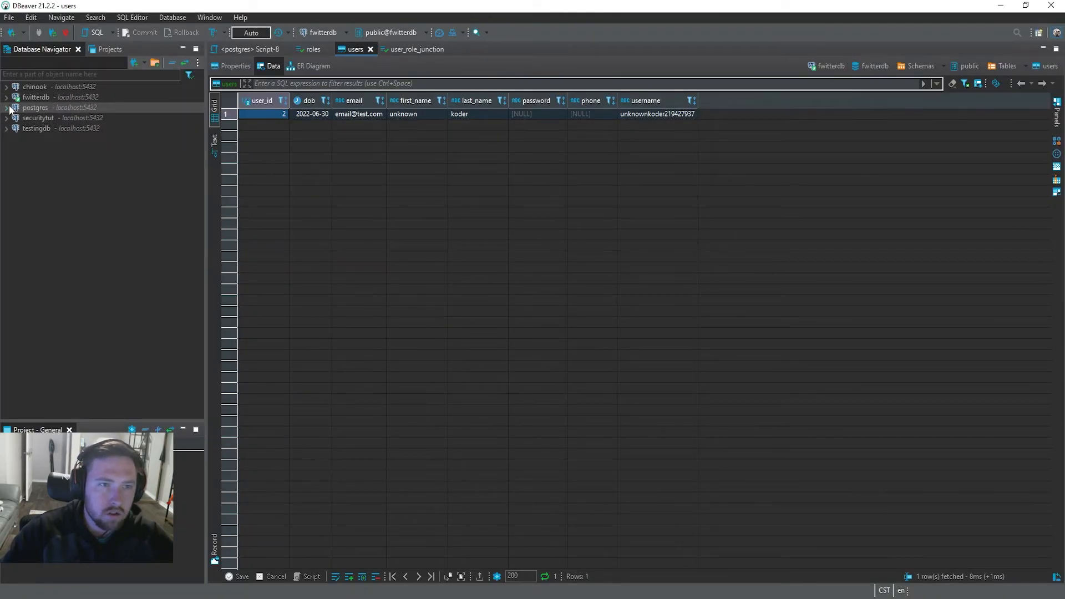
left_click(7, 97)
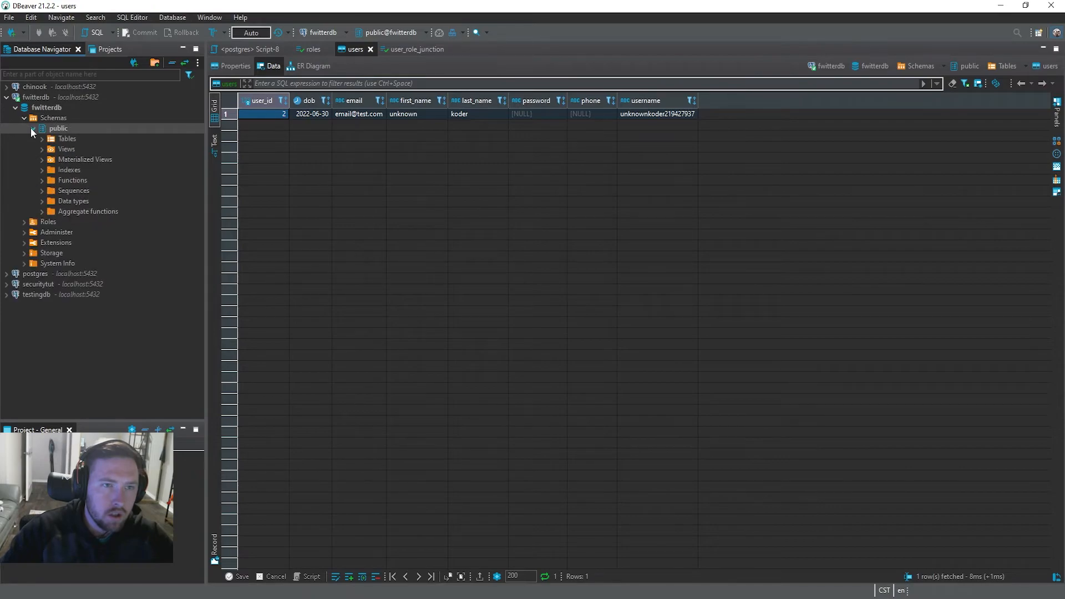
right_click(72, 170)
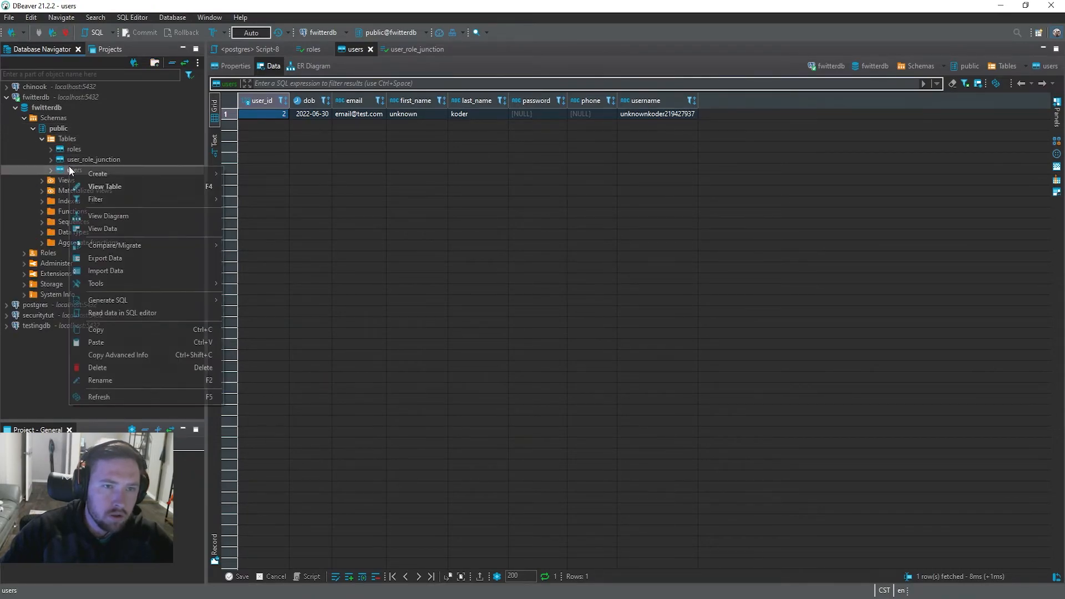
left_click(587, 113)
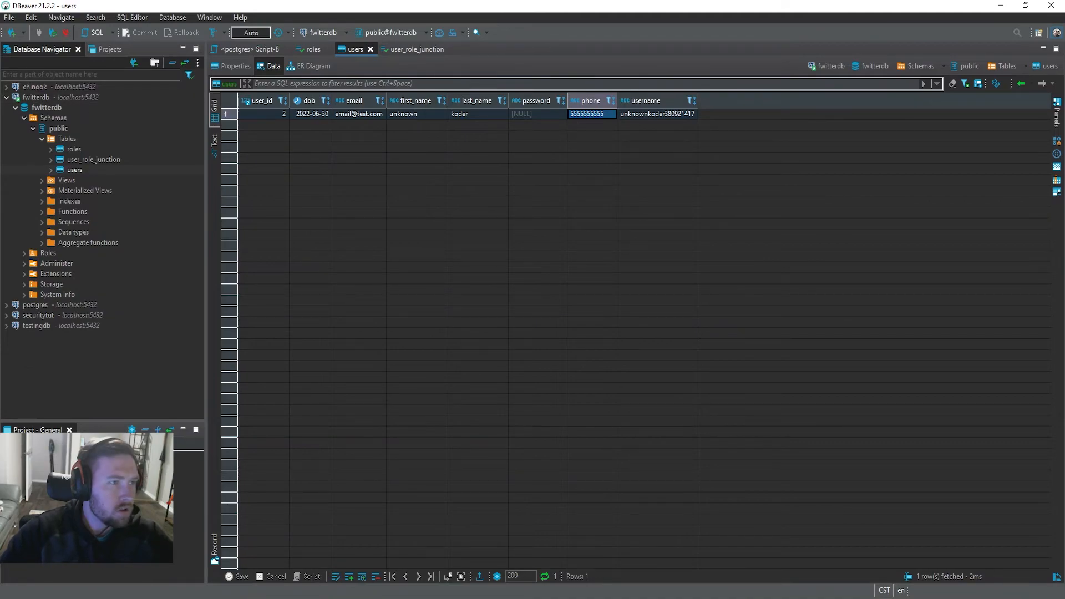
mouse_move(933, 70)
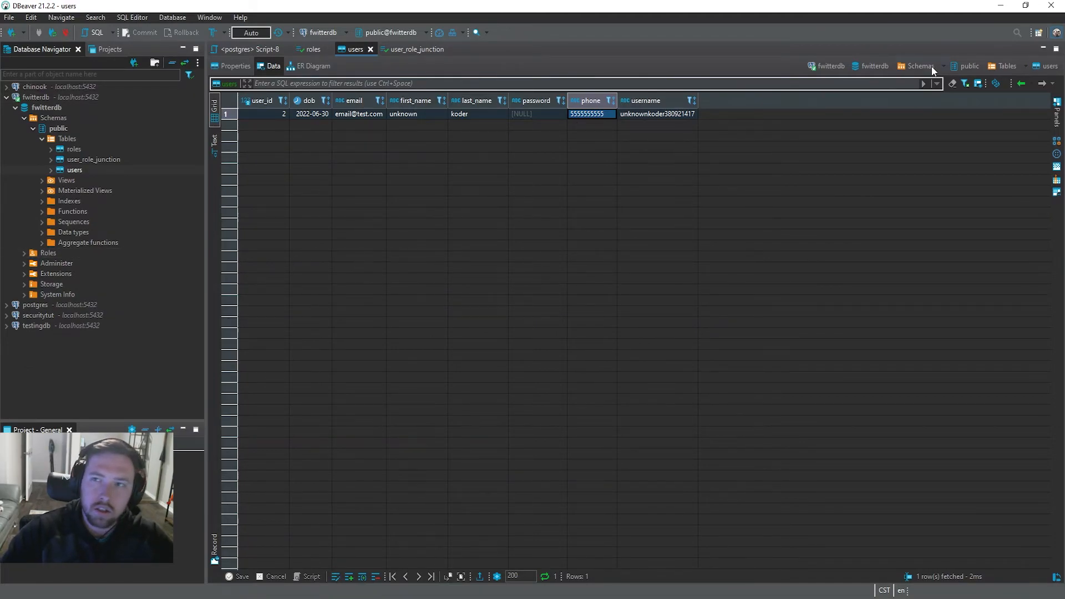
mouse_move(391, 433)
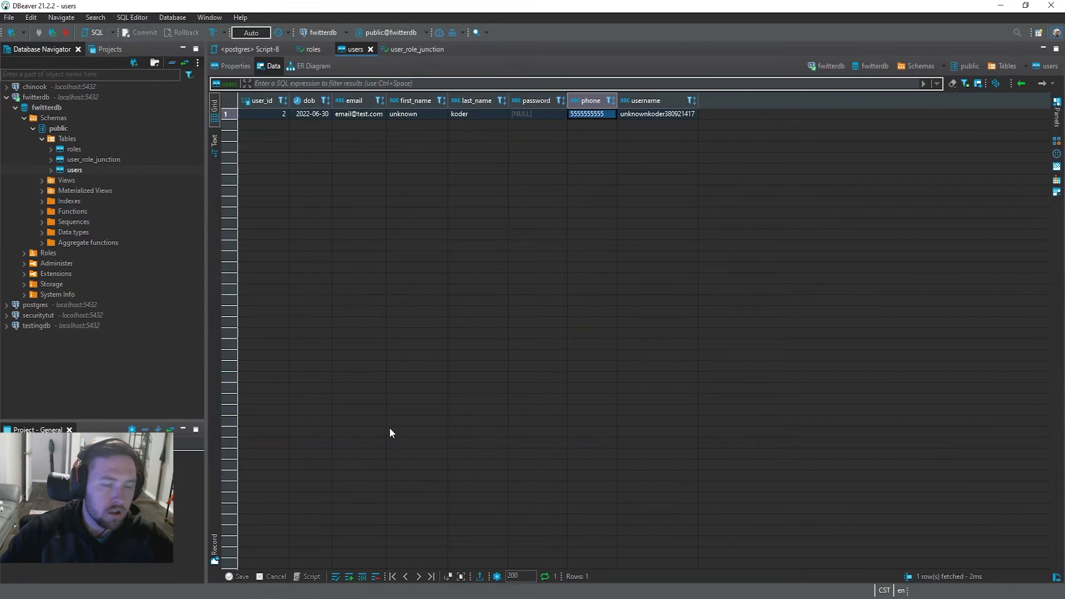